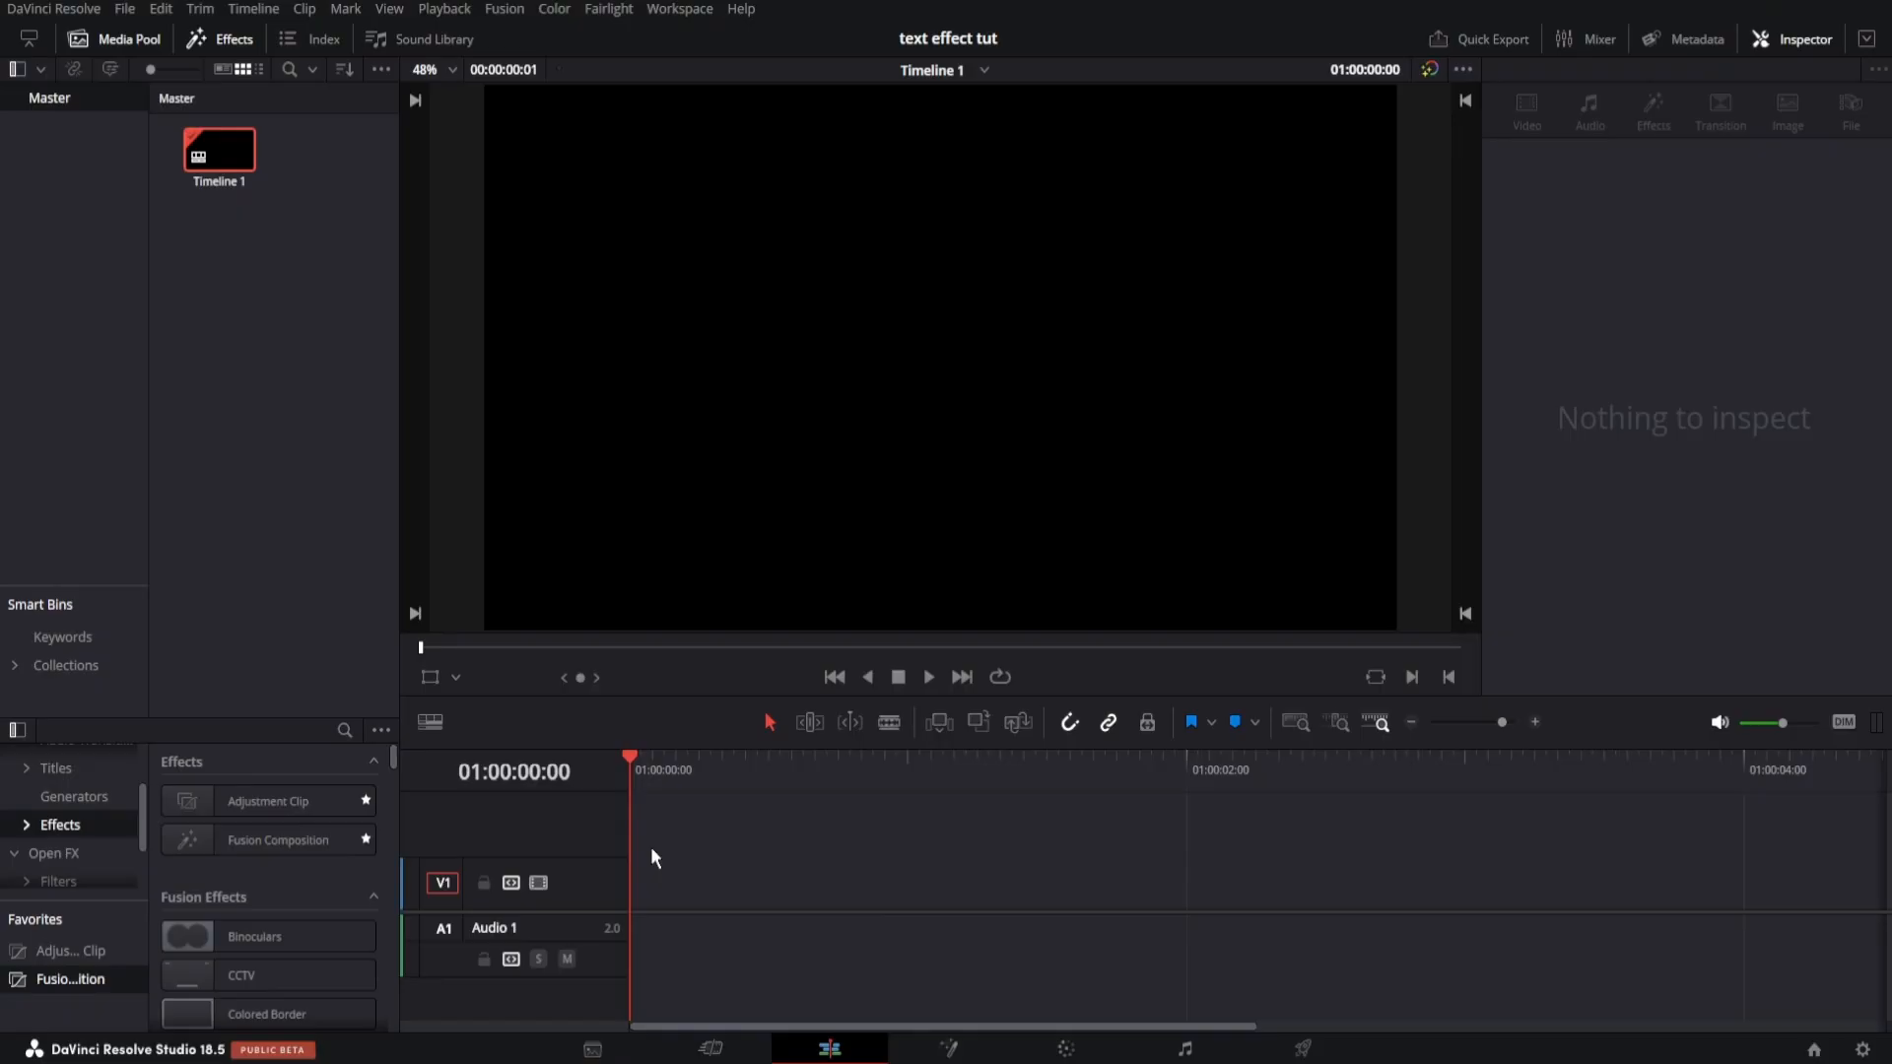
mouse_move(547, 841)
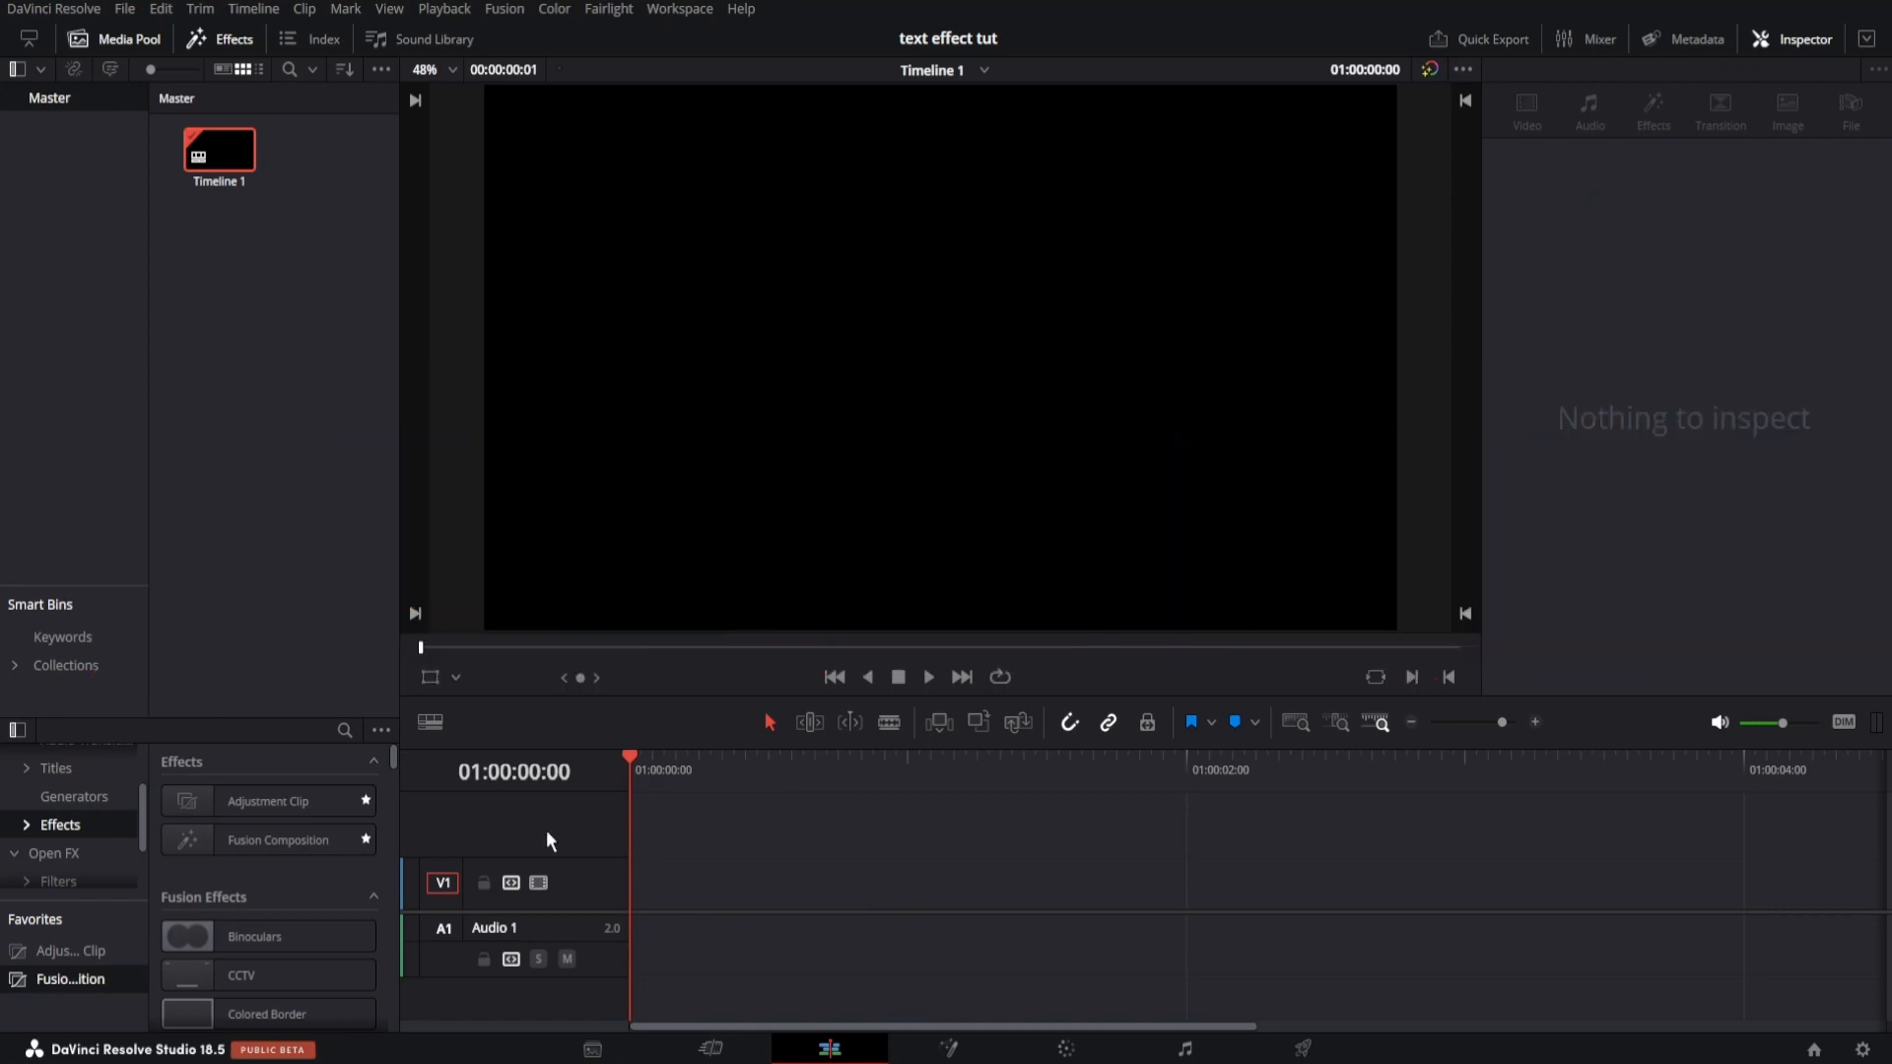
Place a Fusion Composition effect on track V1 at the timeline start
left_click(268, 838)
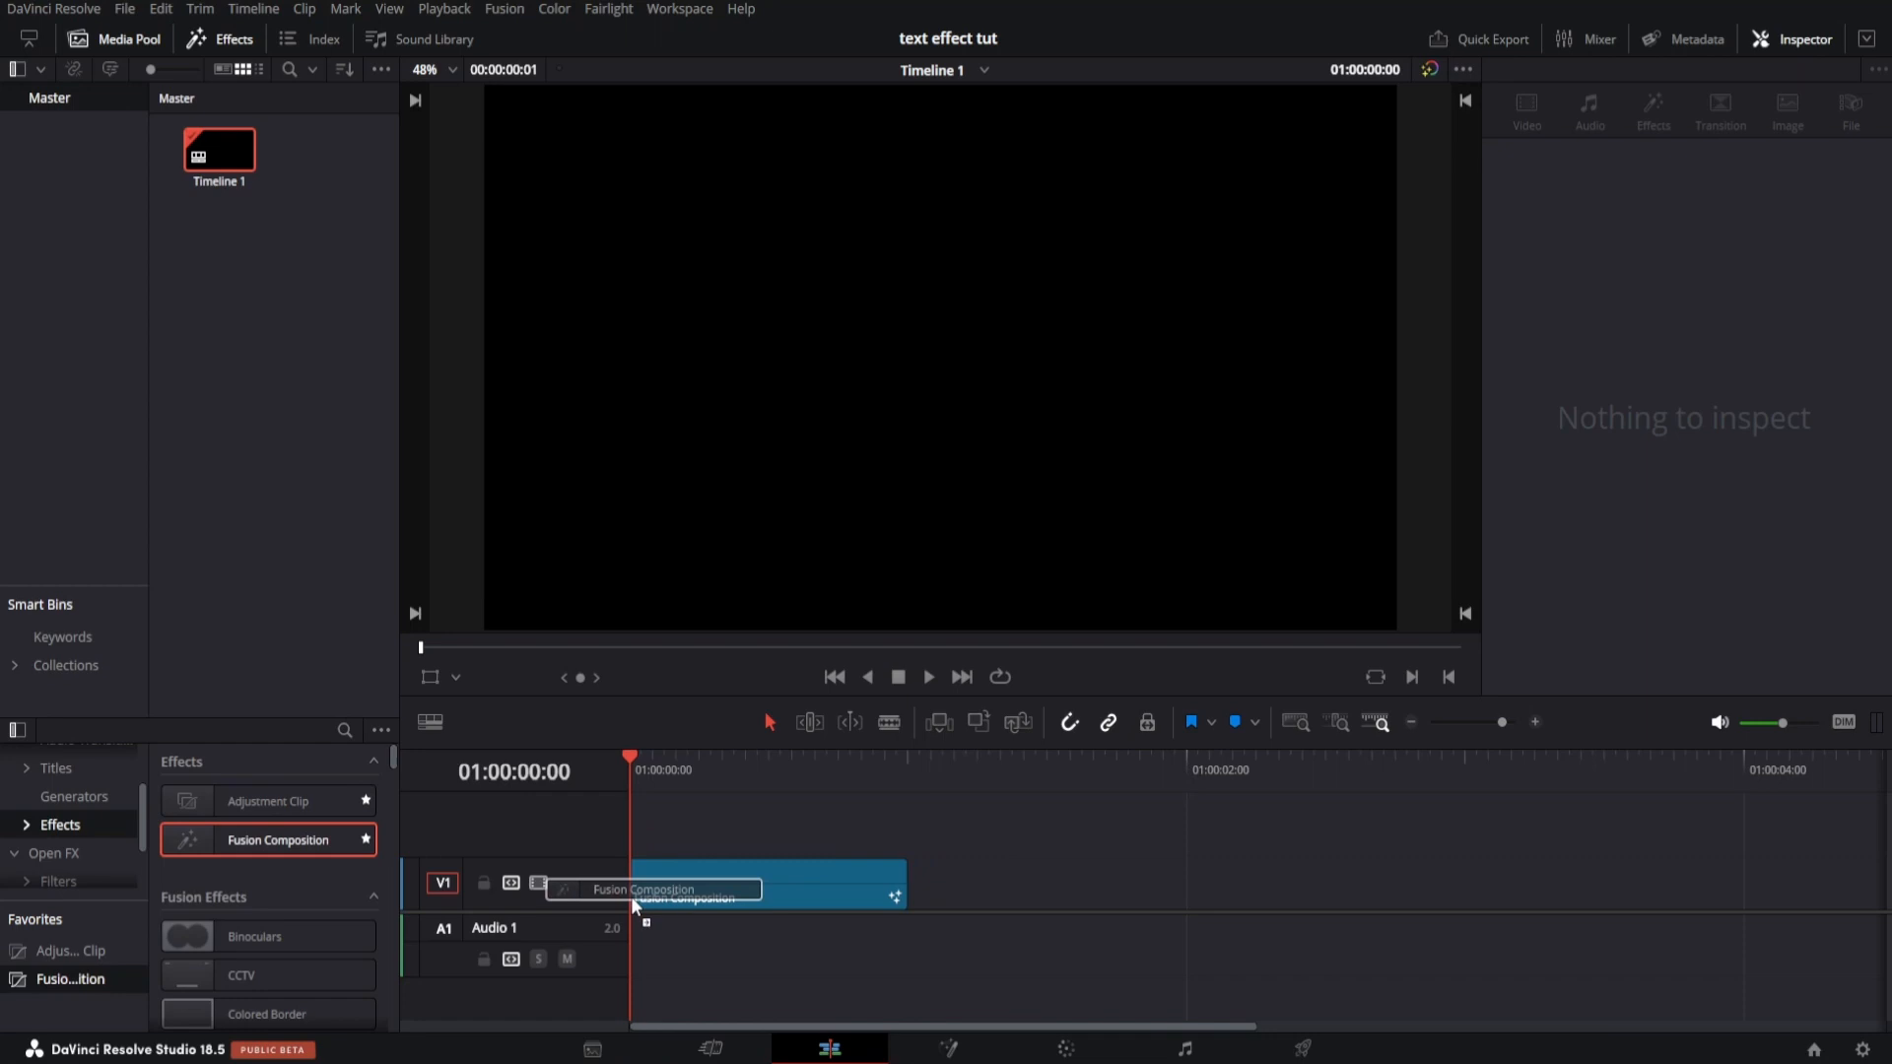
left_click(767, 883)
type("text")
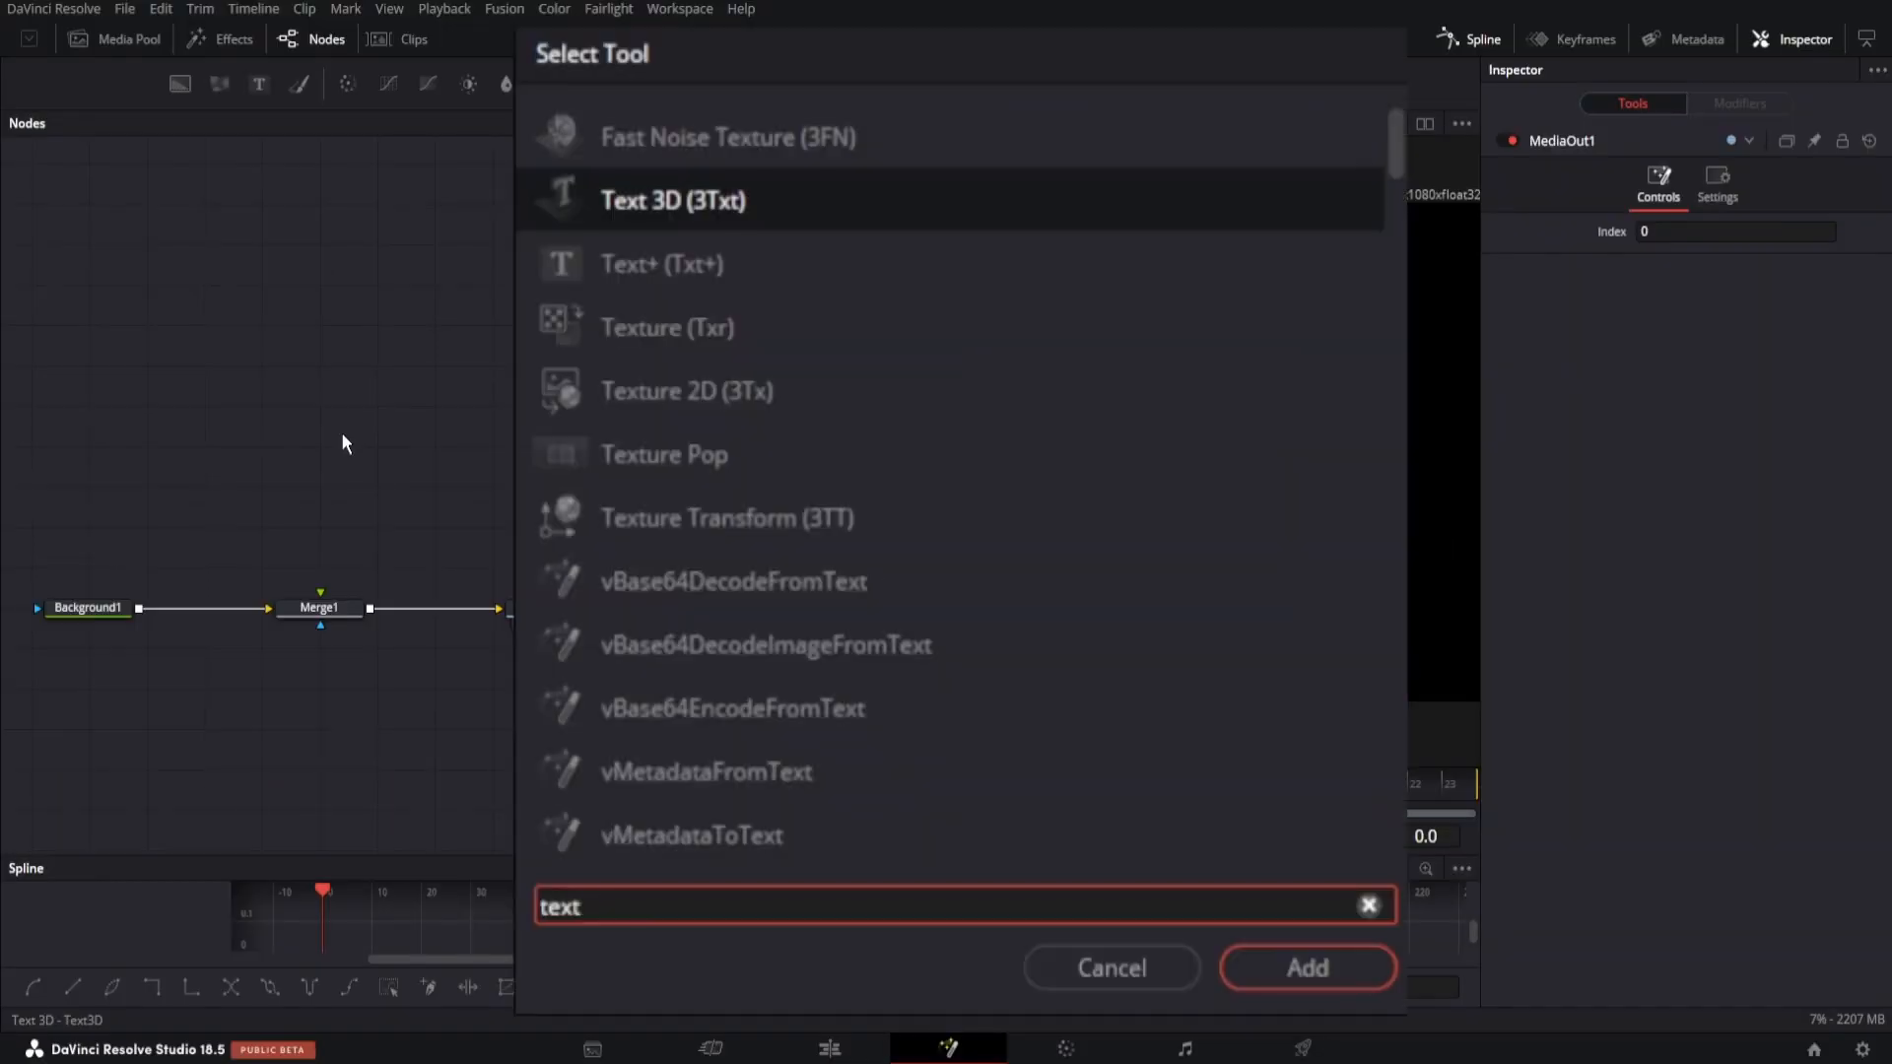
Add a Text node to the Fusion composition from the tool search
left_click(1305, 967)
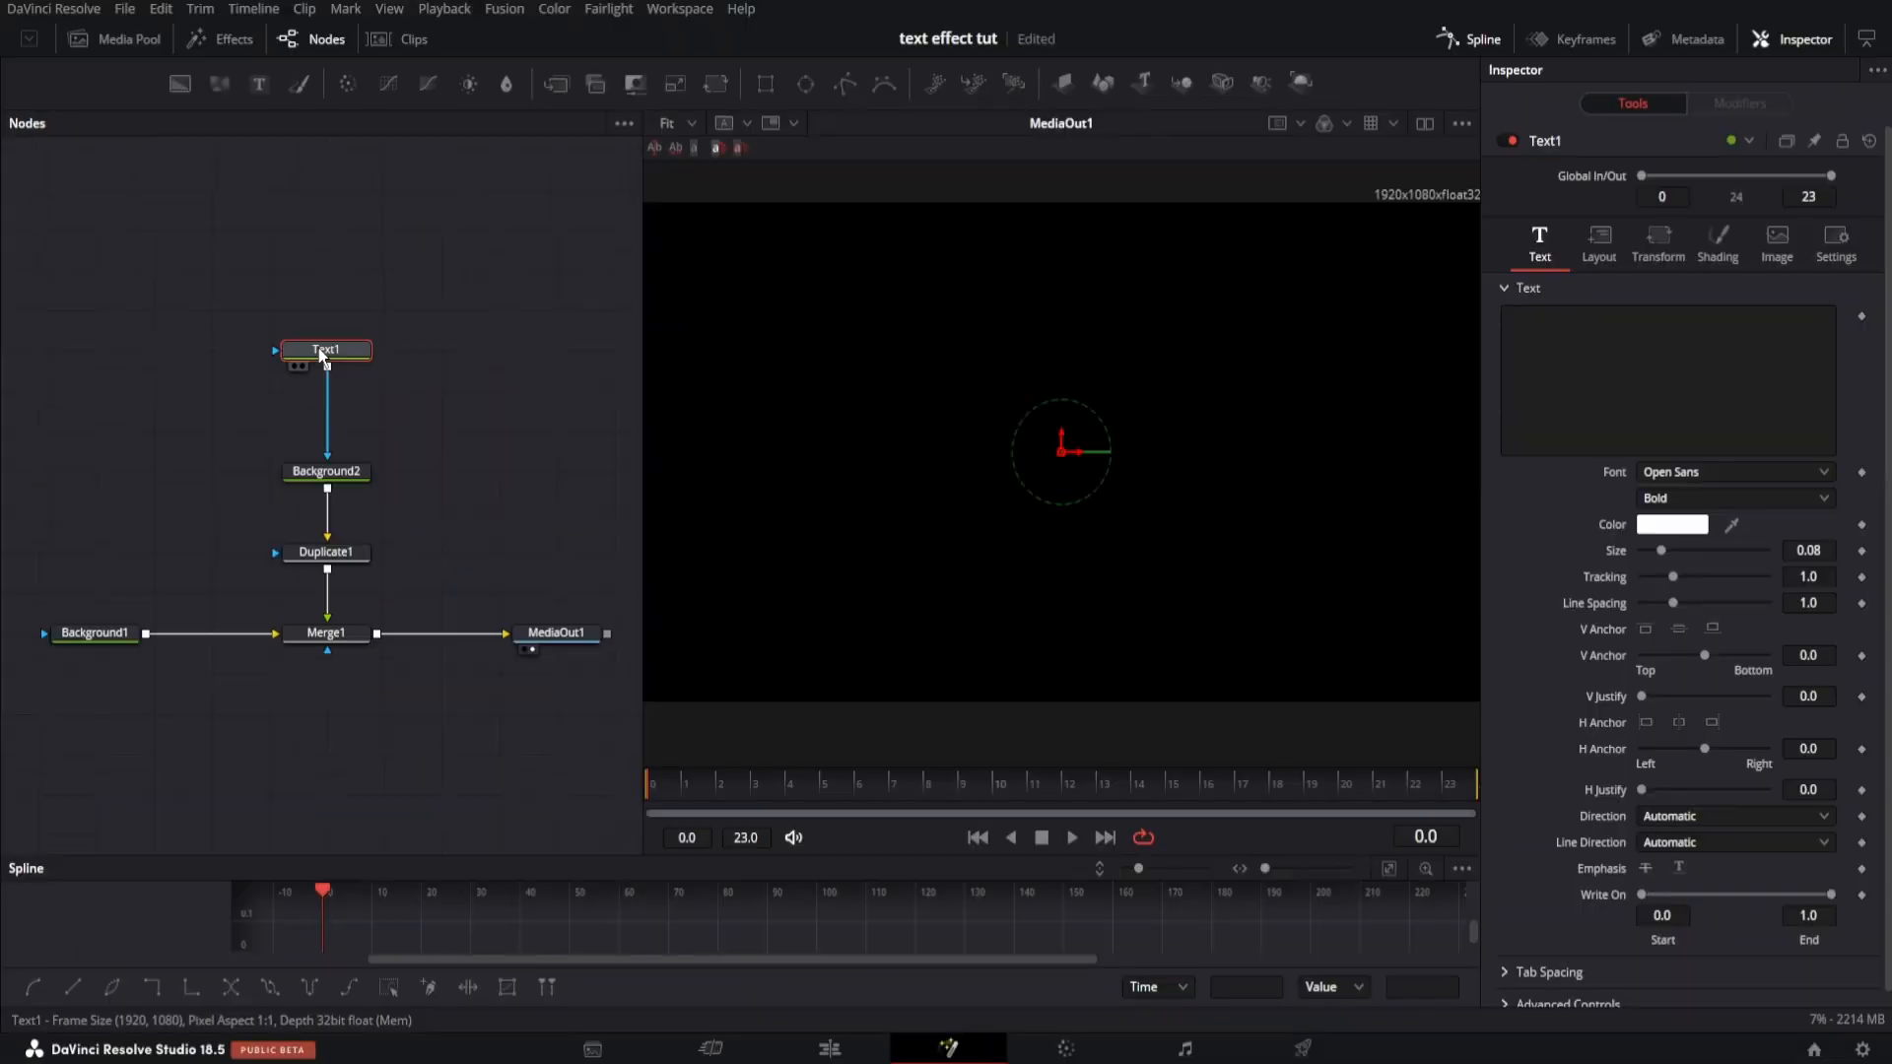
Enter 'TEXT HERE' as Text1's content, then select Background1 to confirm zero alpha
left_click(1668, 378)
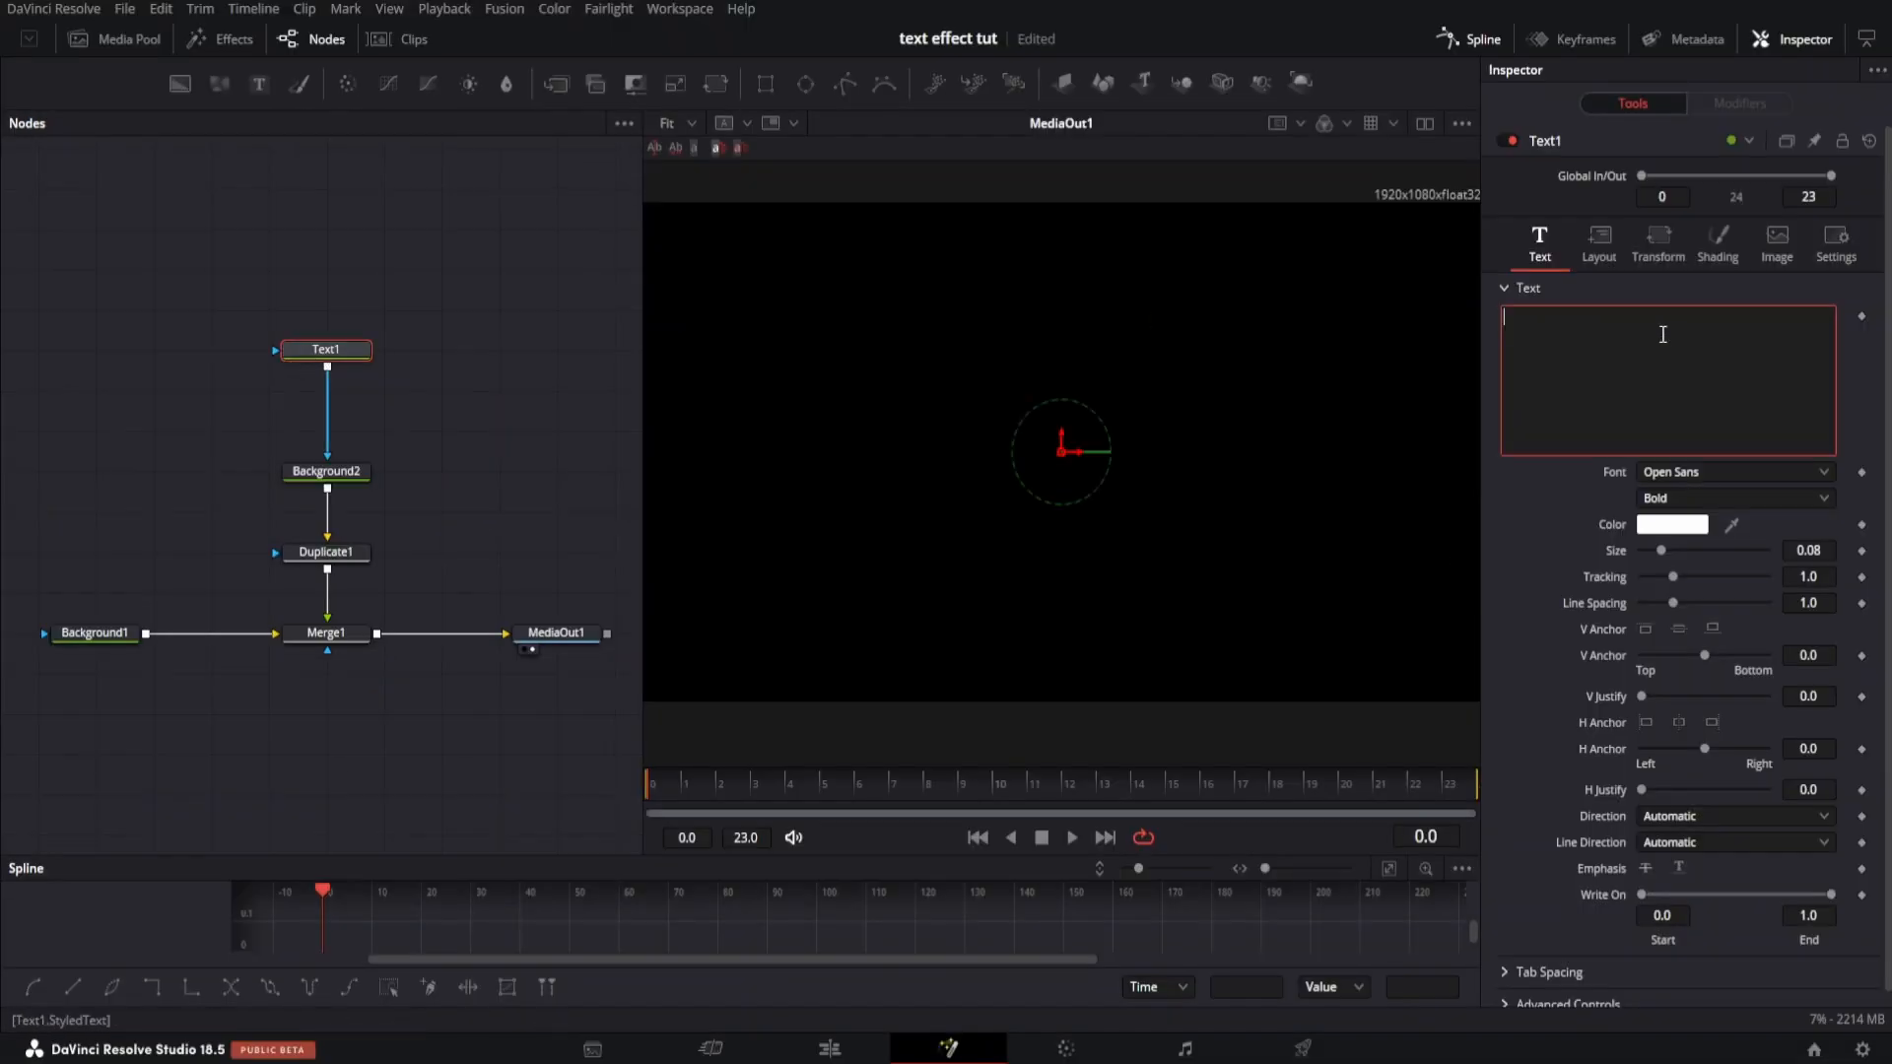
type("TEXT")
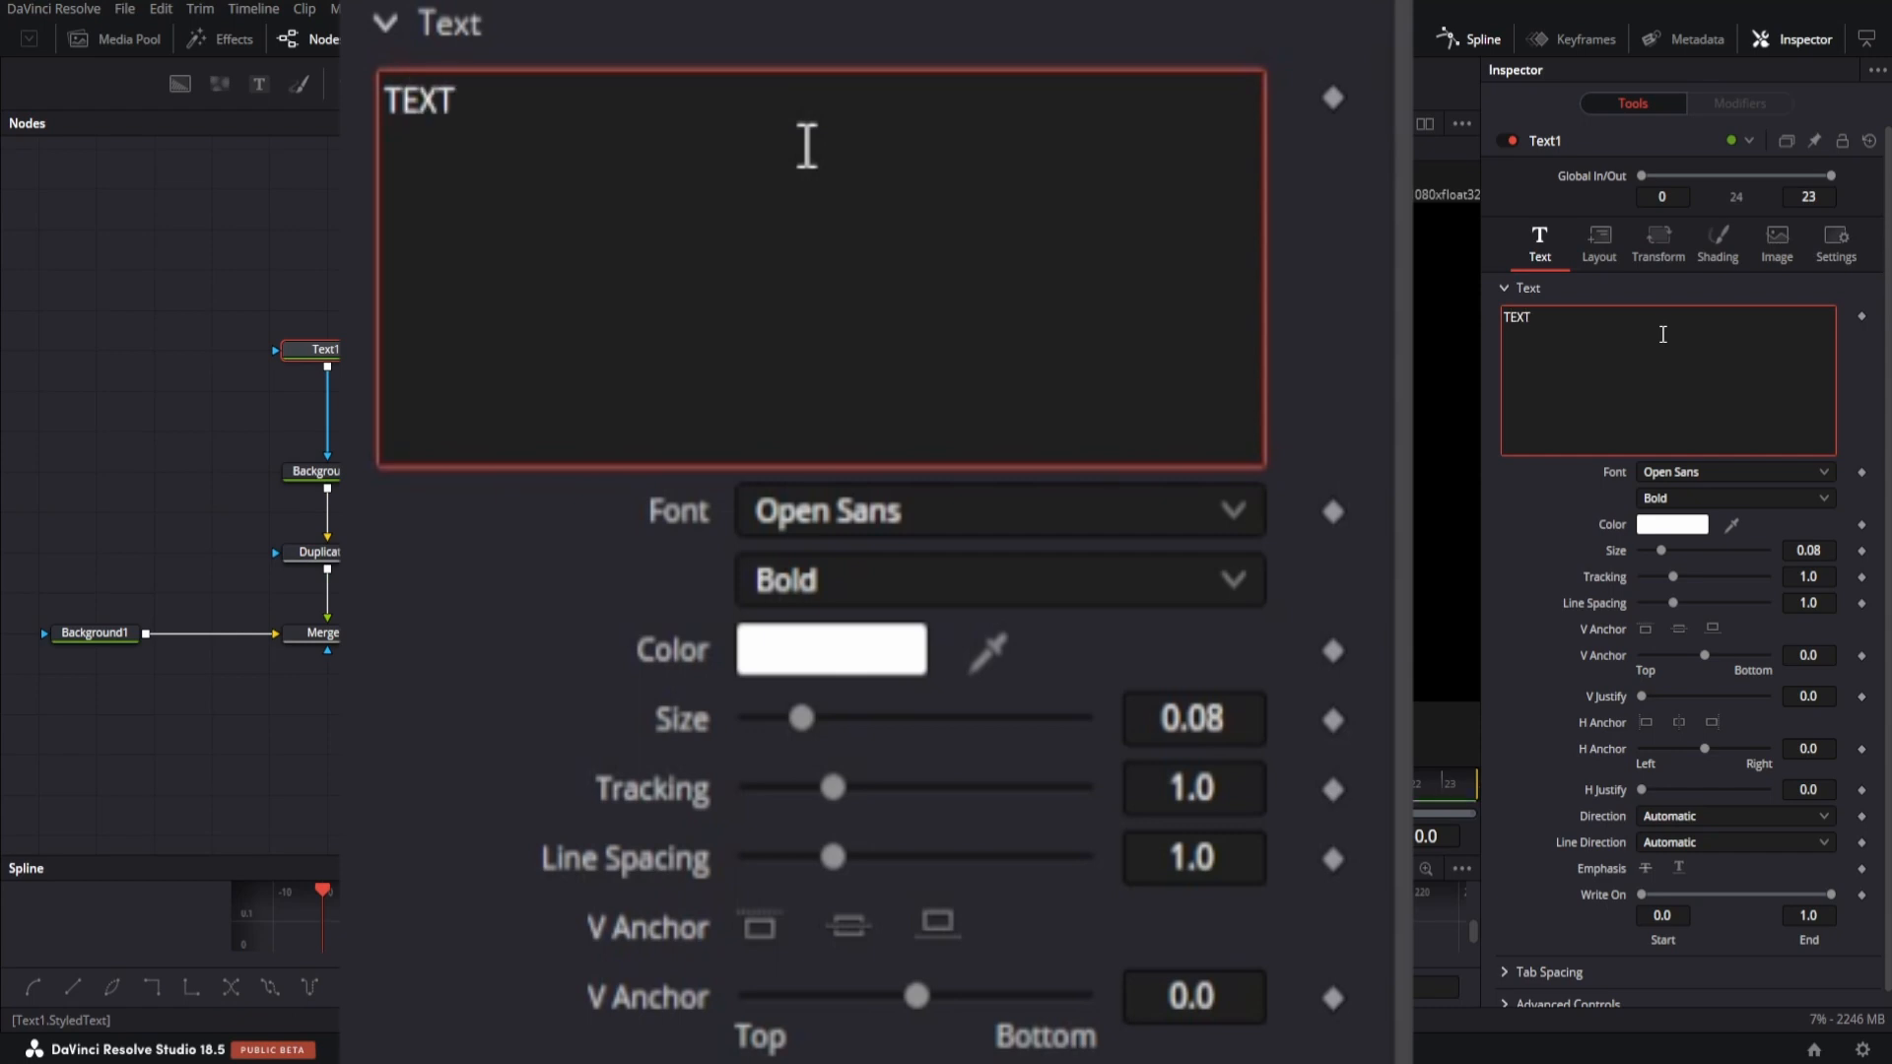
type("HERE")
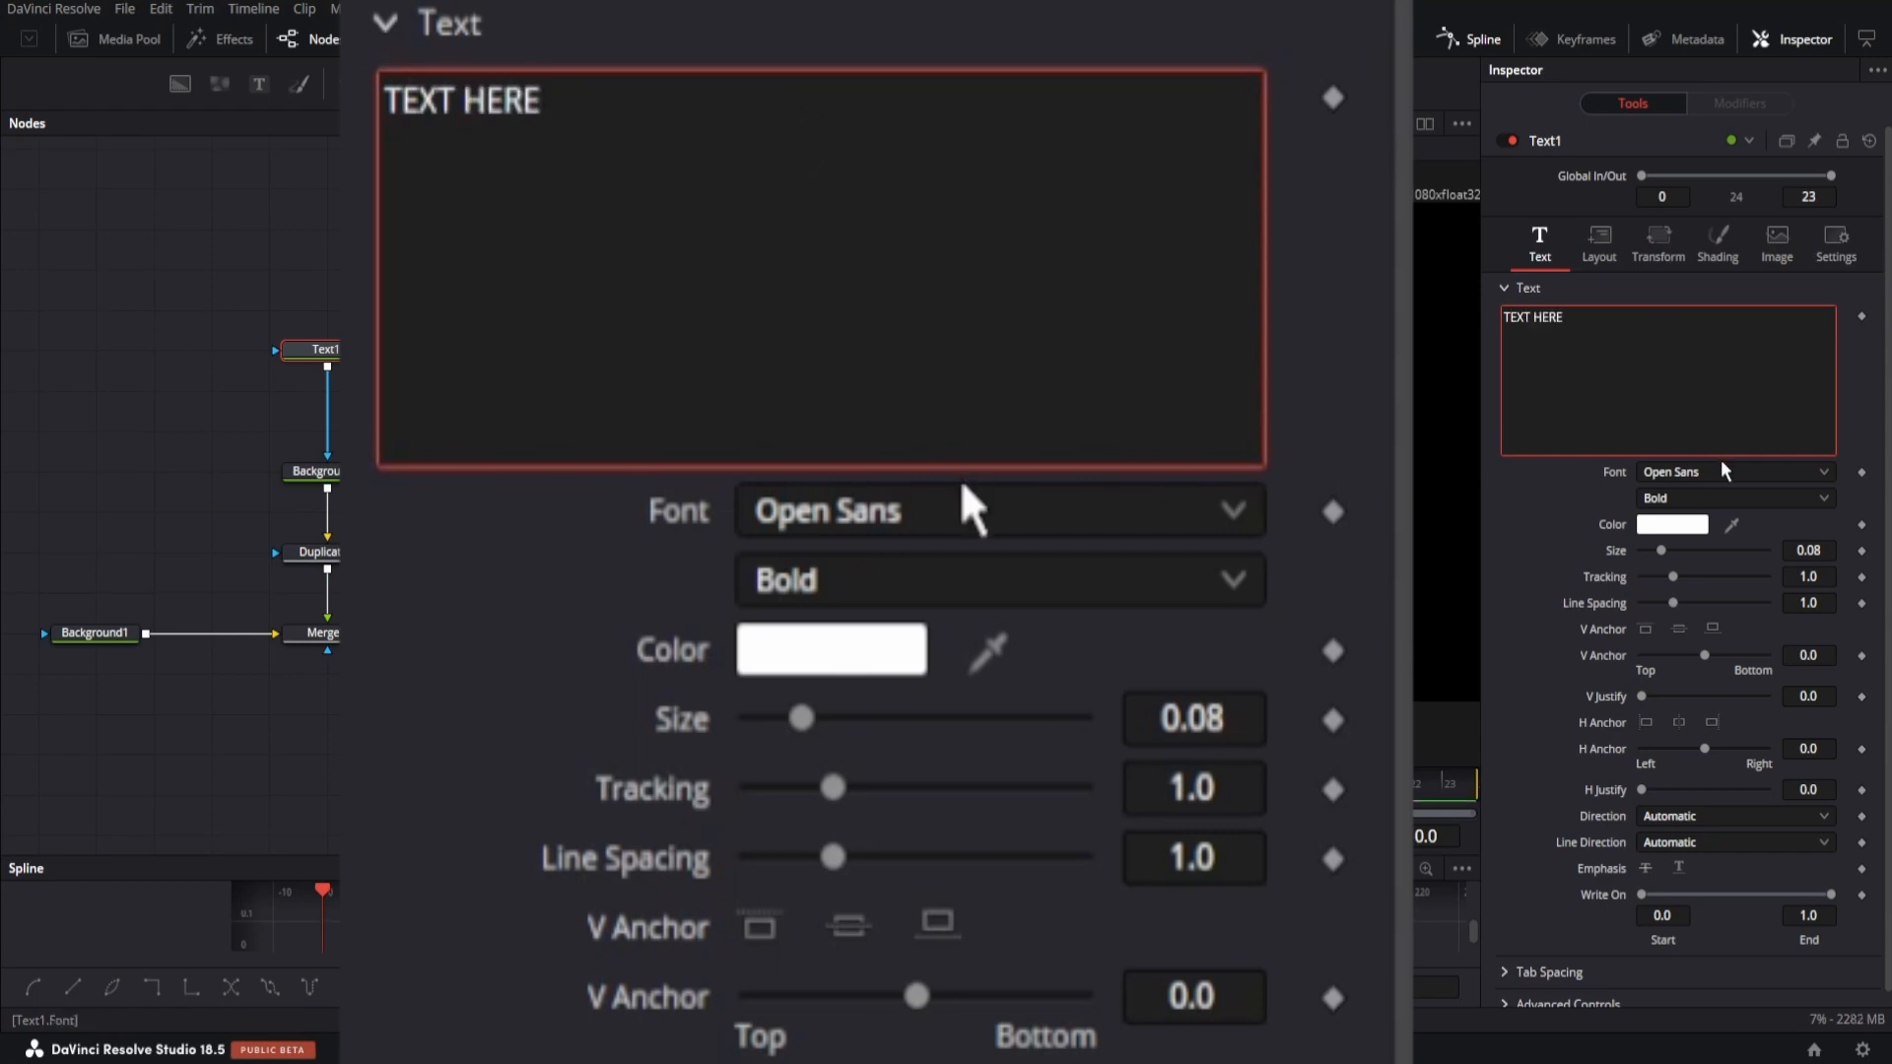
left_click(94, 632)
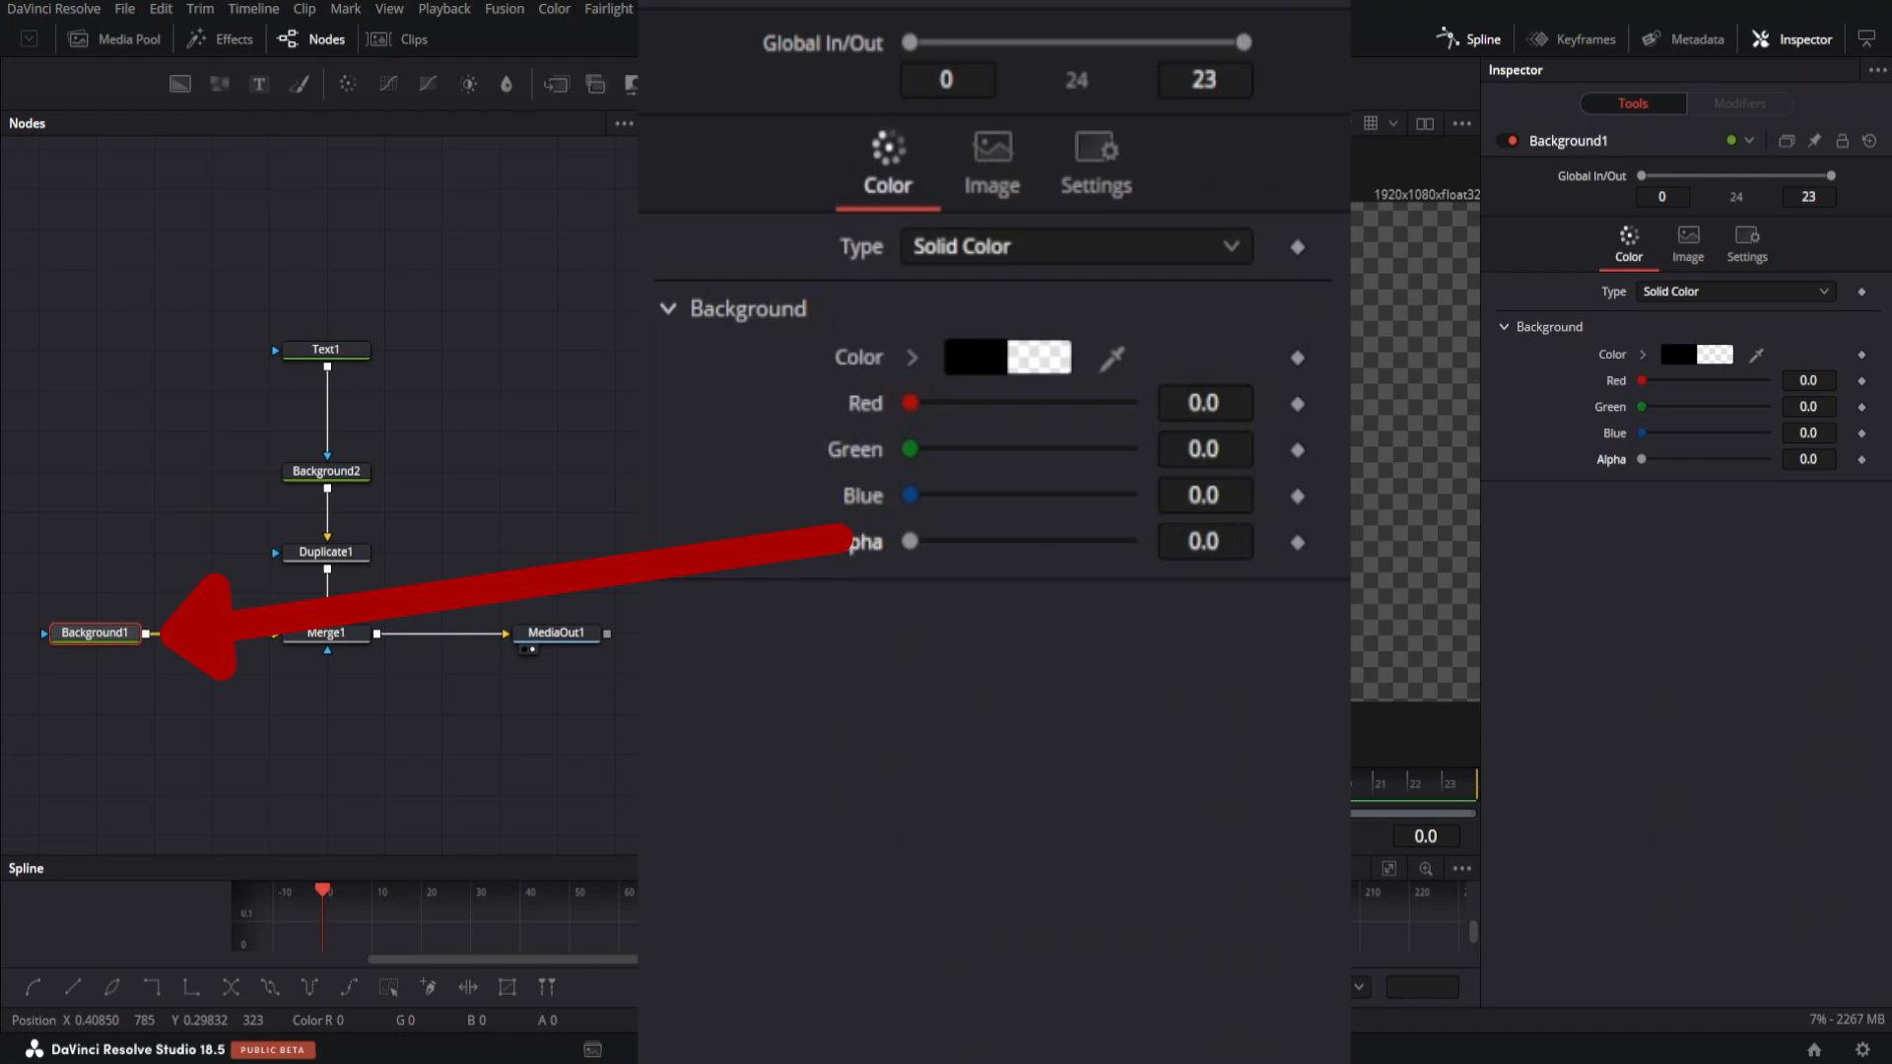
mouse_move(398, 549)
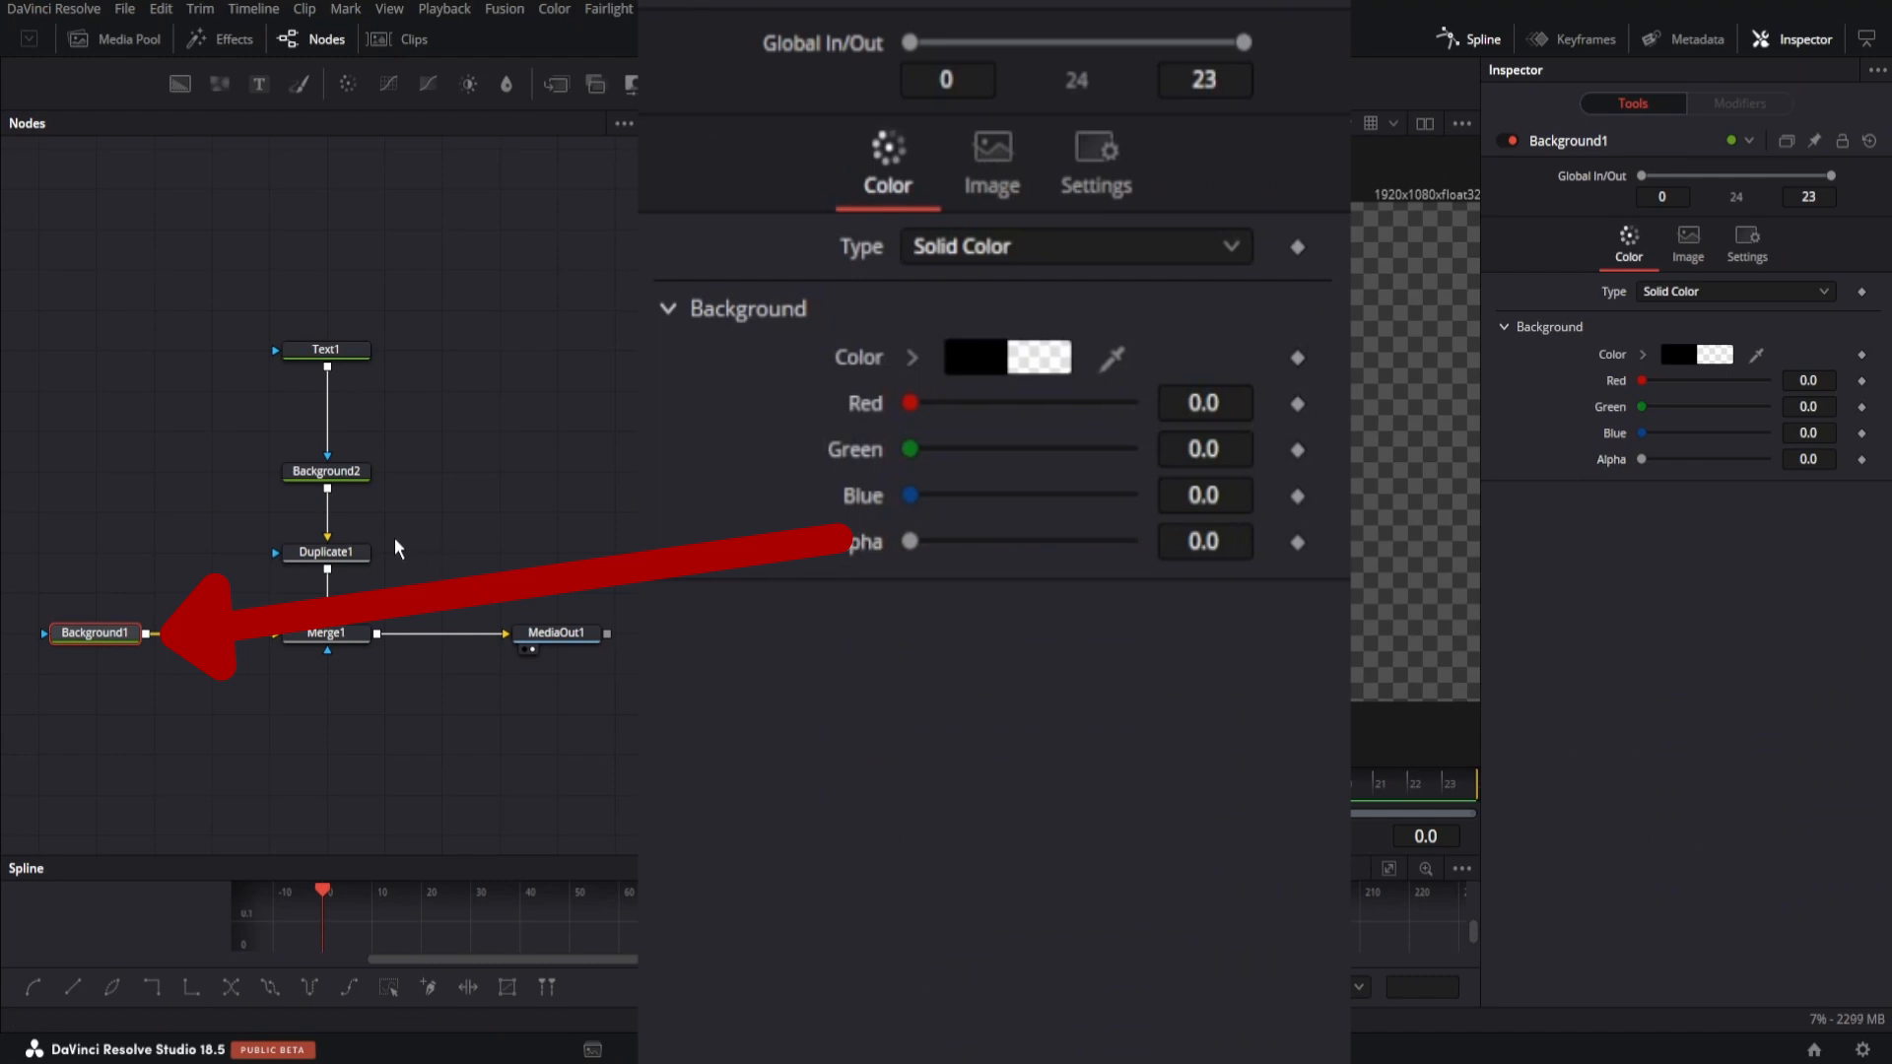
Give Duplicate1 a 1/Copies time-offset expression and 20 copies
left_click(326, 552)
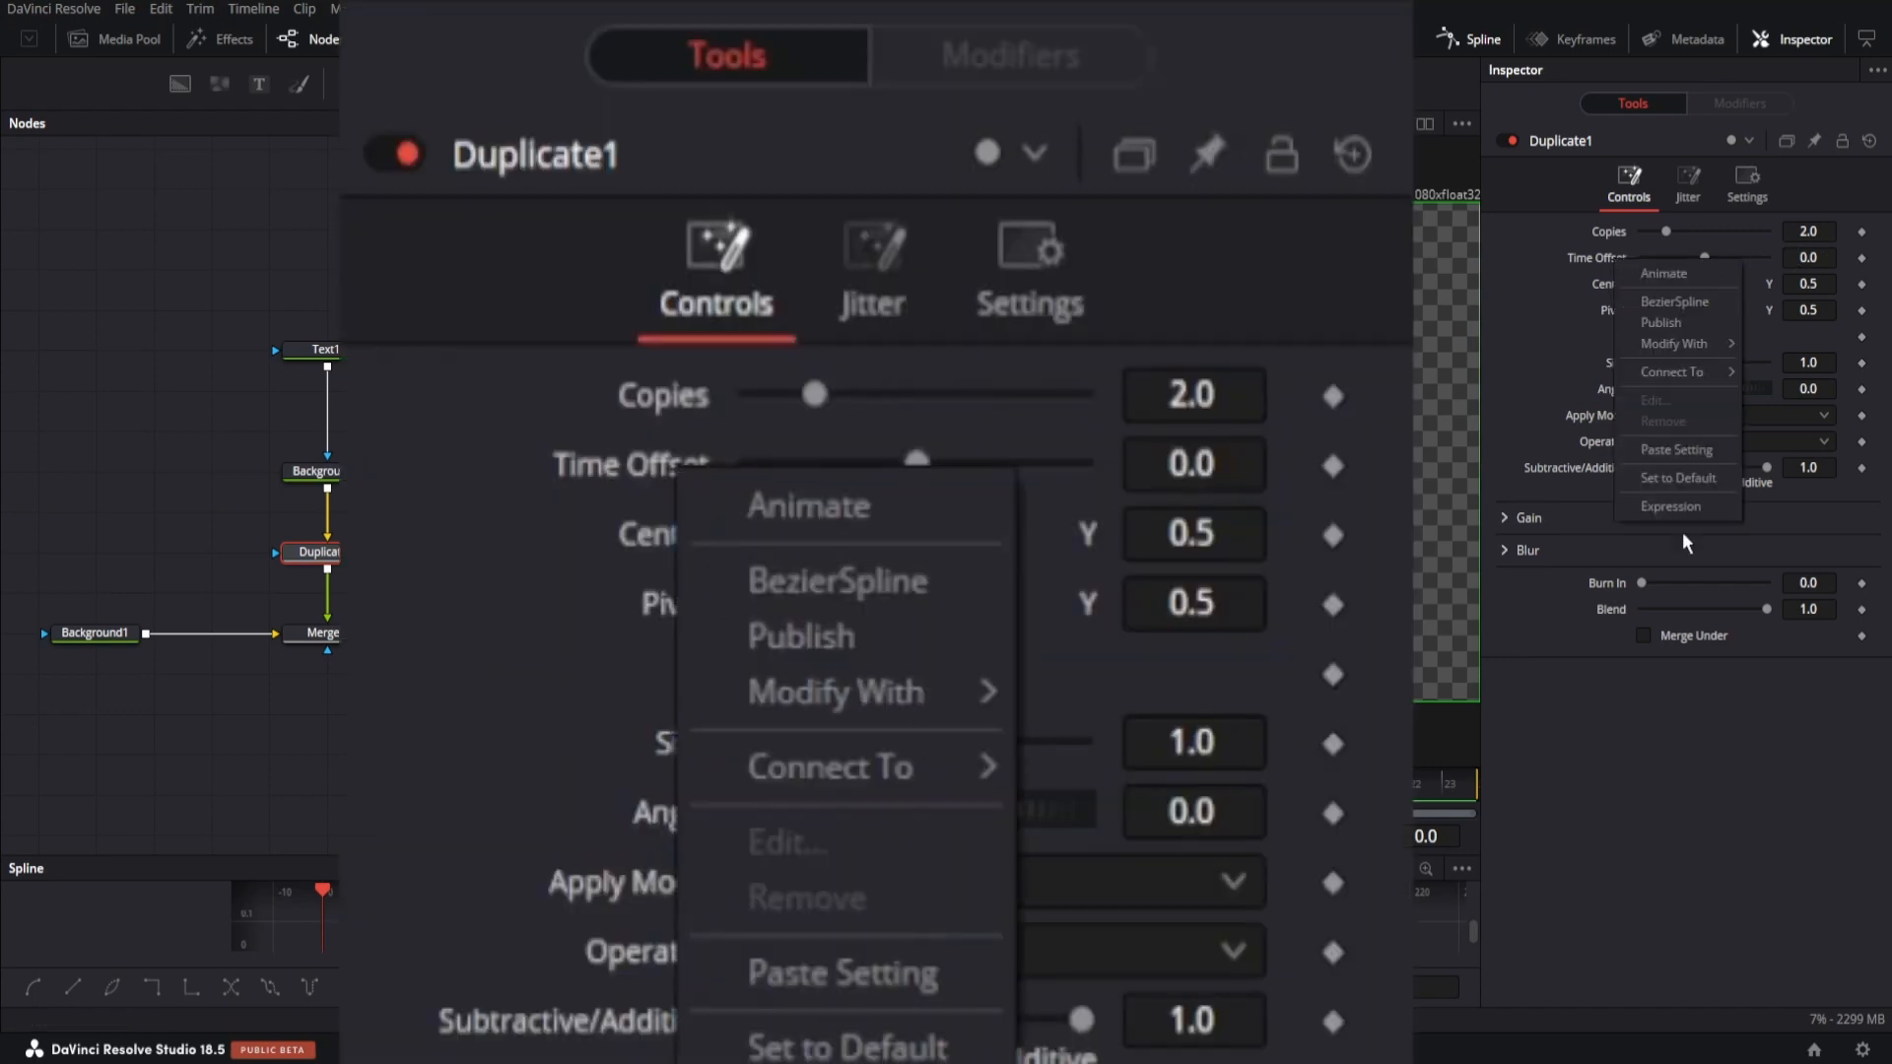
left_click(806, 504)
type("Copies > 0 and 1/Copies or 0")
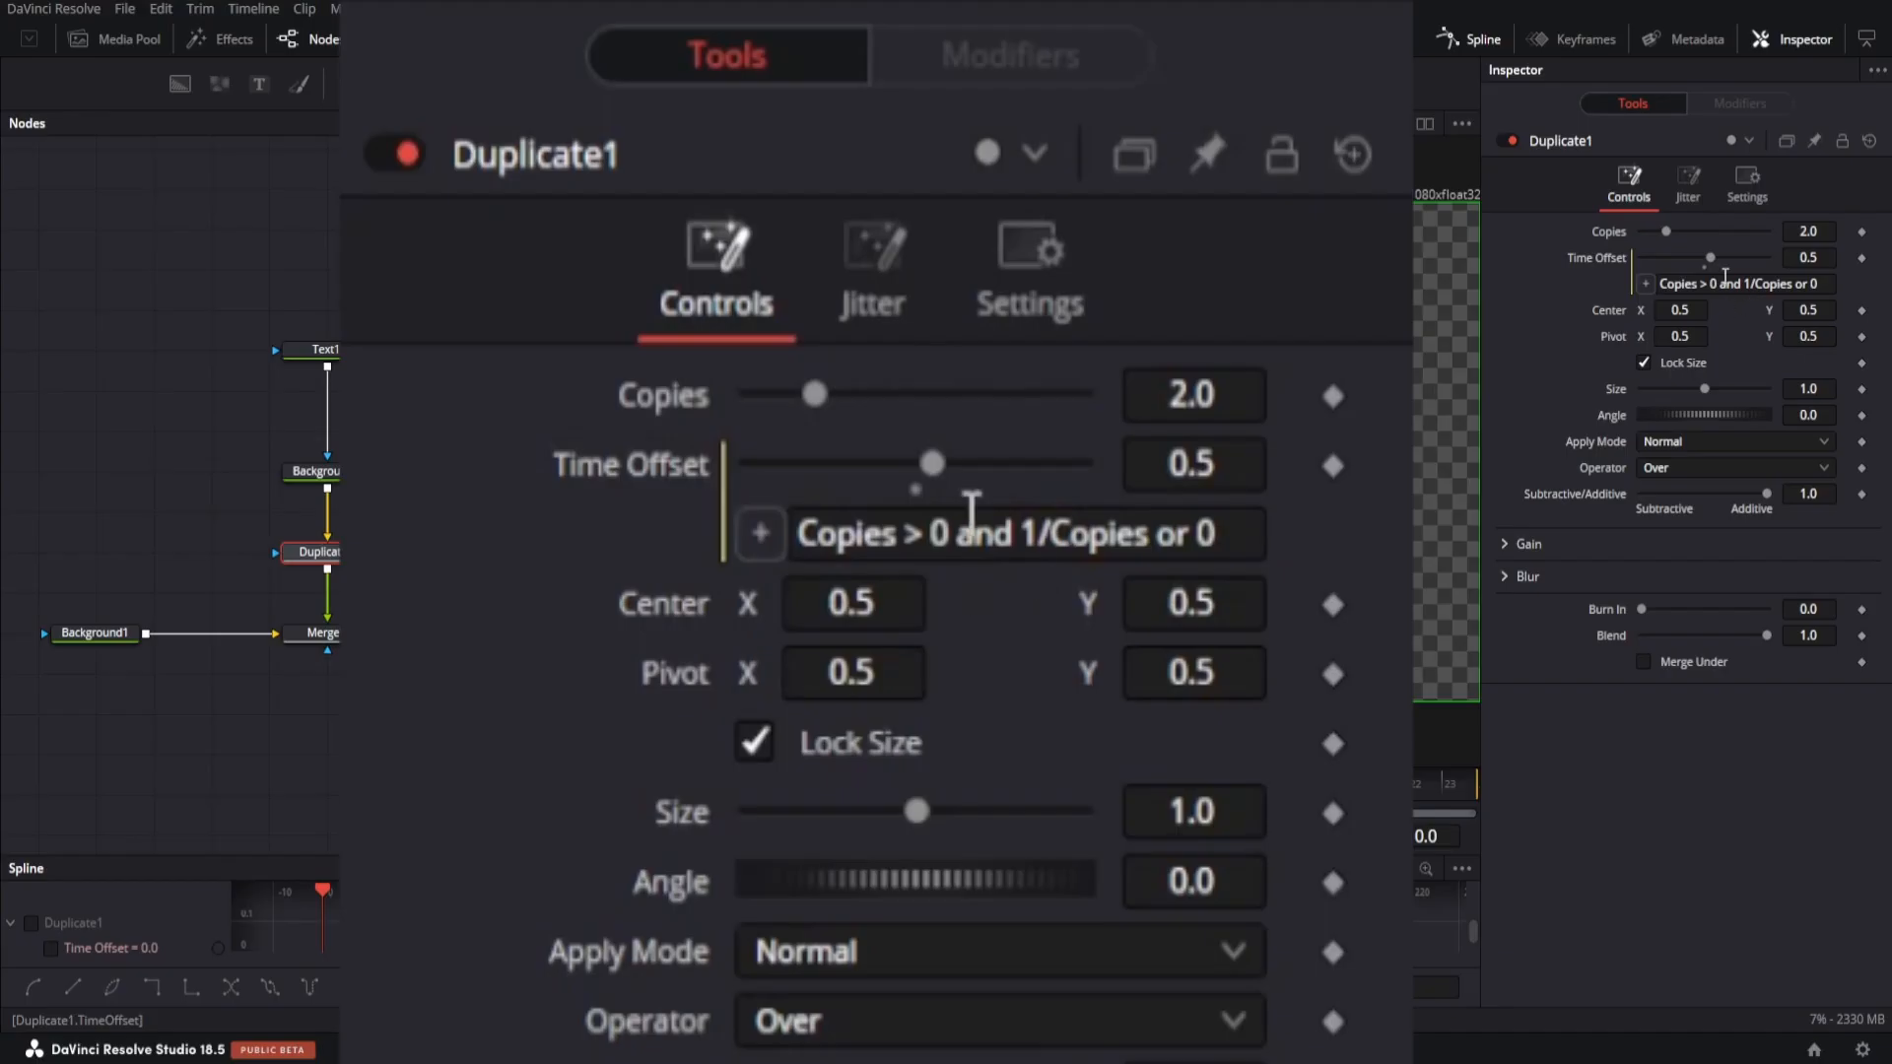
left_click(1192, 394)
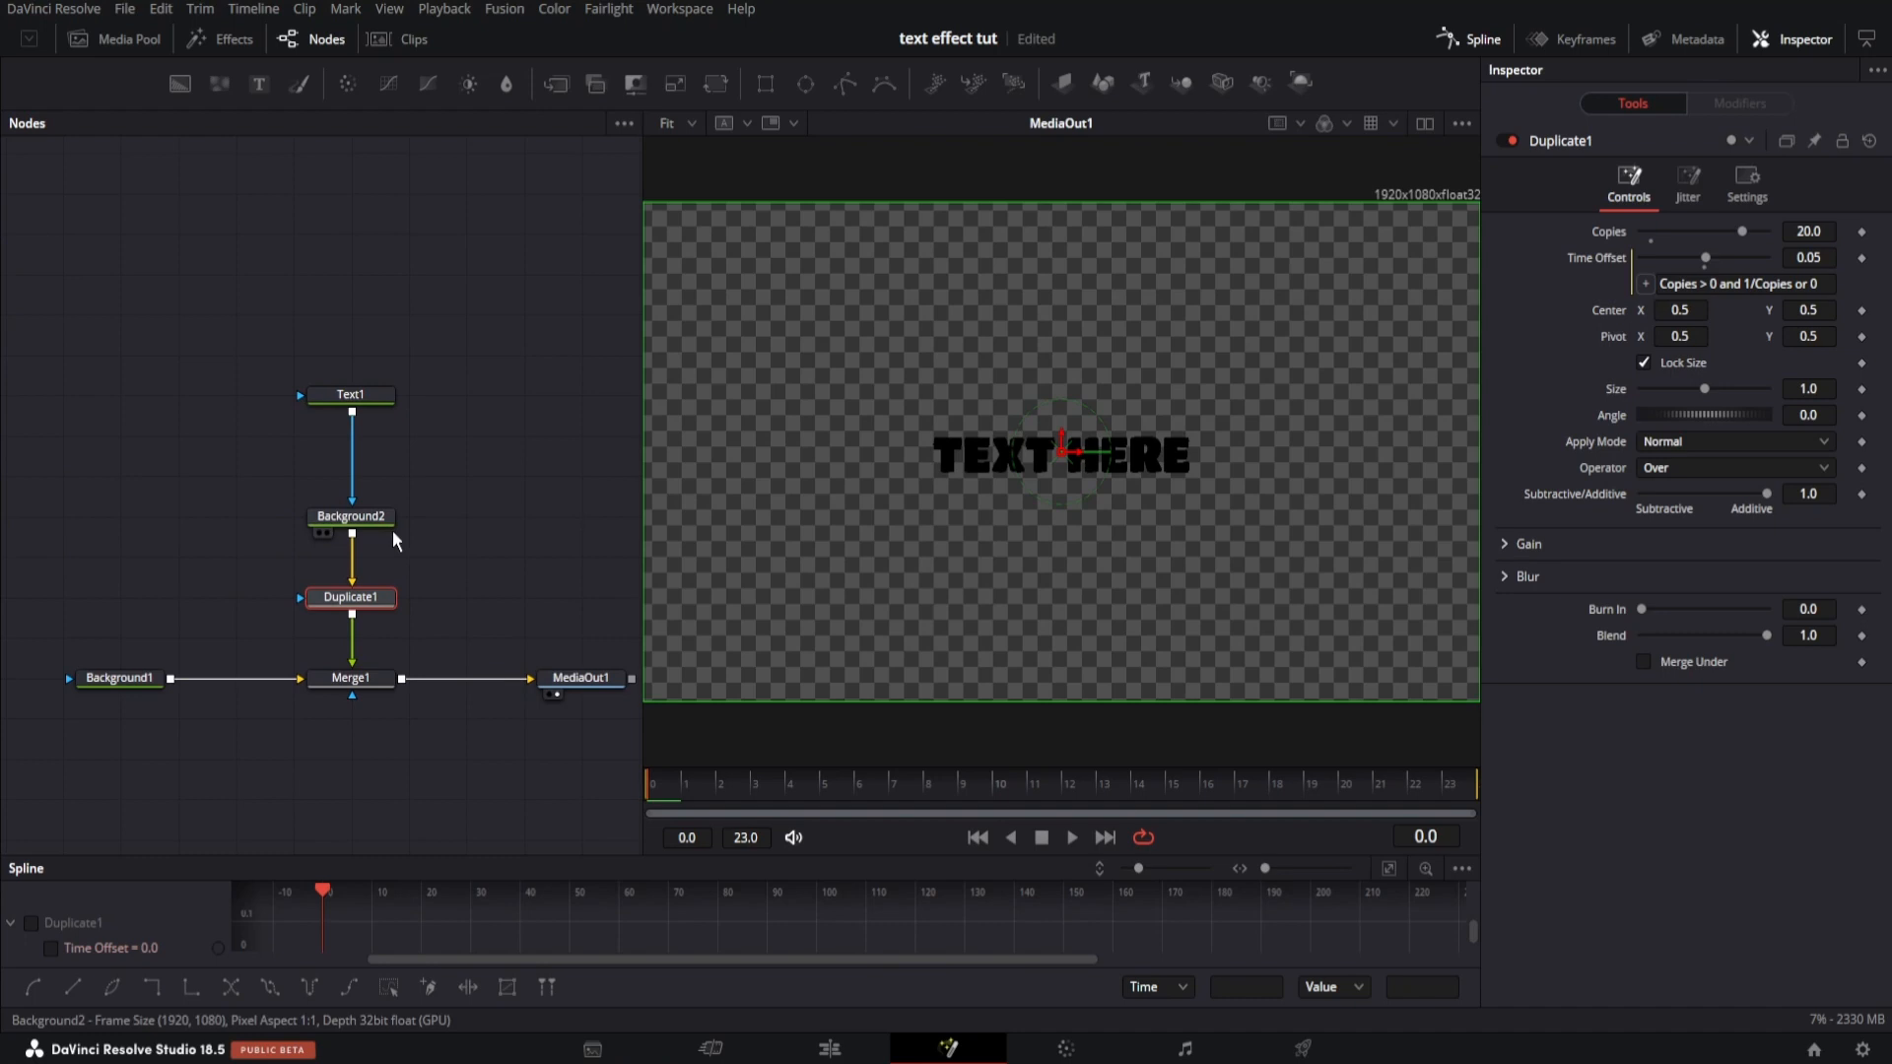
mouse_move(376, 531)
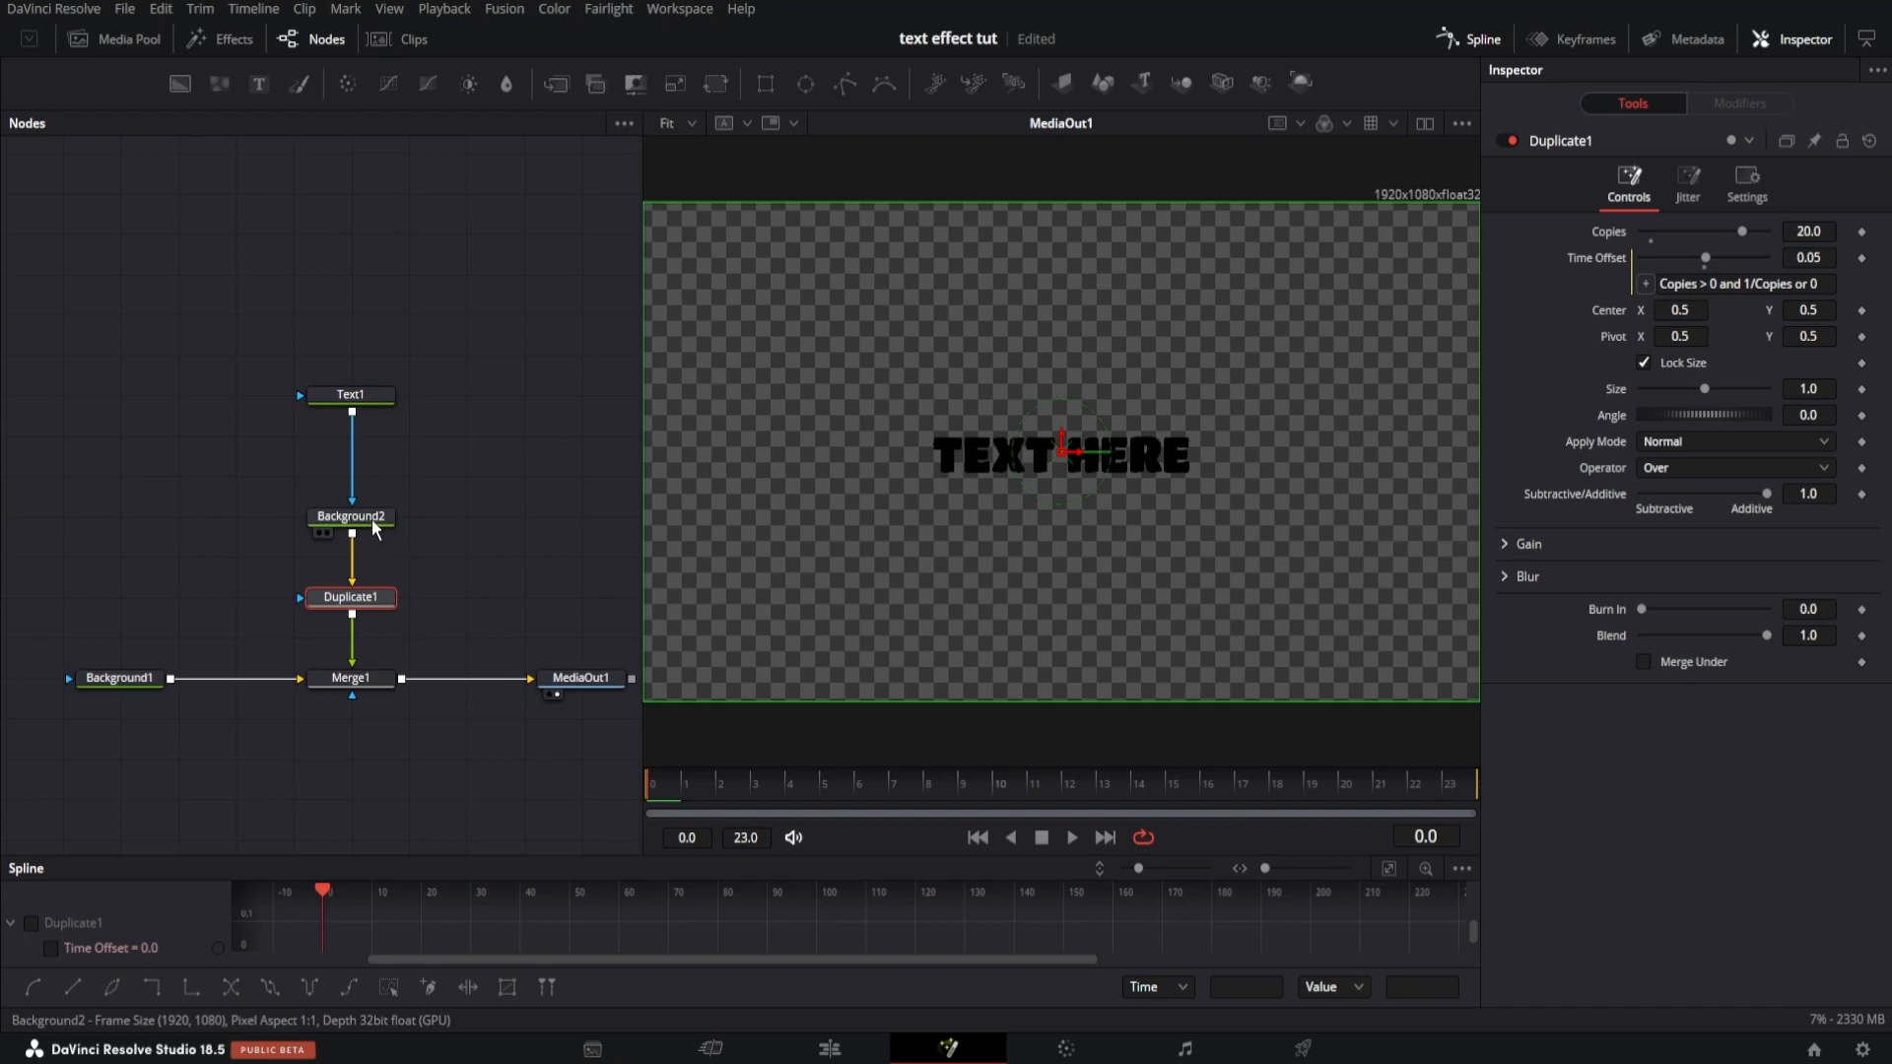
Drive Background2's colour with a black-to-white Gradient Color modifier
left_click(350, 517)
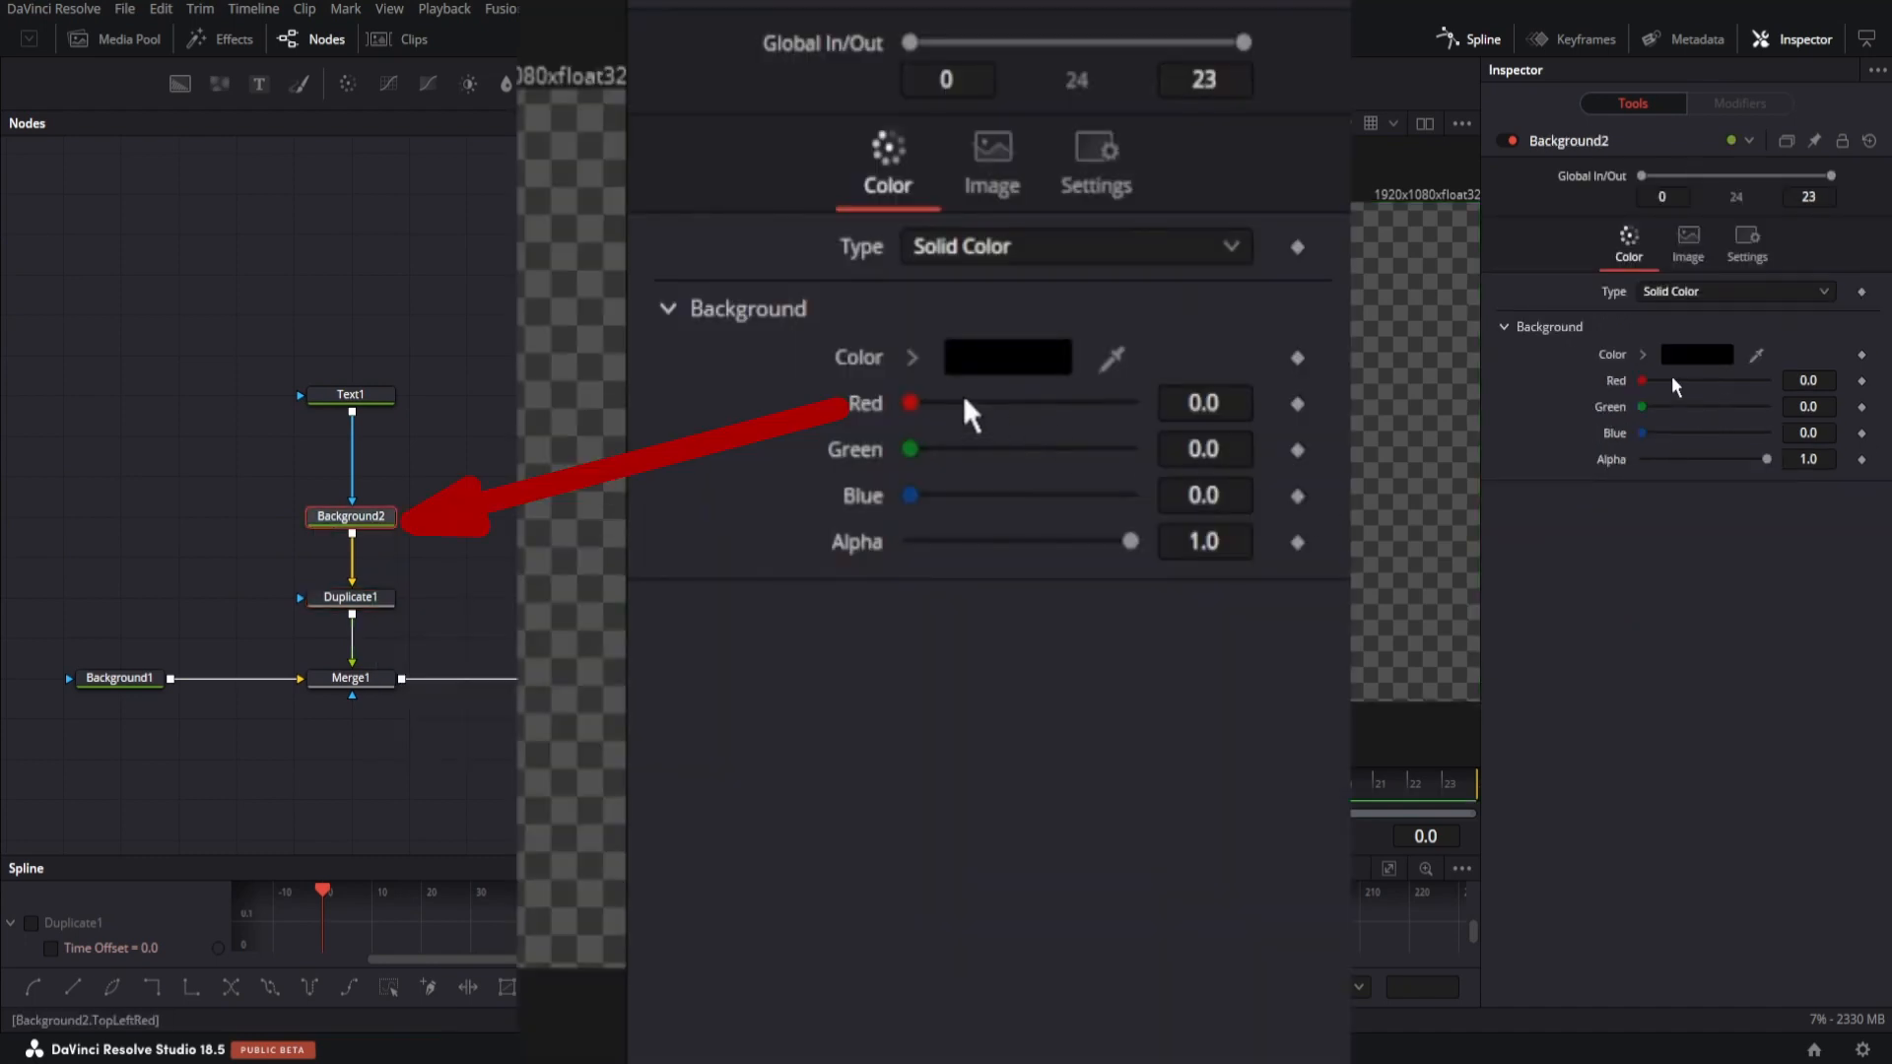
mouse_move(887, 429)
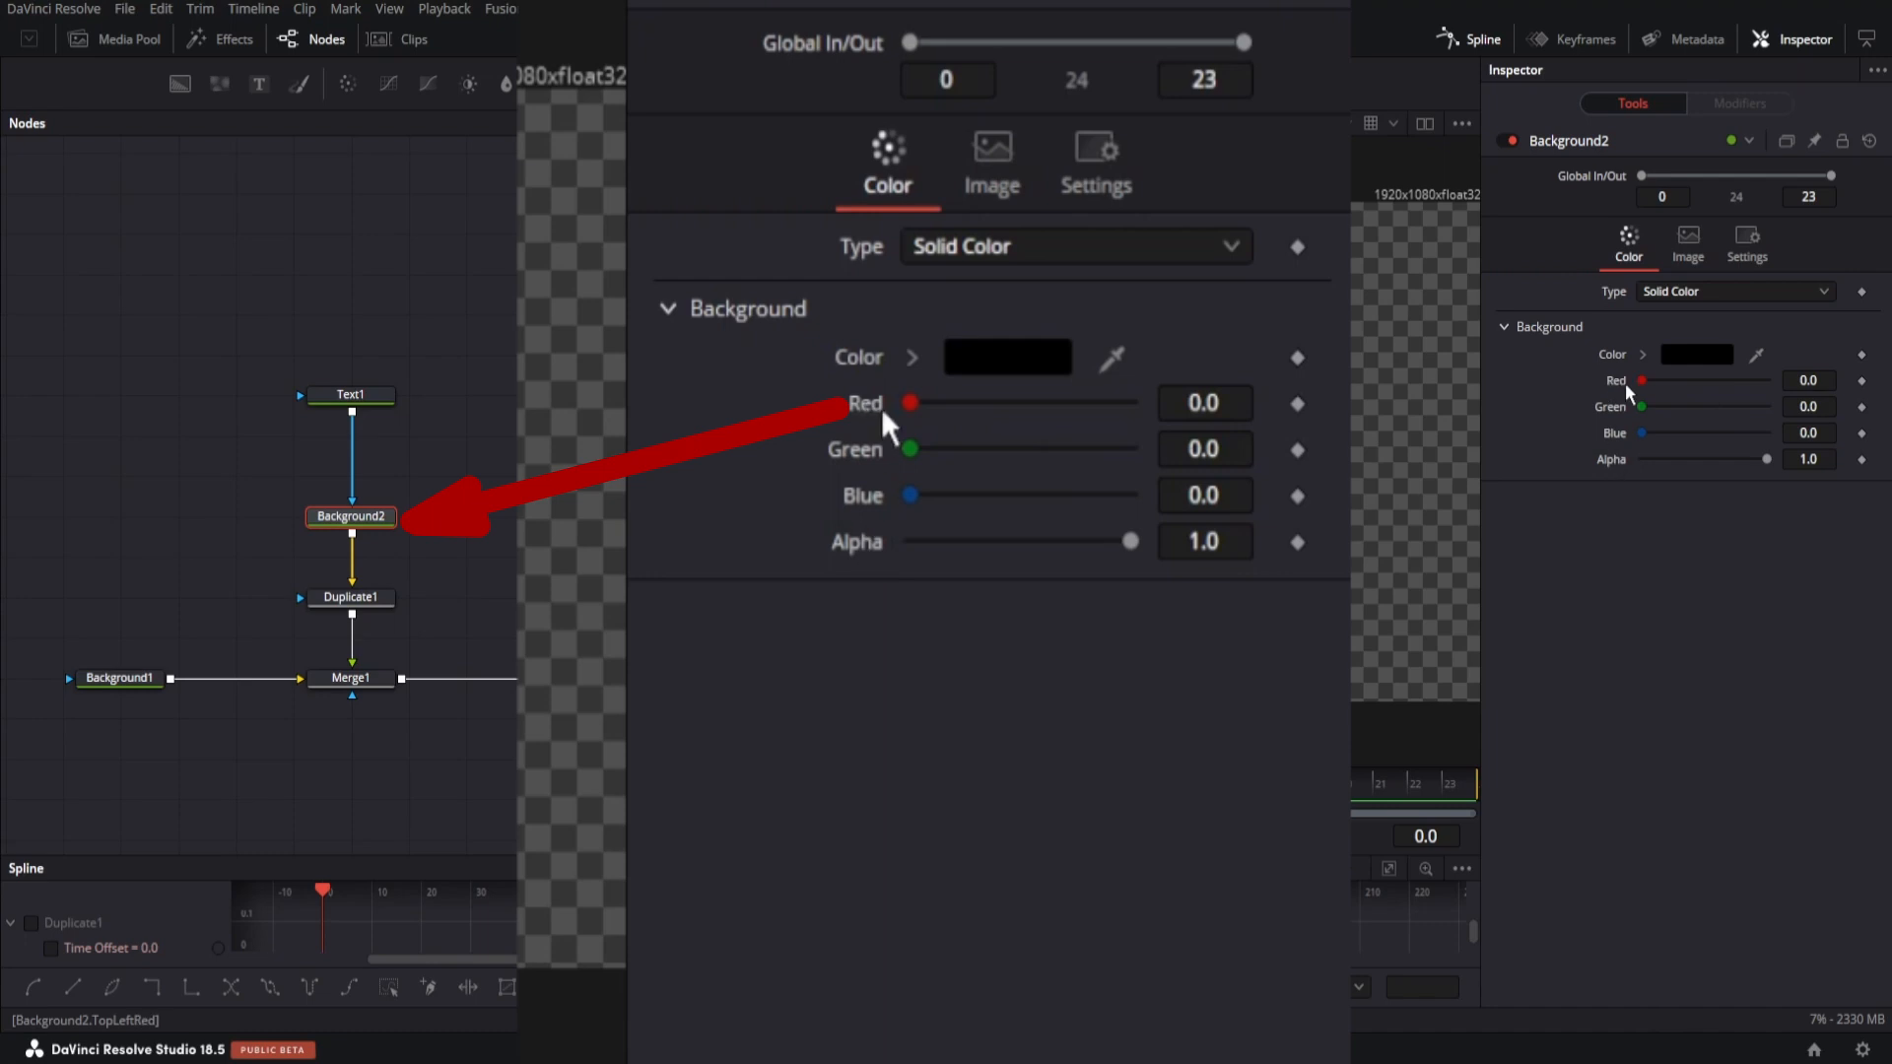
right_click(910, 402)
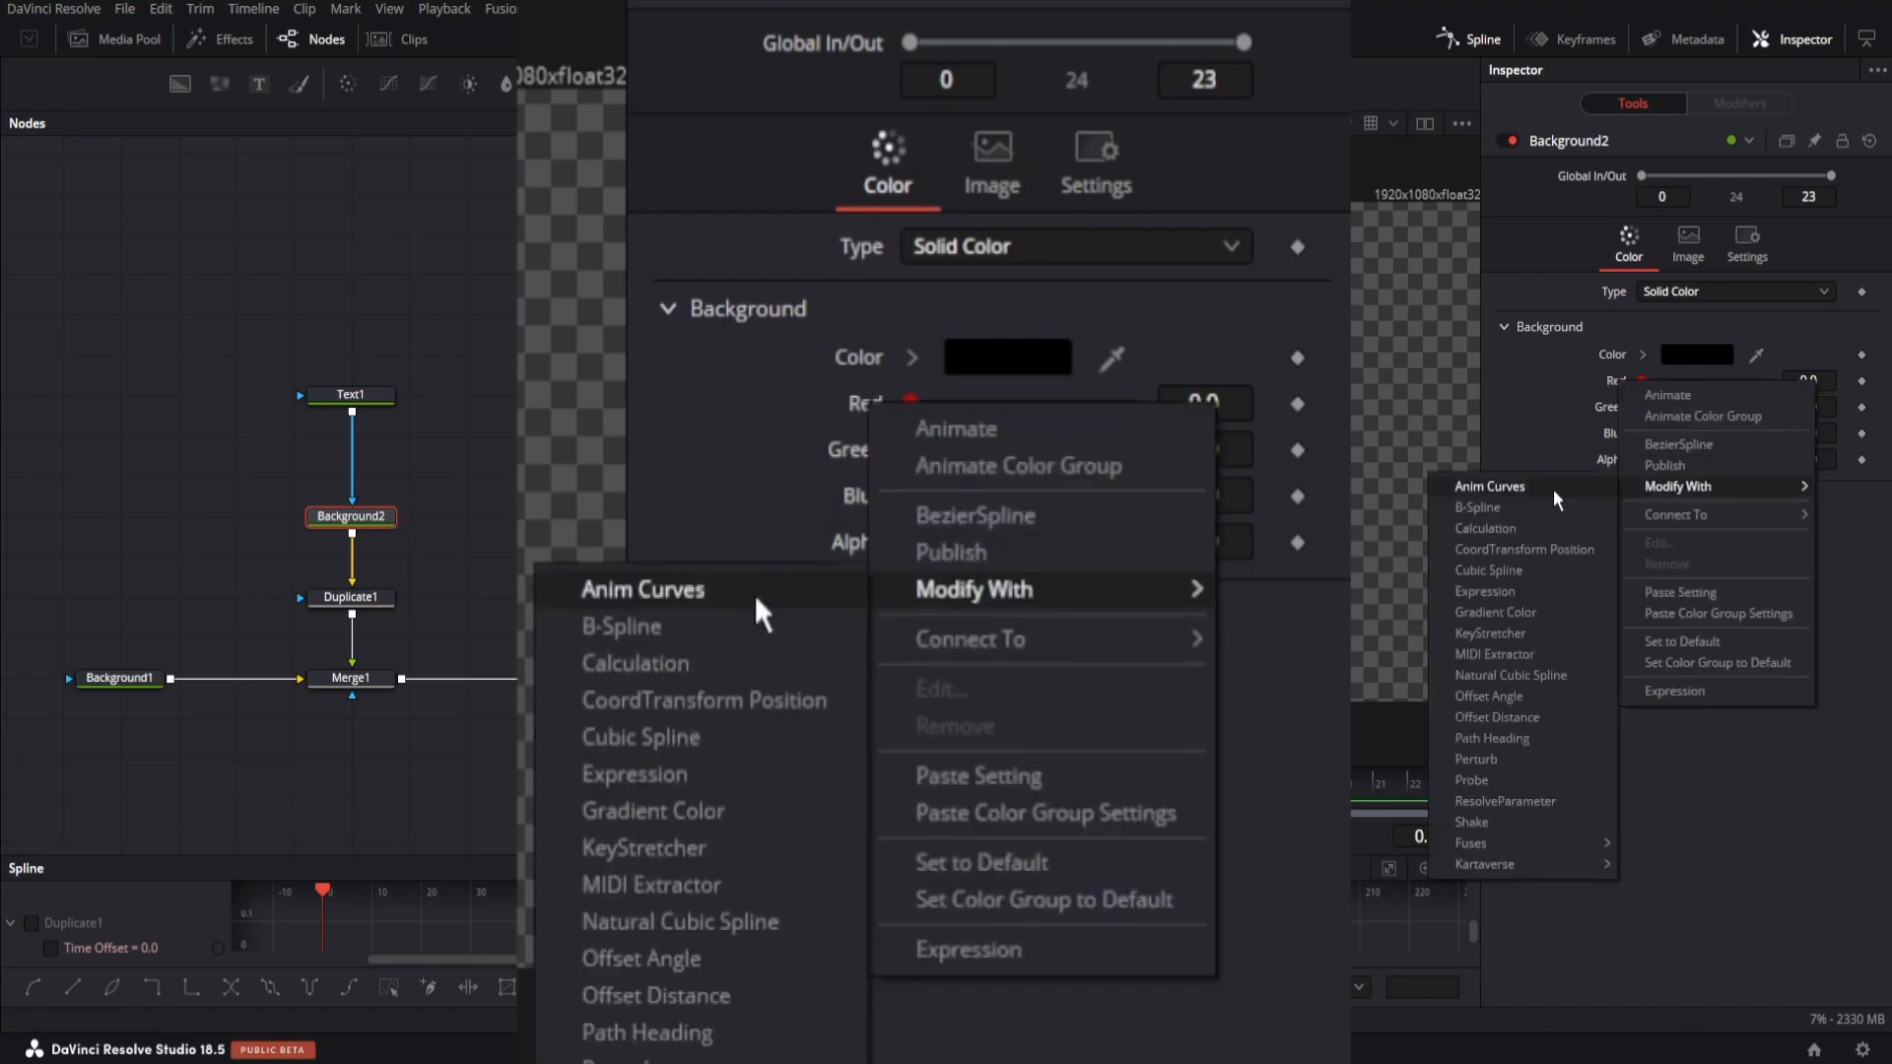
mouse_move(673, 821)
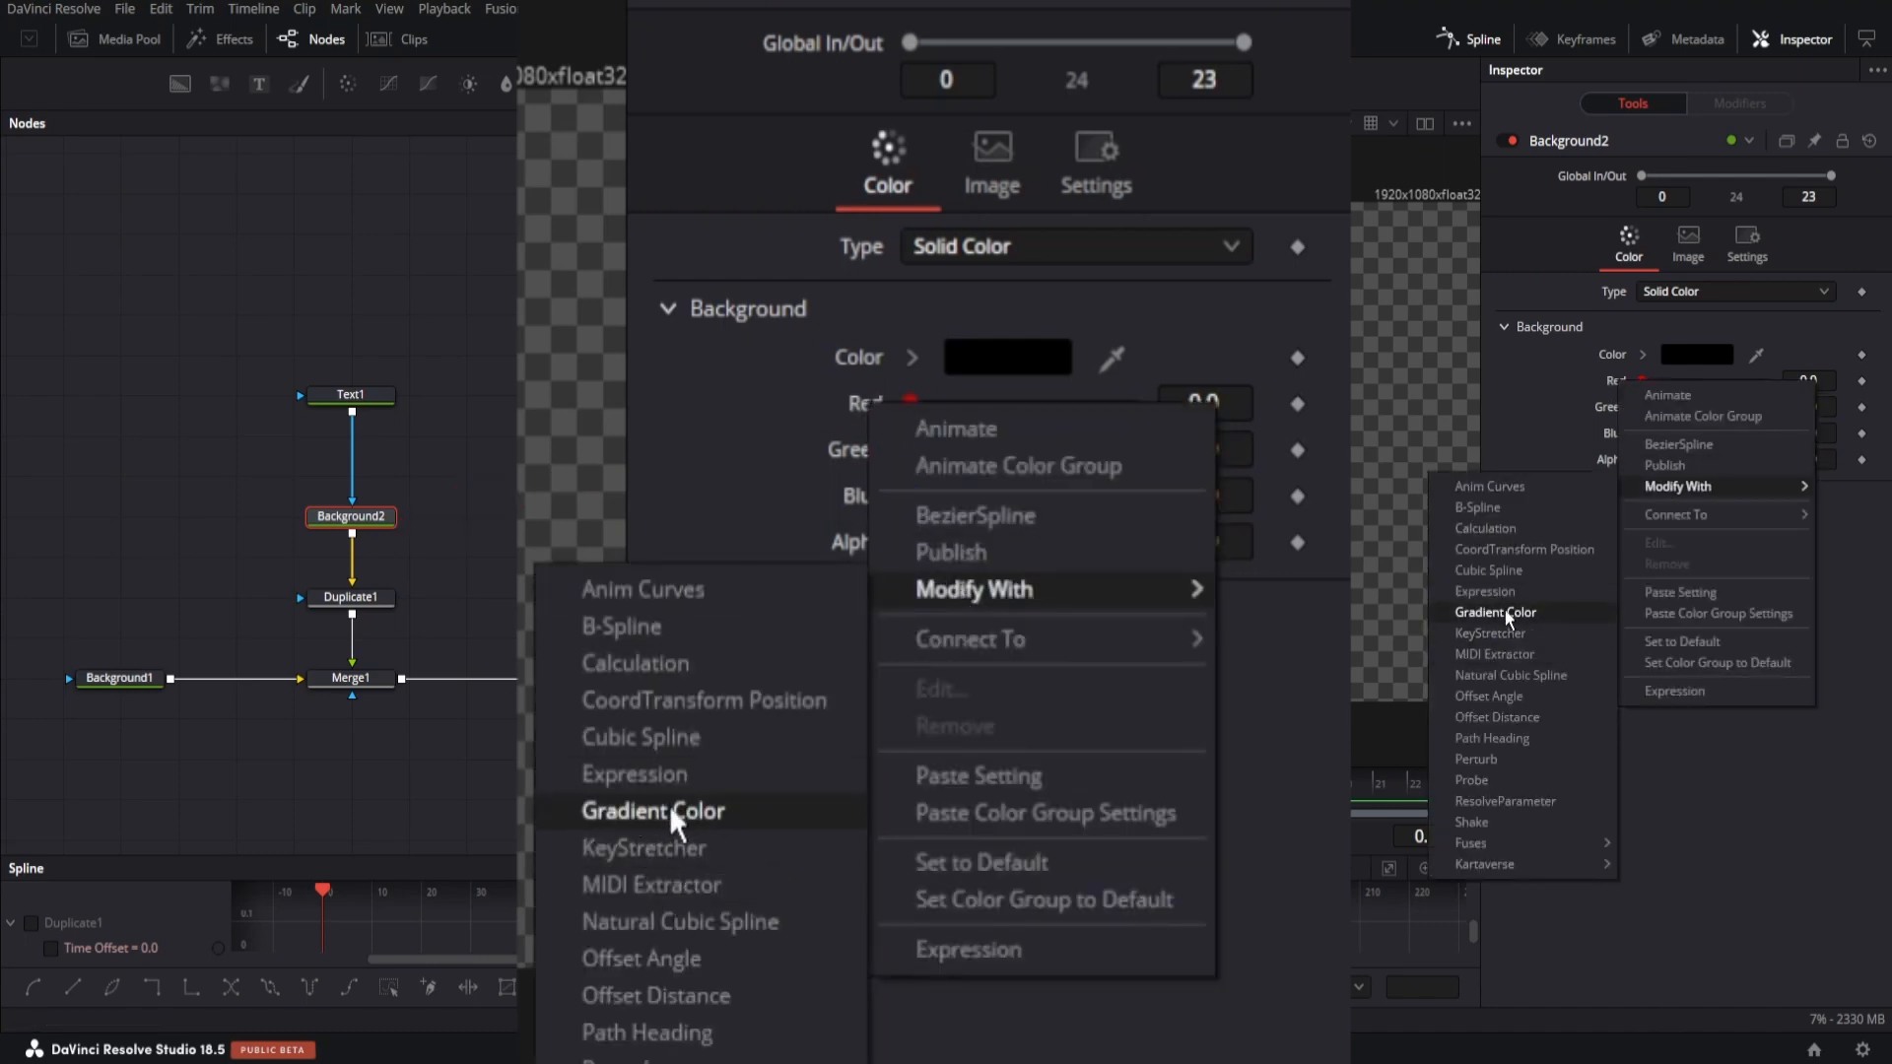
left_click(653, 811)
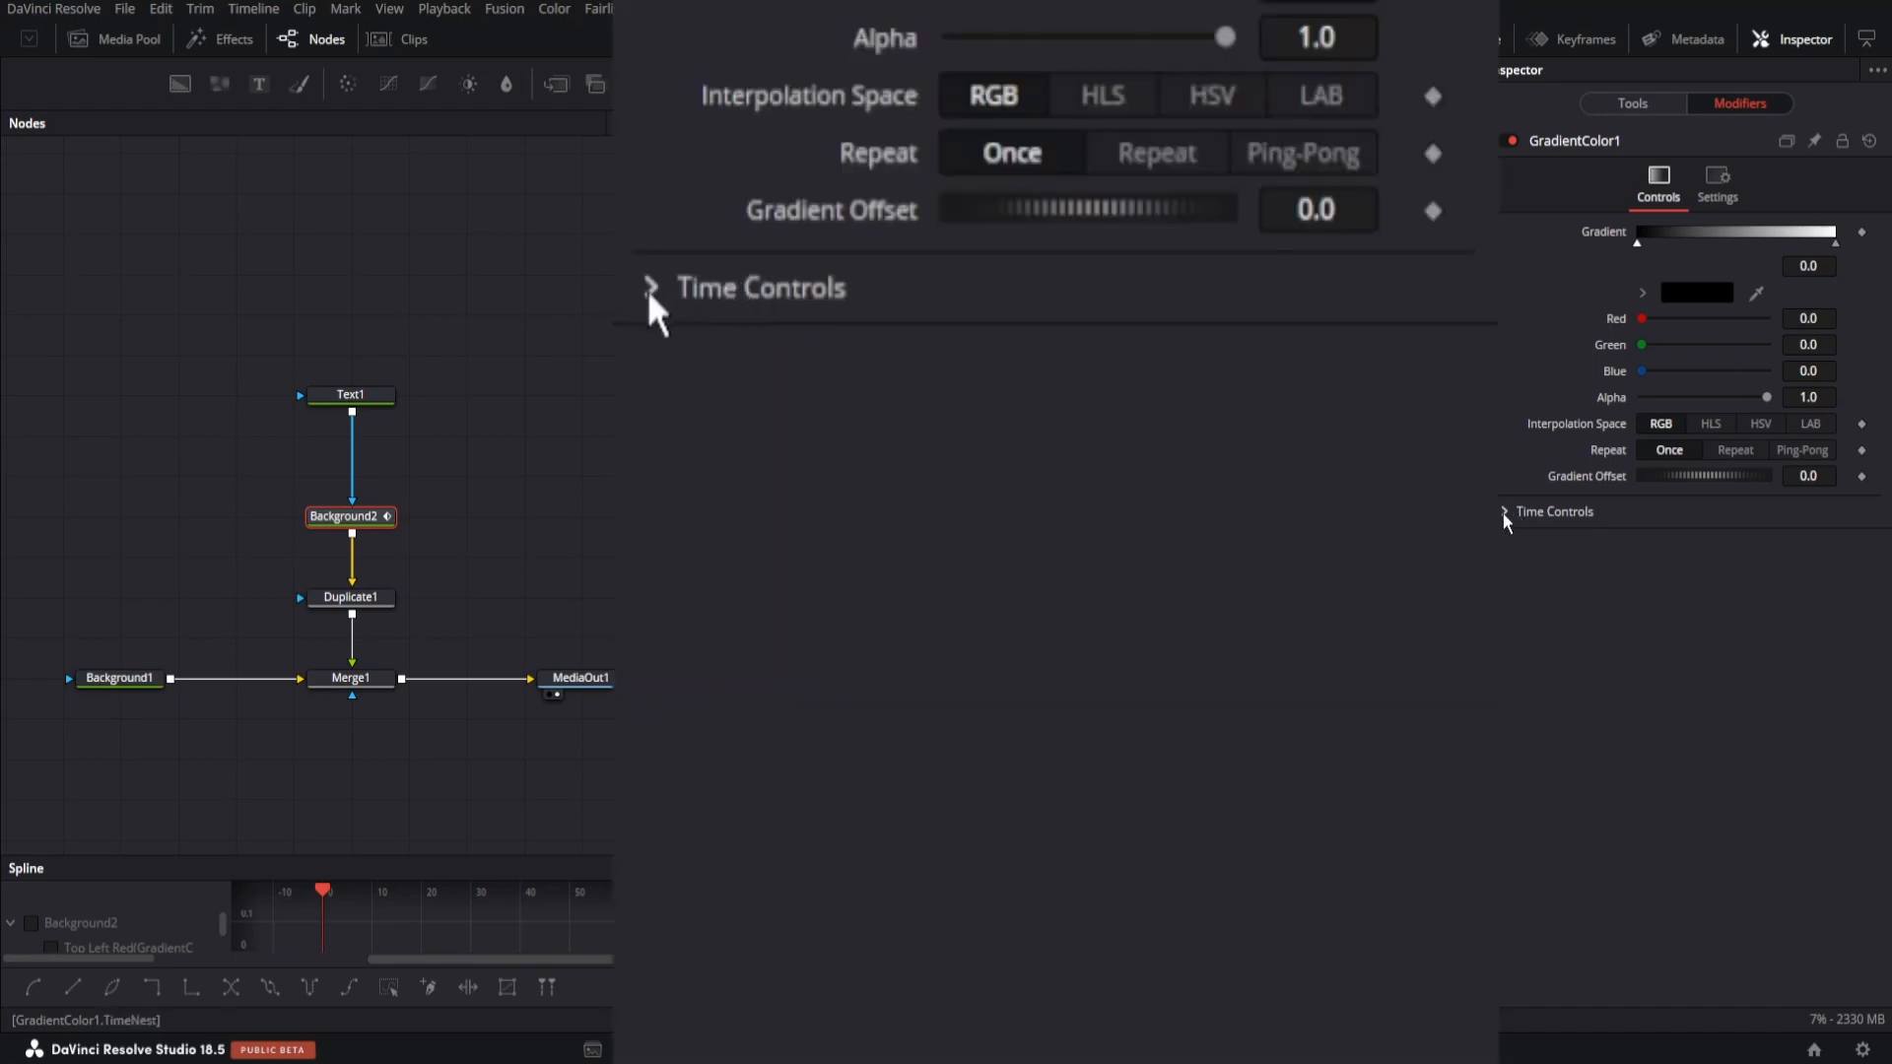
Set GradientColor1 Start Time to floor(time) and End Time to ceil(time)
left_click(651, 287)
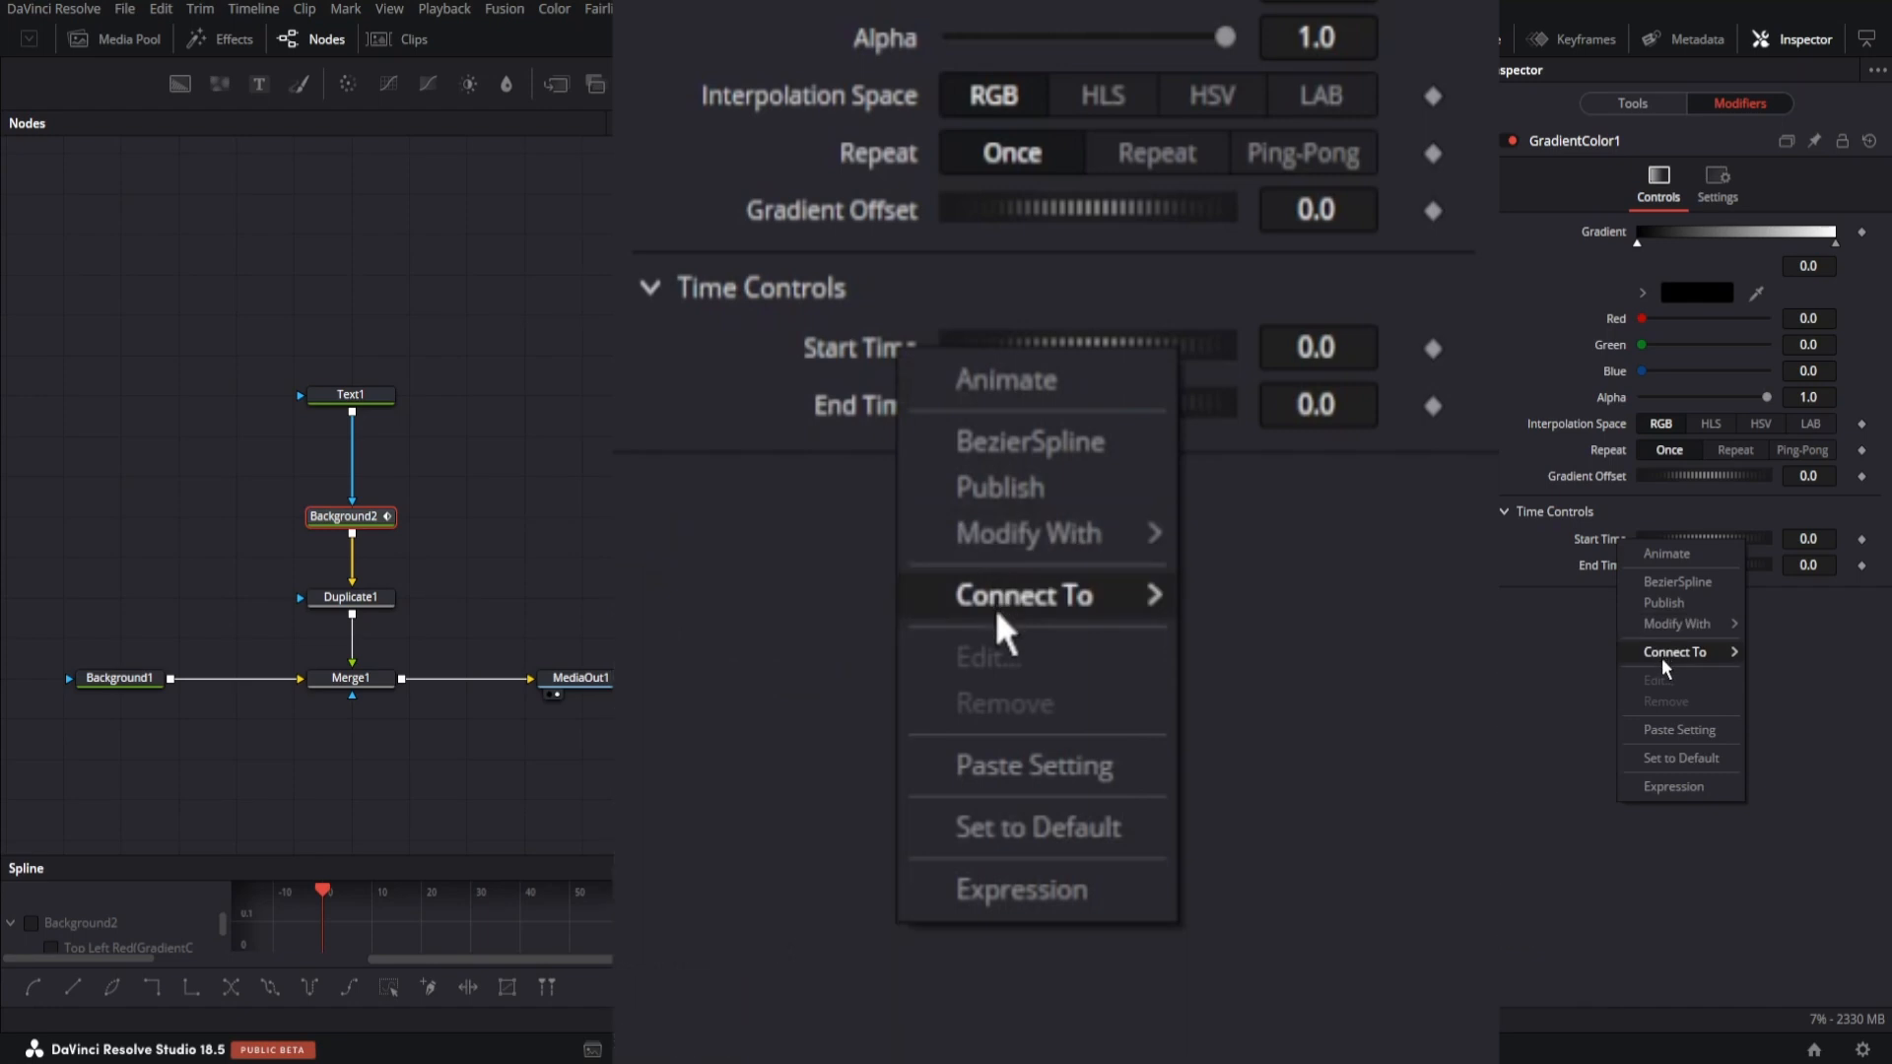
left_click(1005, 379)
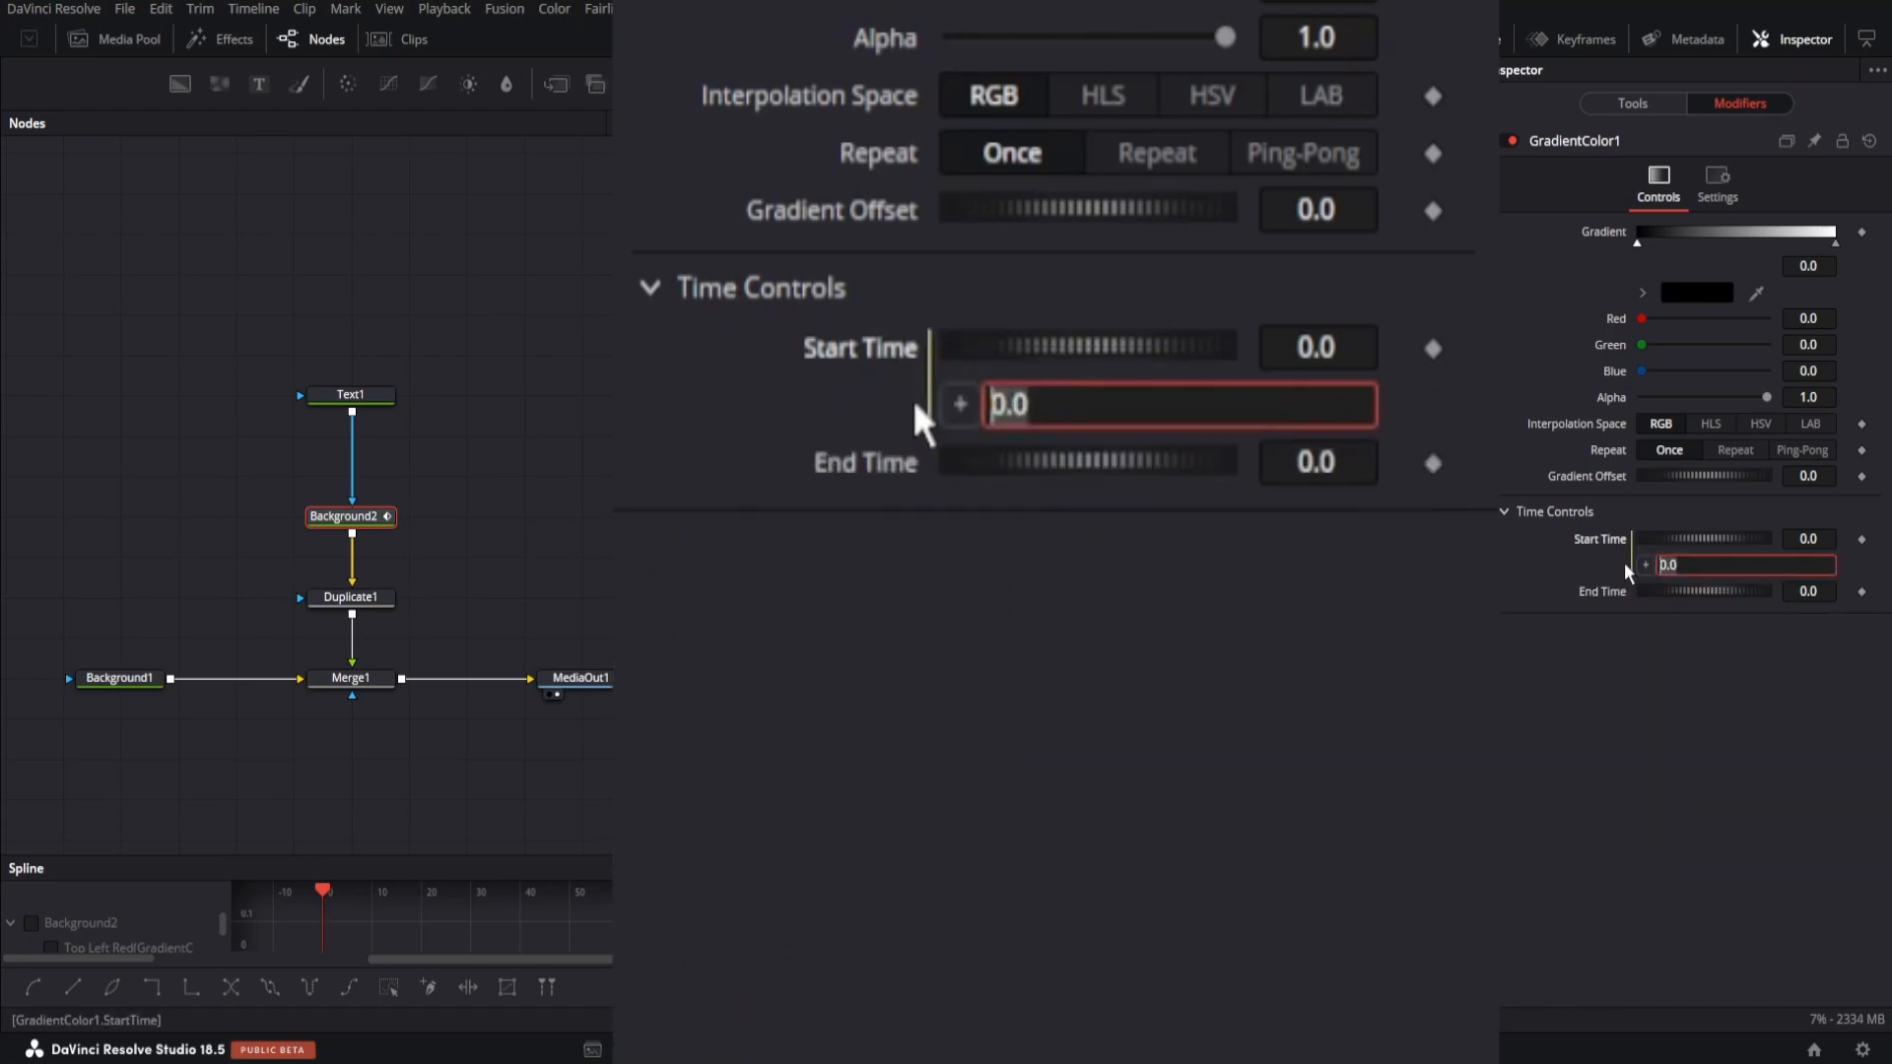
type("floor(tin")
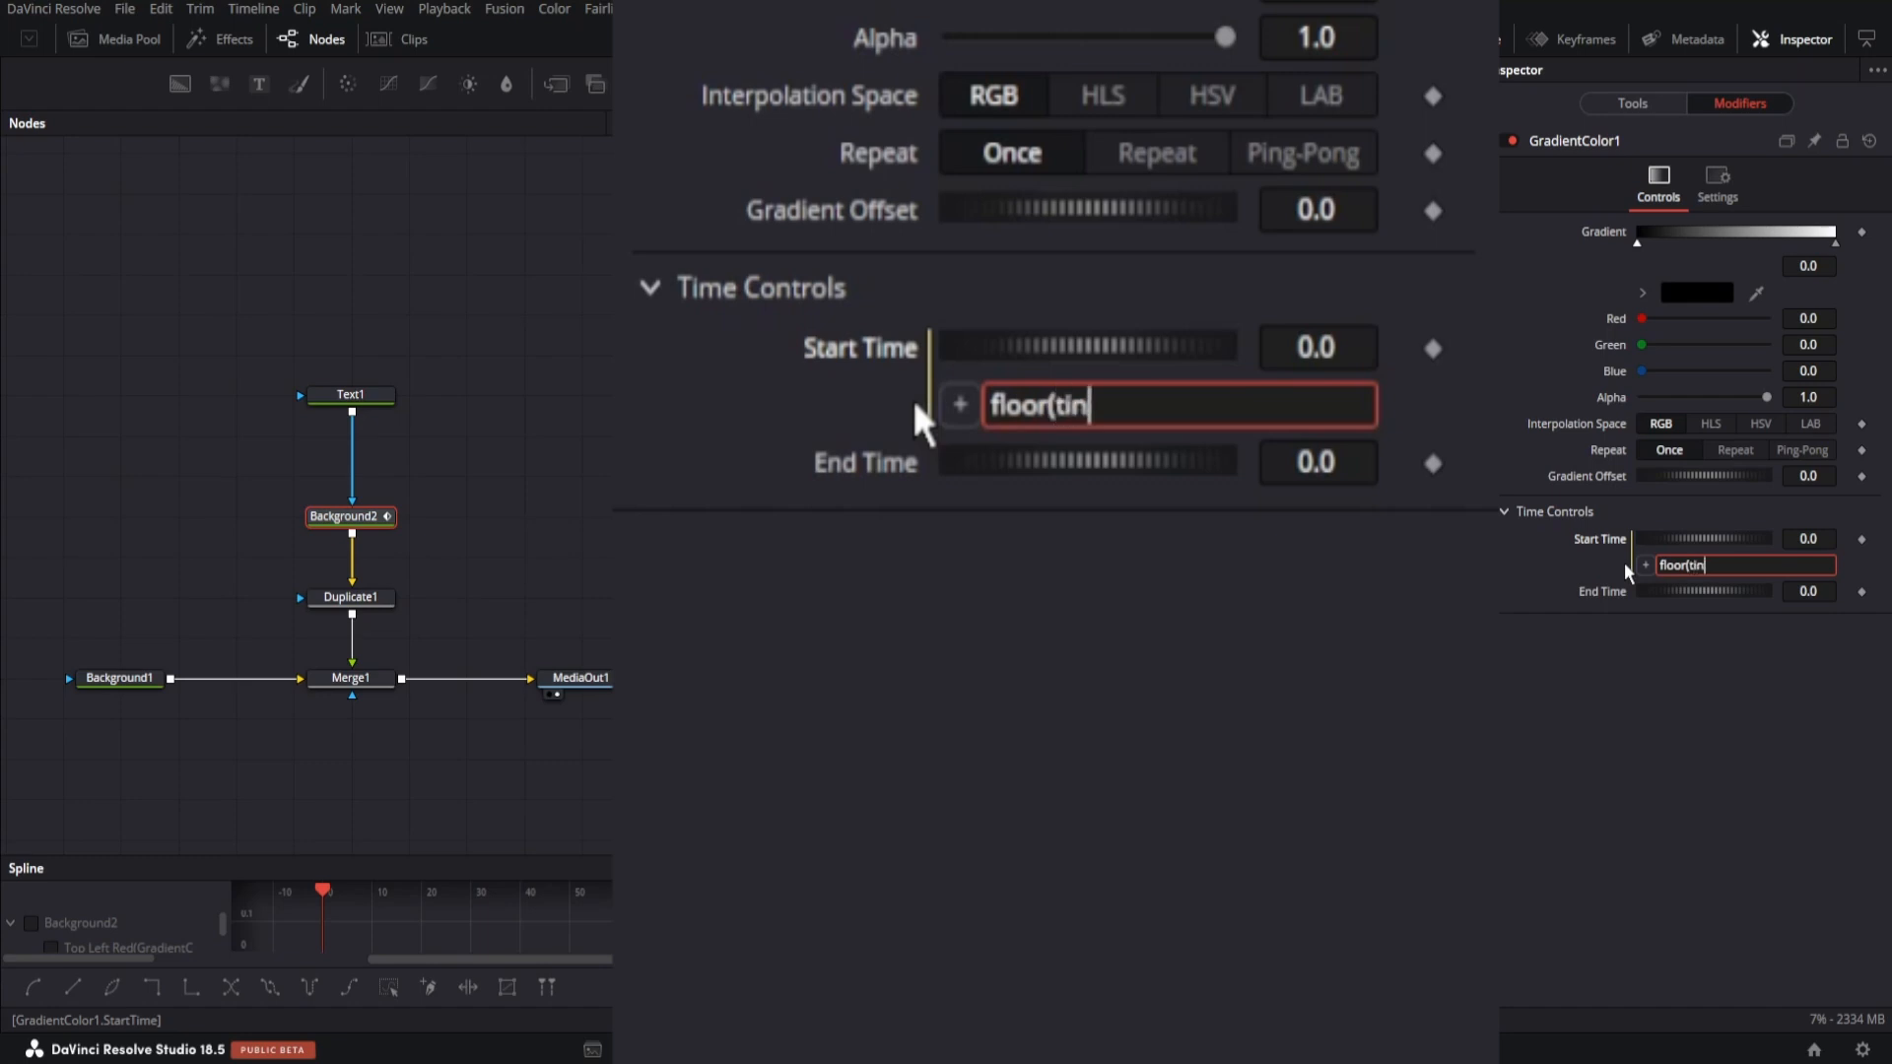
type("me)")
type("ce")
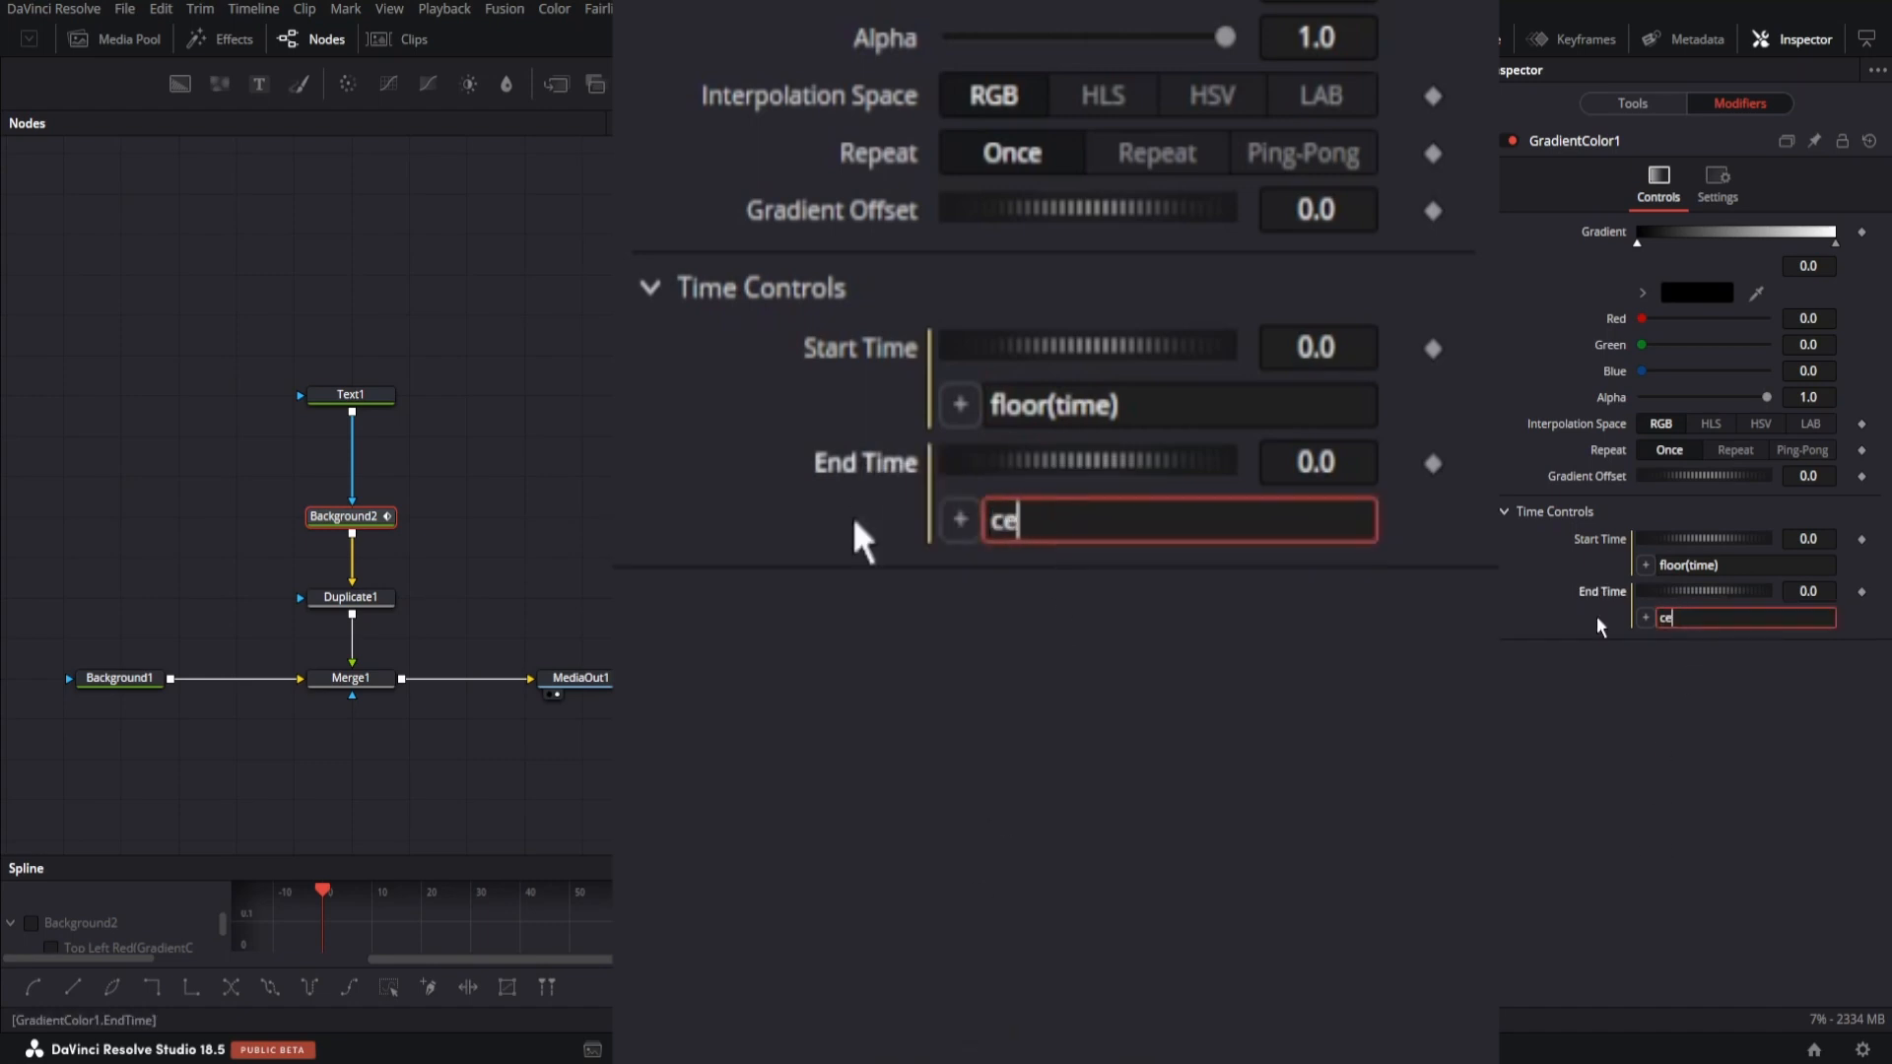
type("il(")
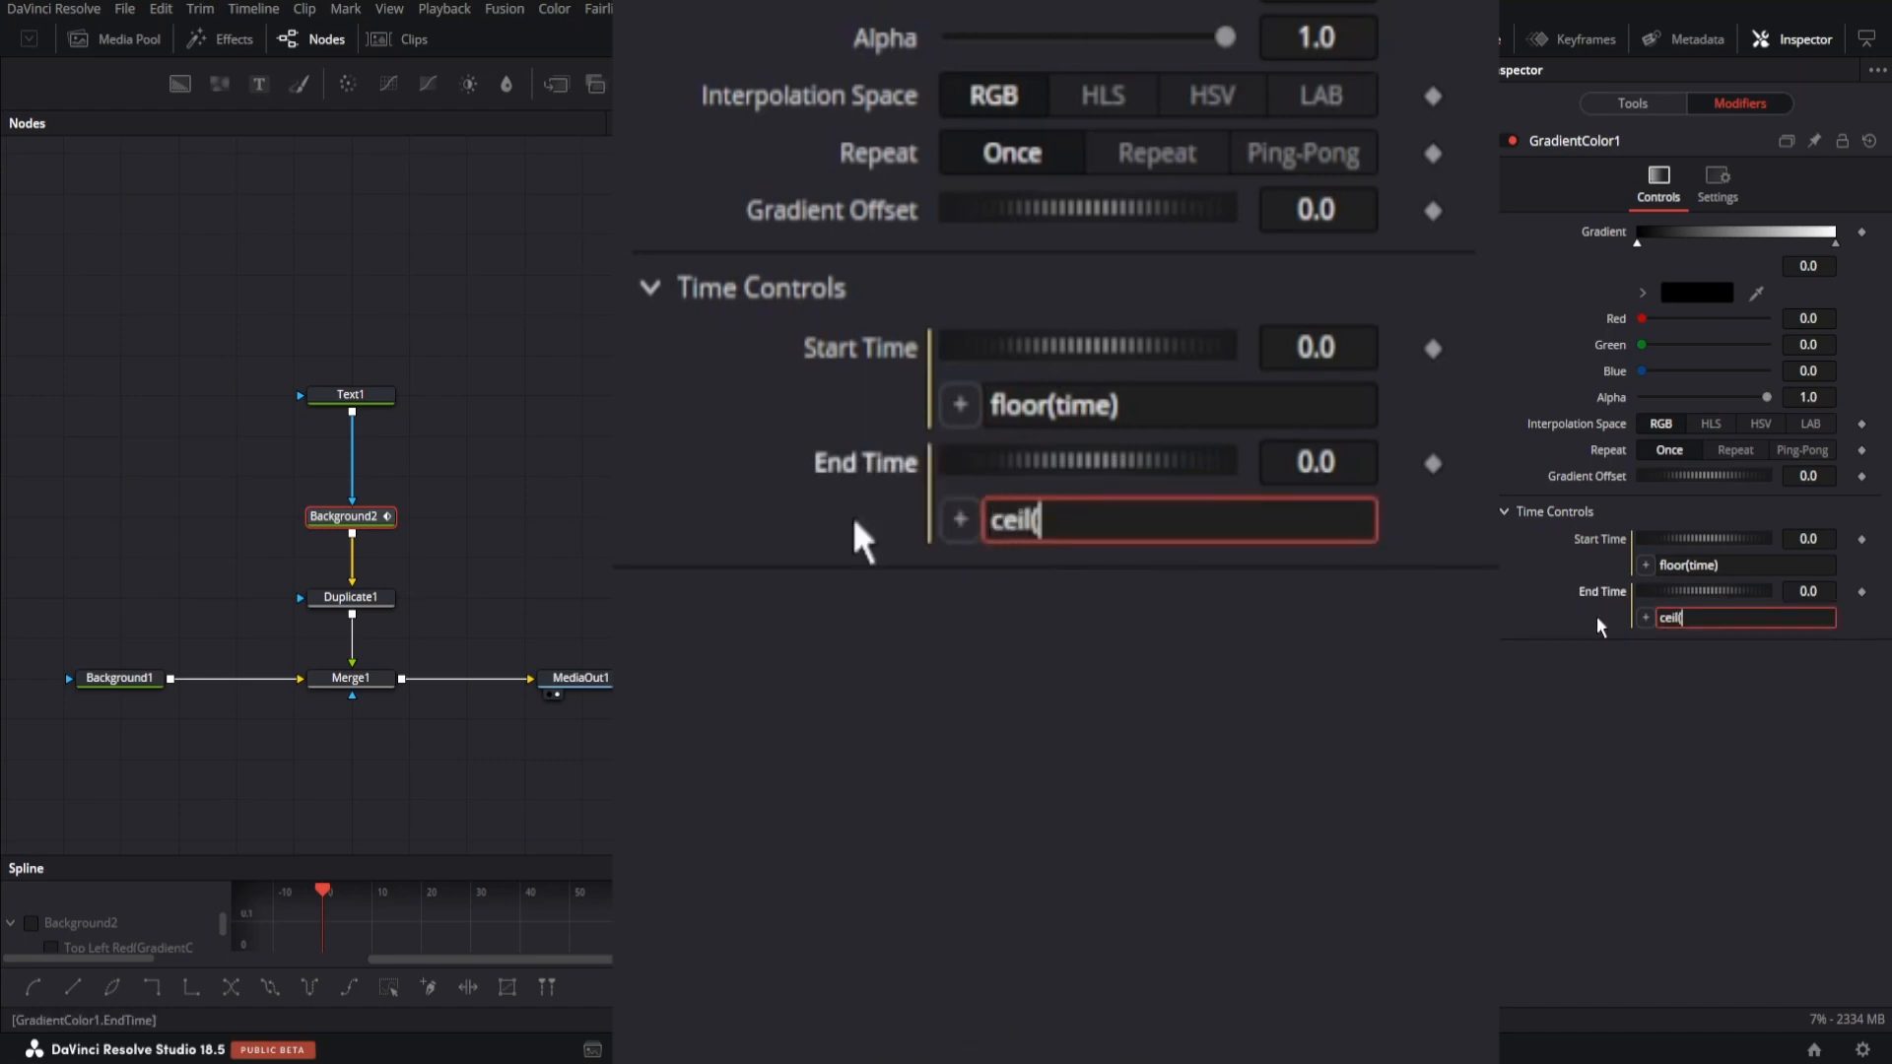
type("time)")
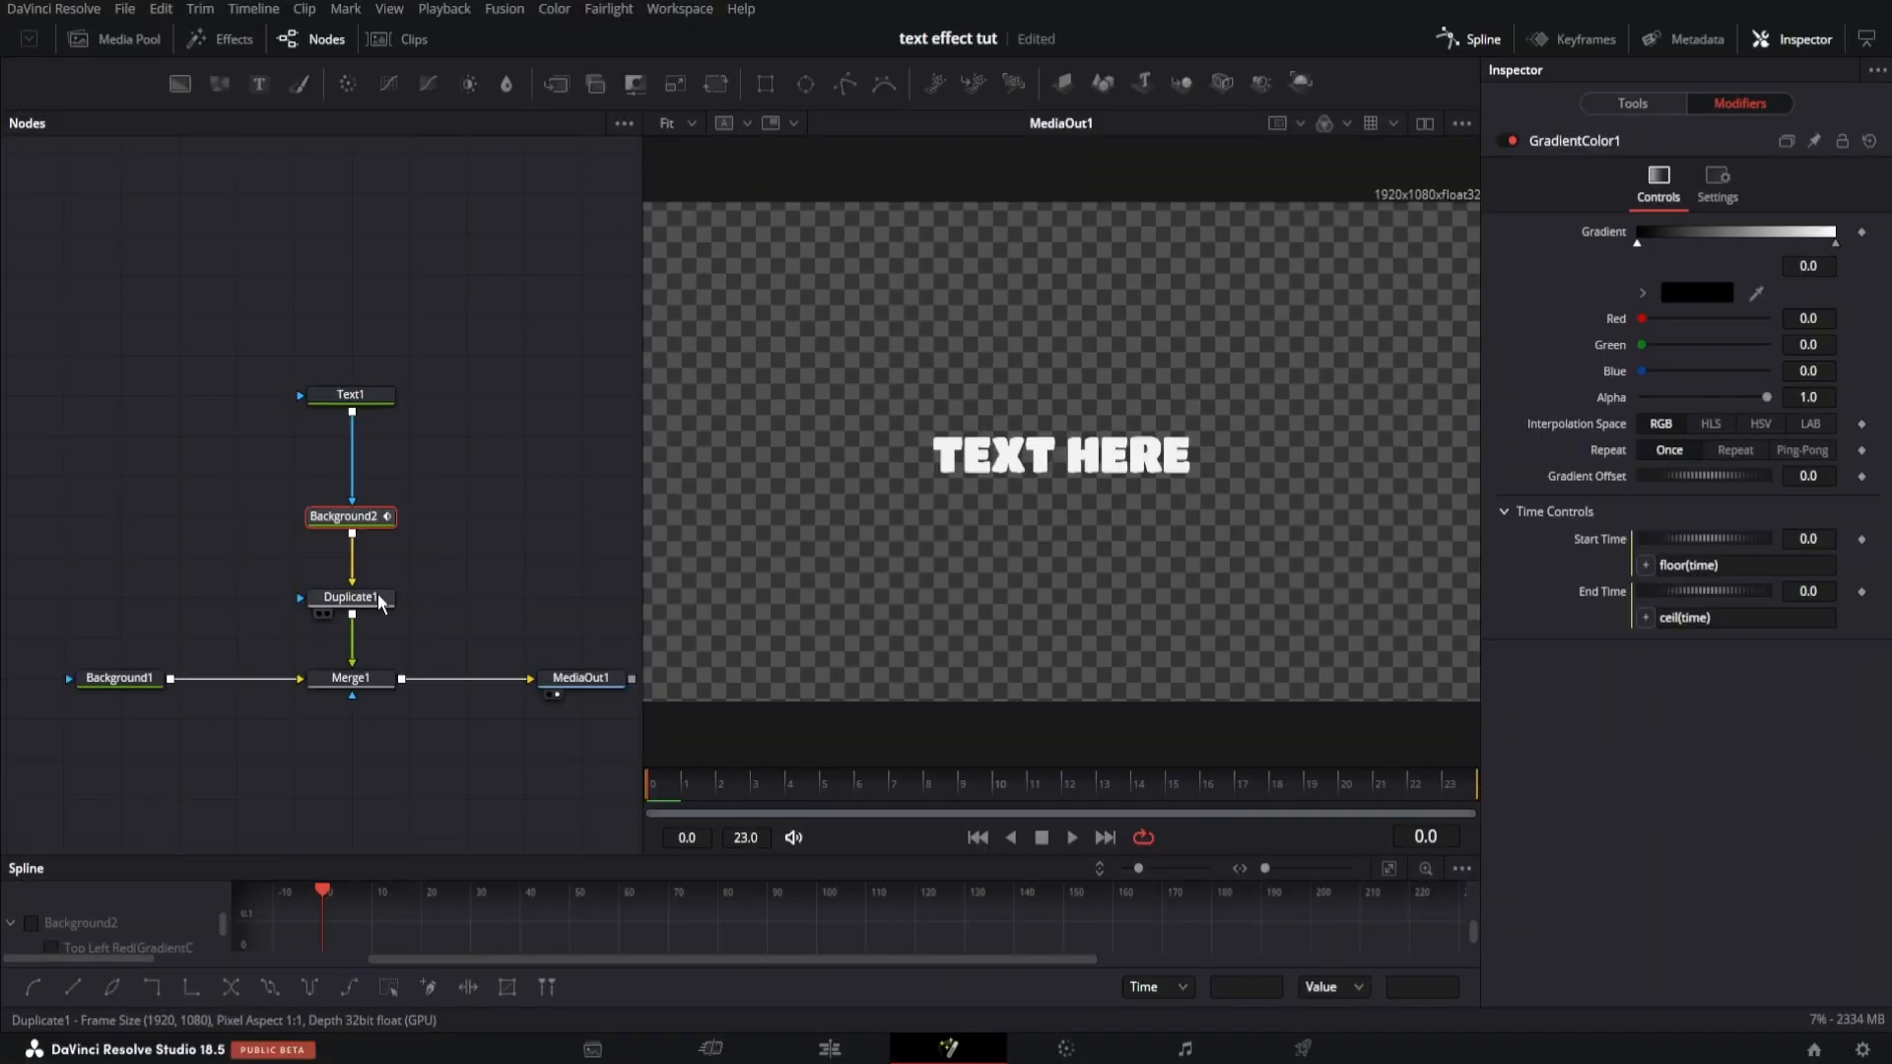
Nudge Duplicate1's center so the copies form an extruded depth
left_click(350, 596)
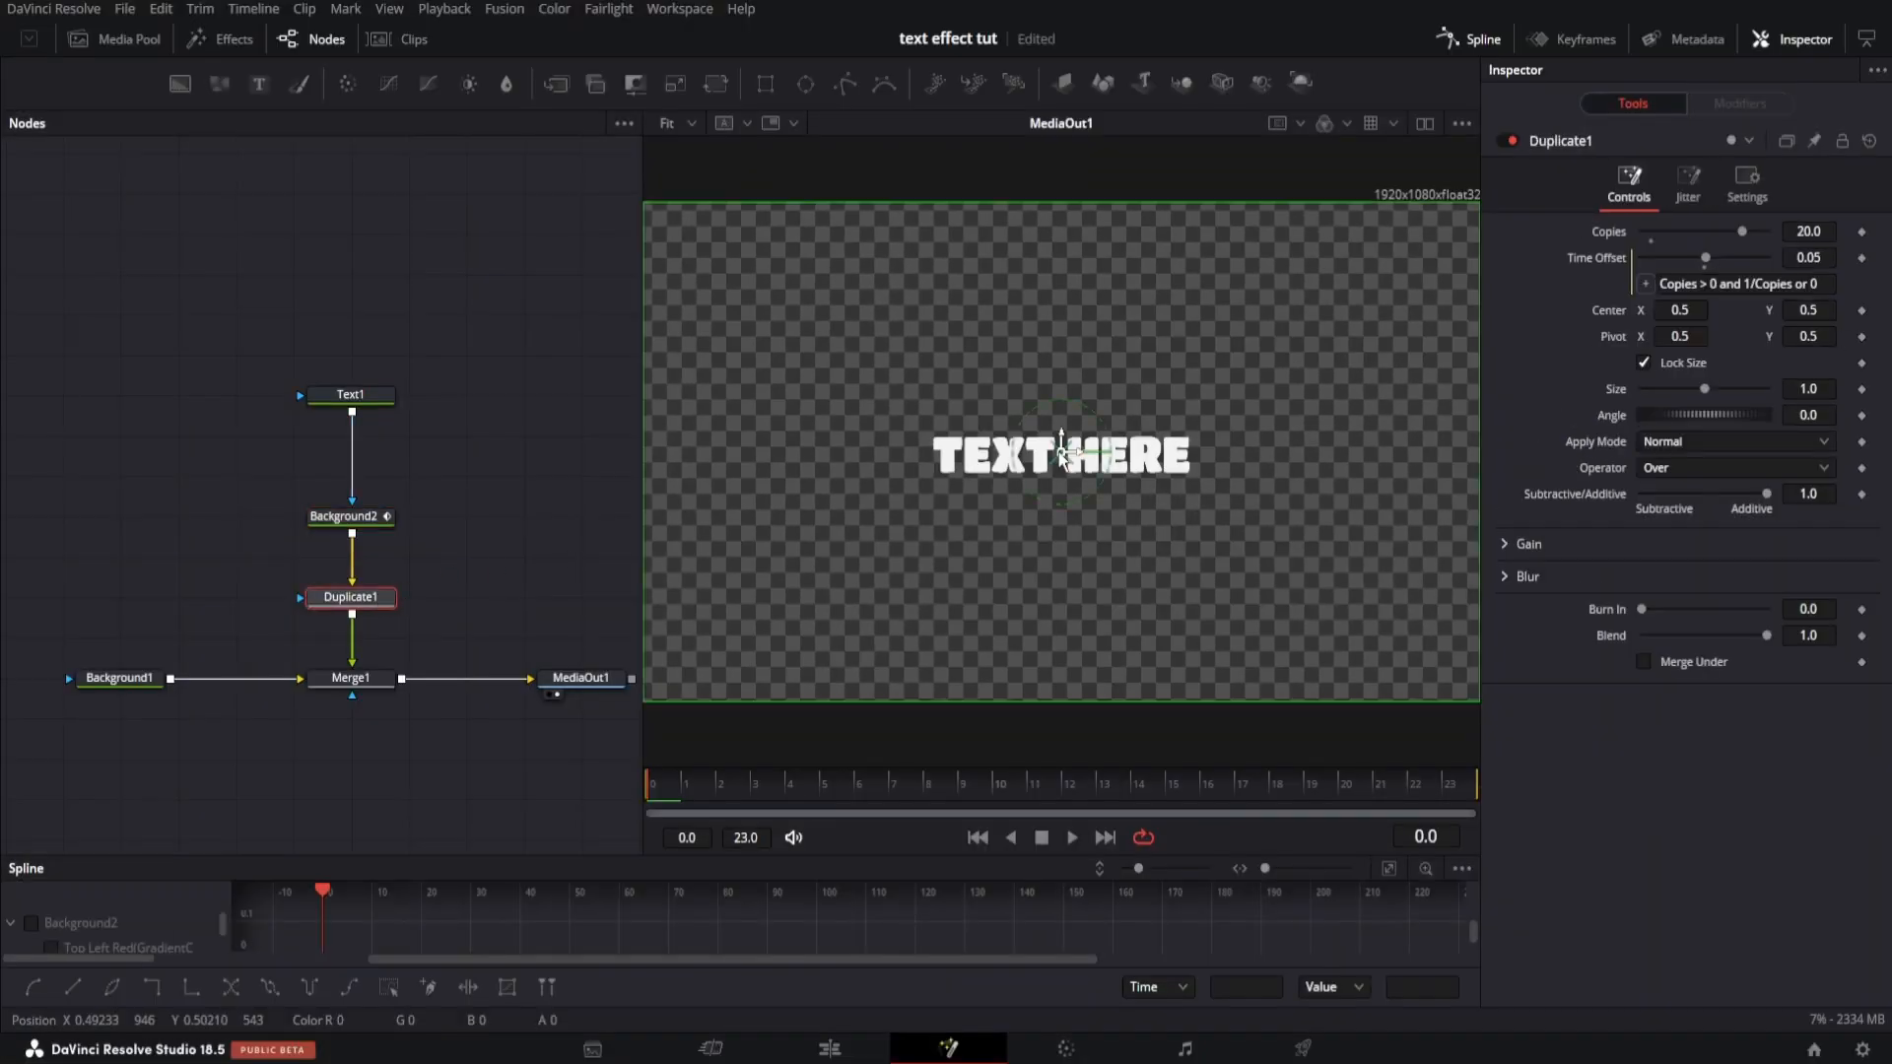
scroll("up", 3)
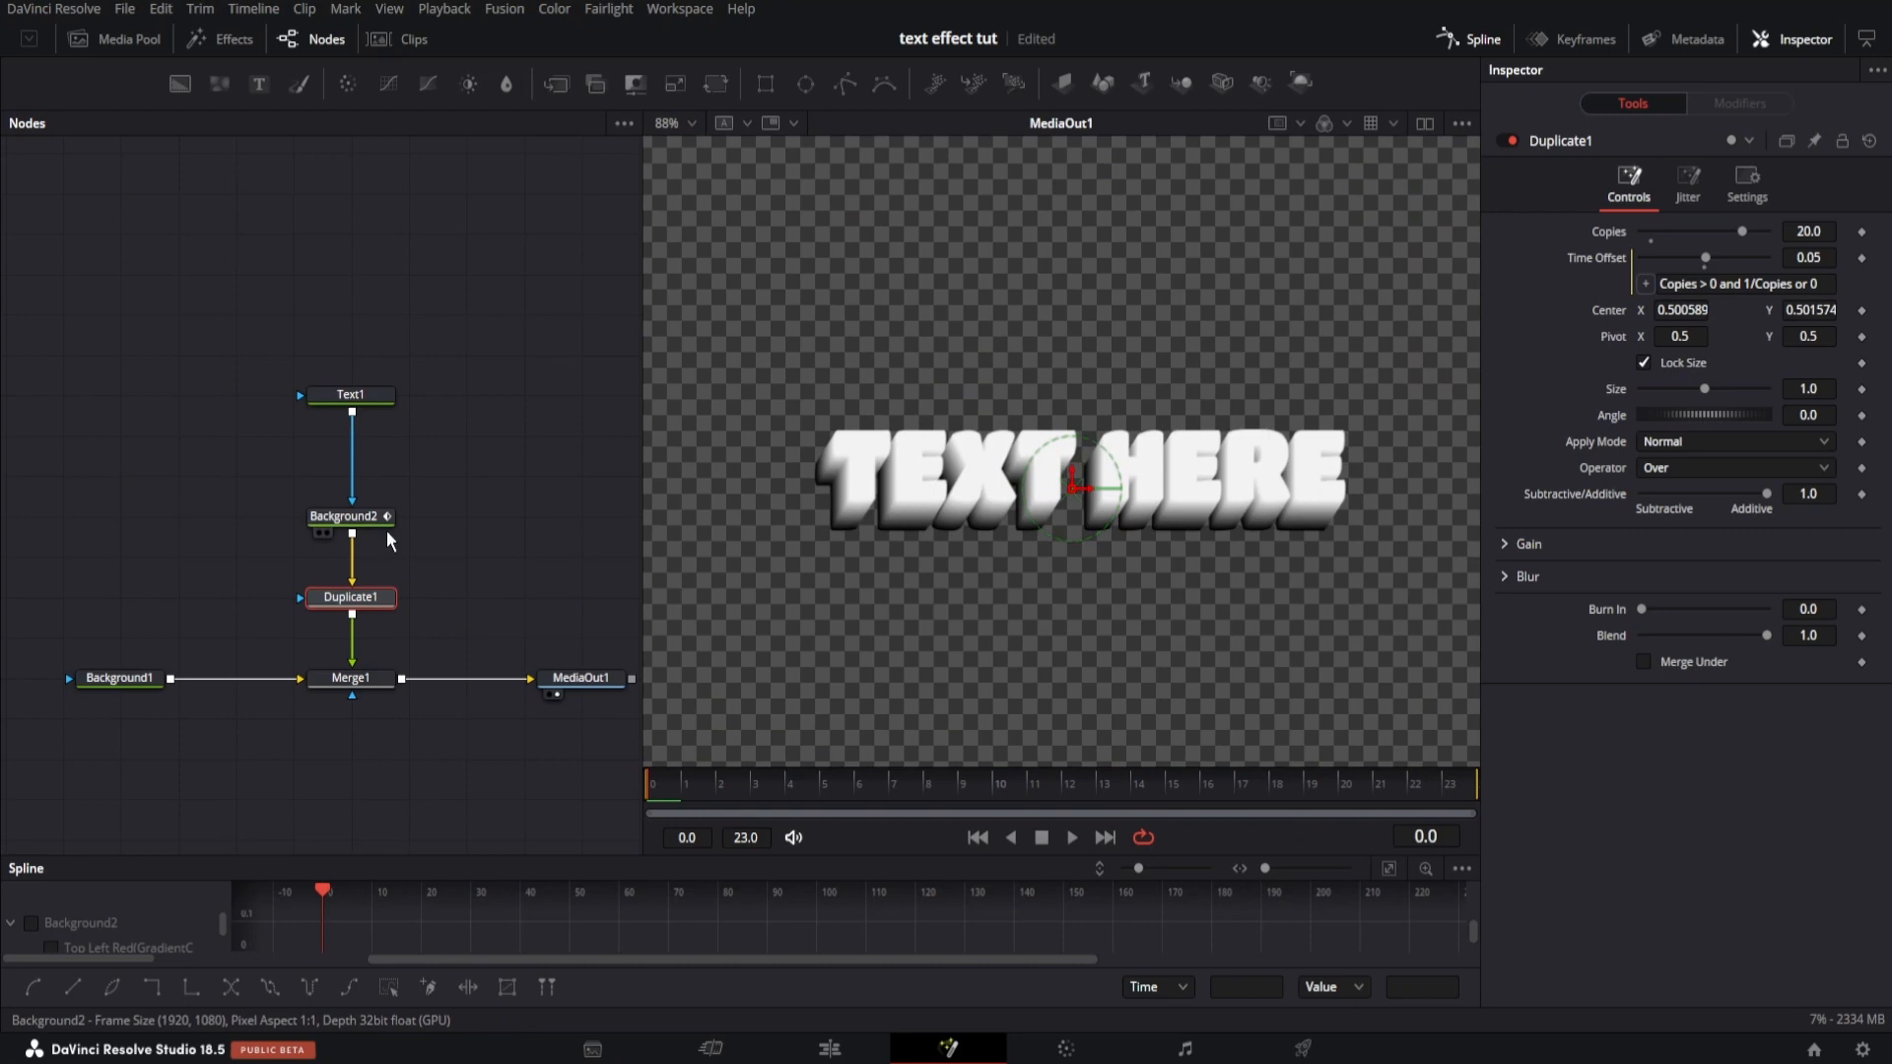
Set the gradient's end stop to pink in Background2's modifier
left_click(350, 516)
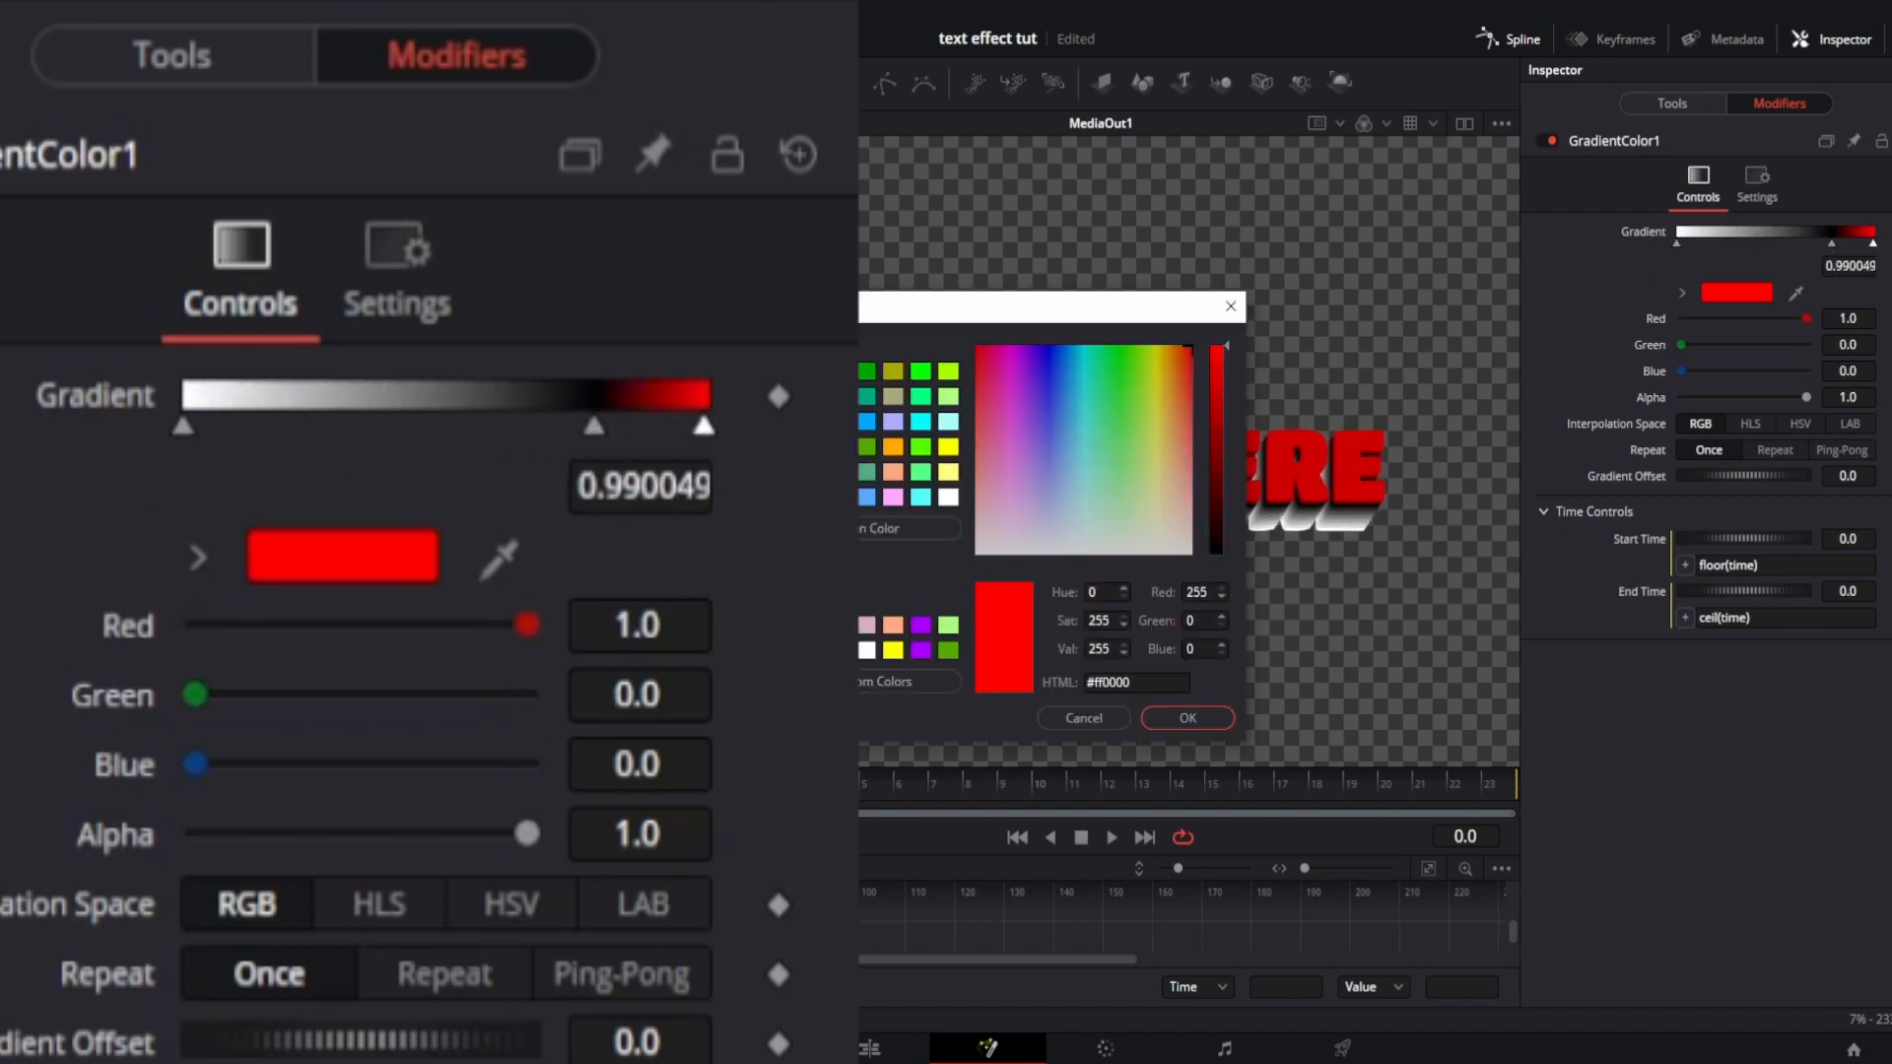
left_click(1183, 718)
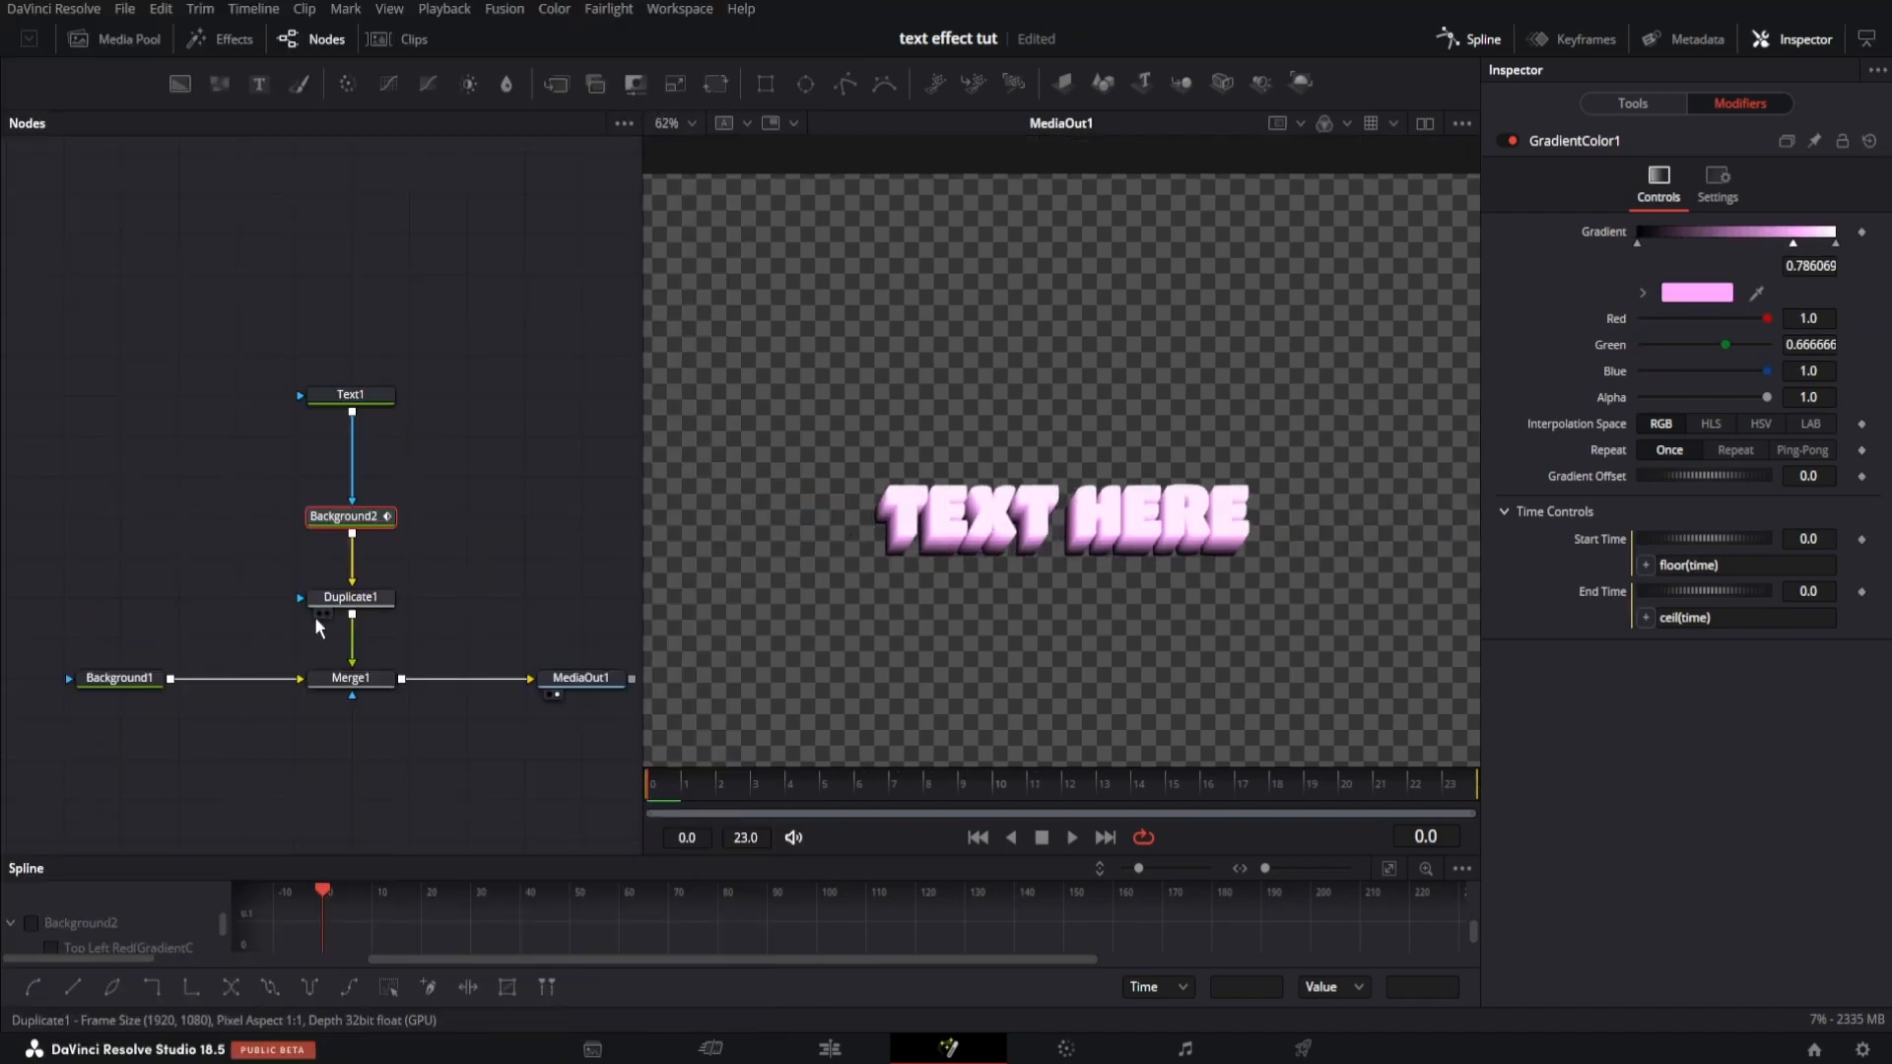
left_click(350, 596)
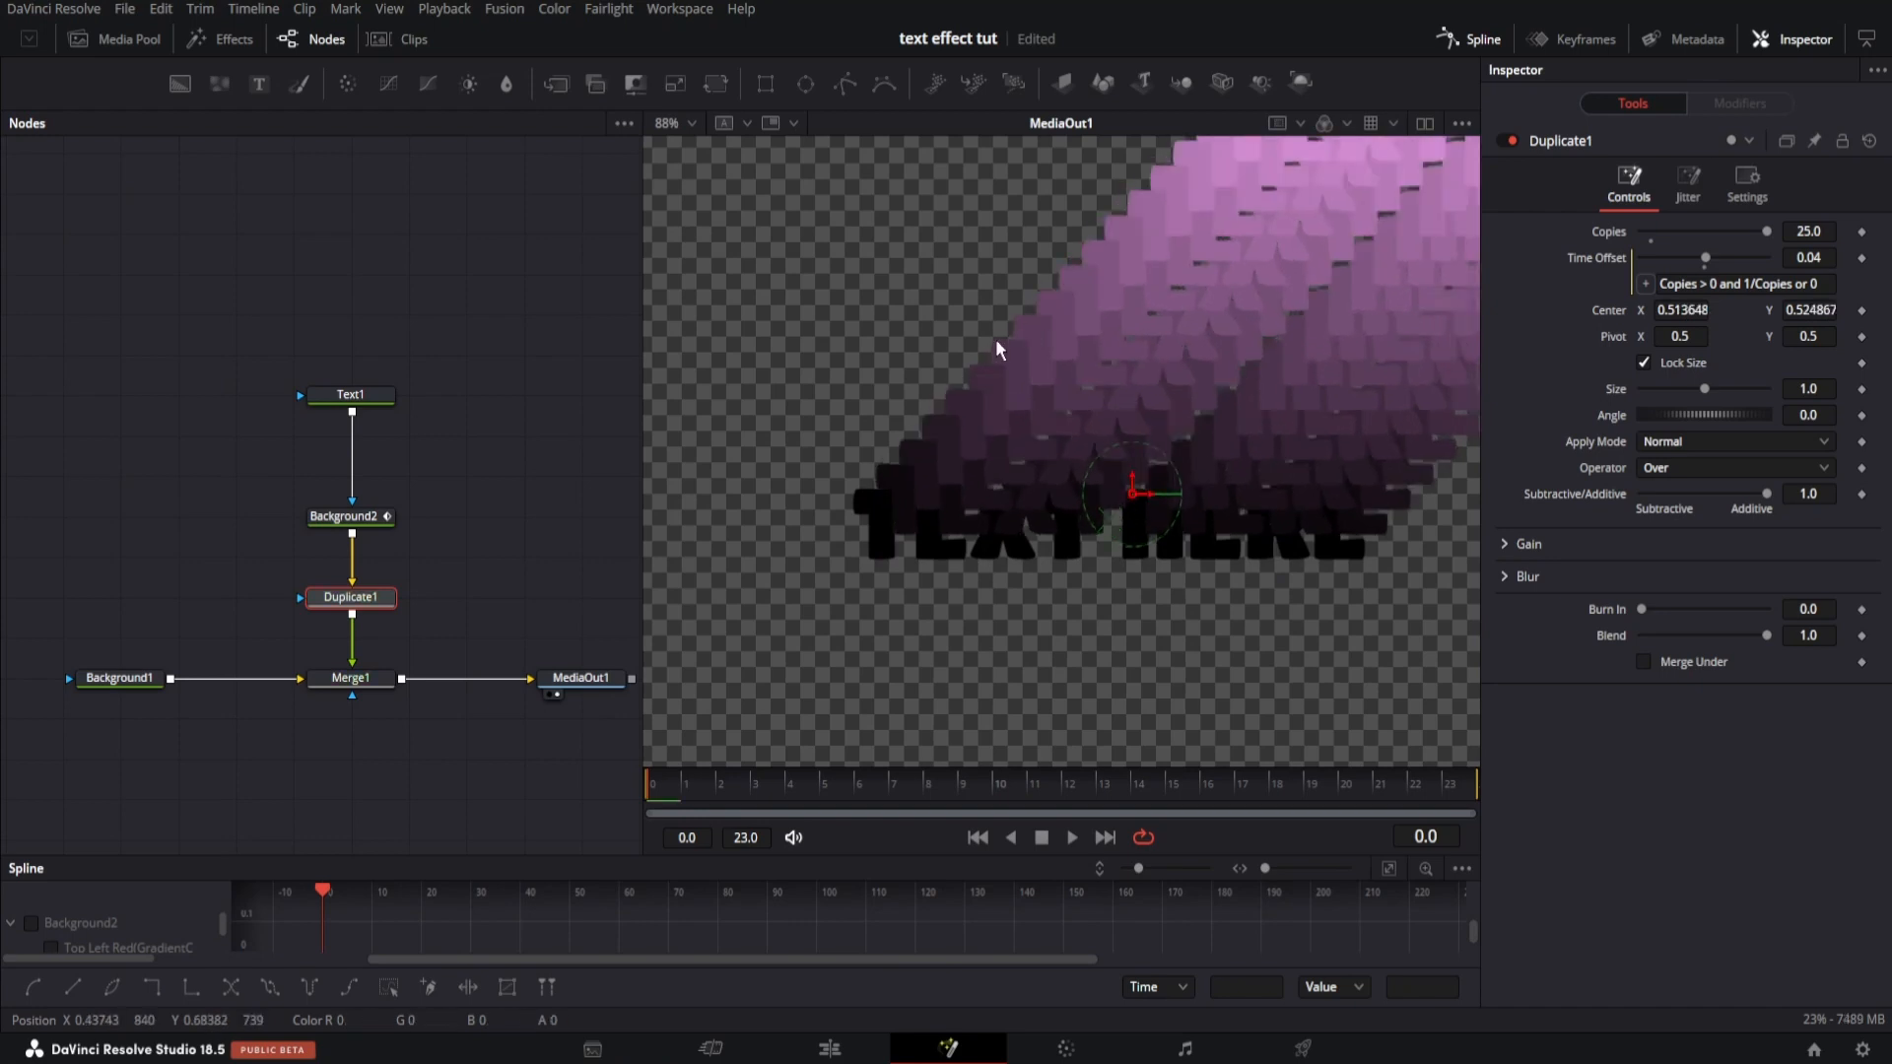
mouse_move(874, 493)
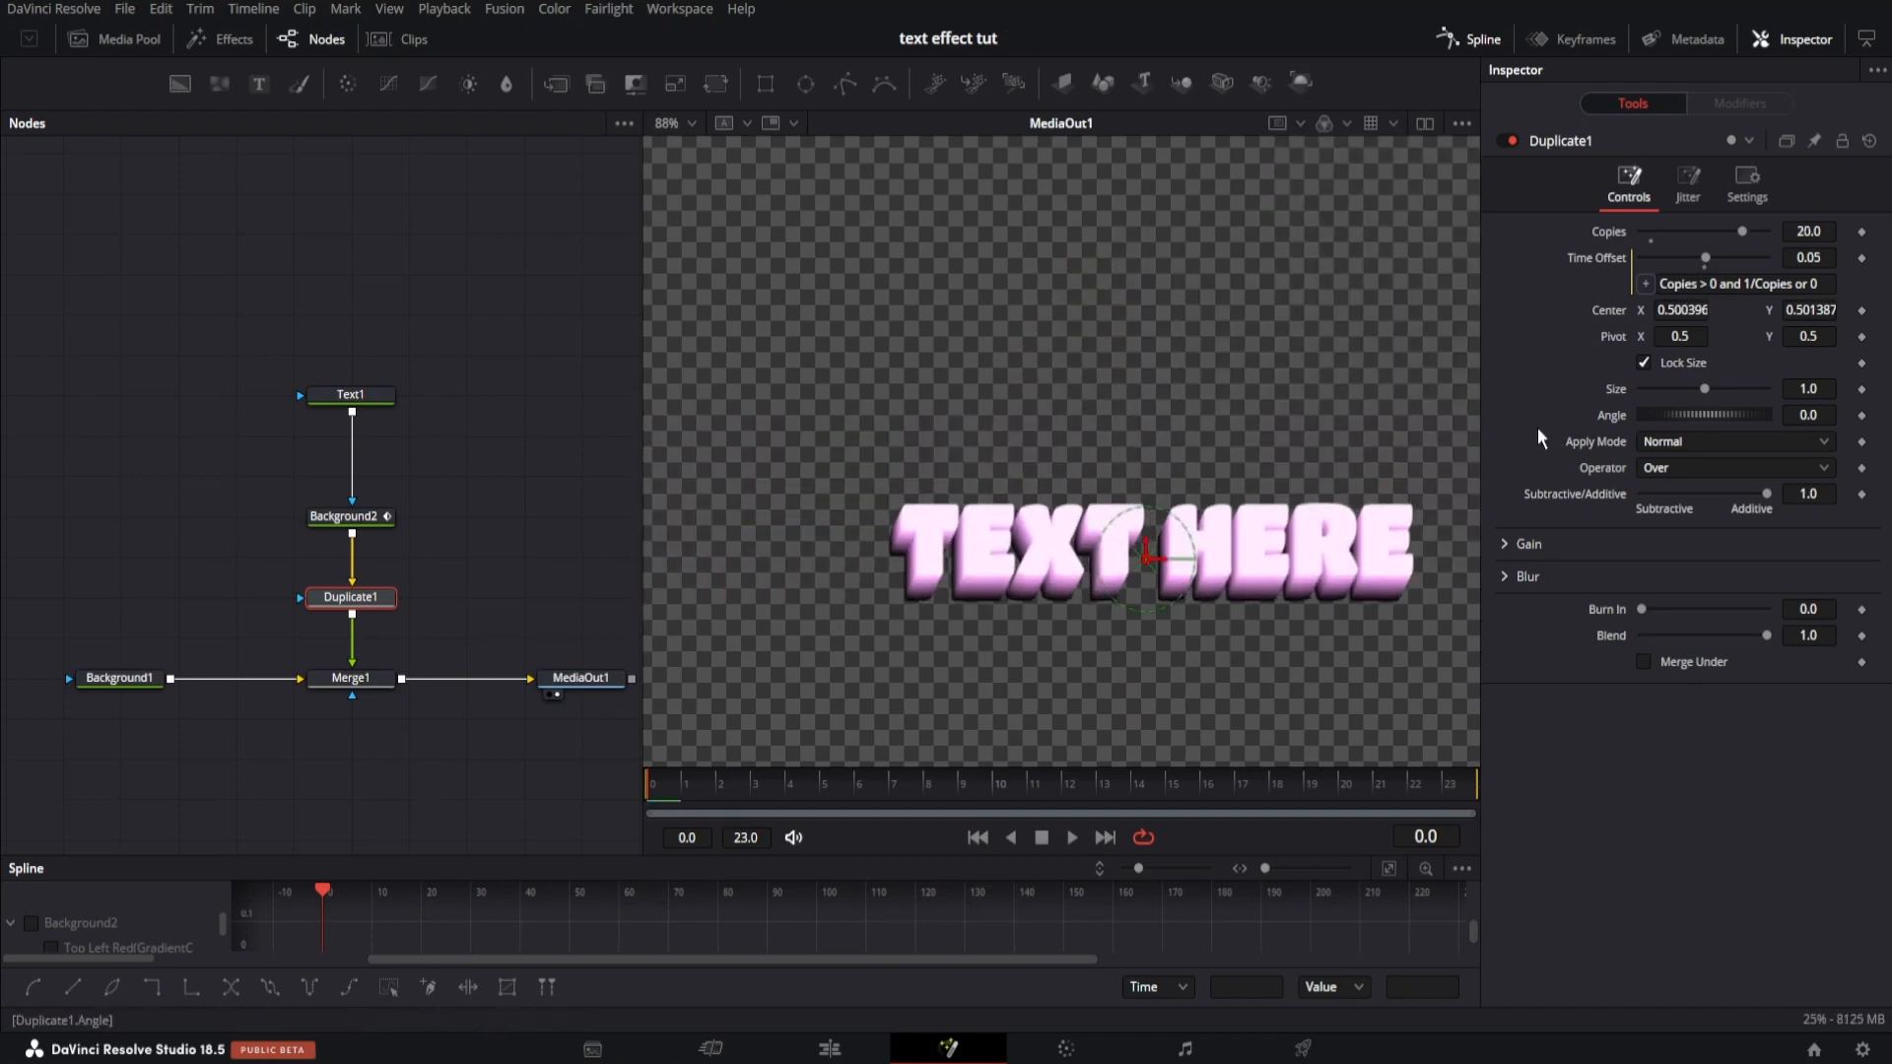
left_click(349, 517)
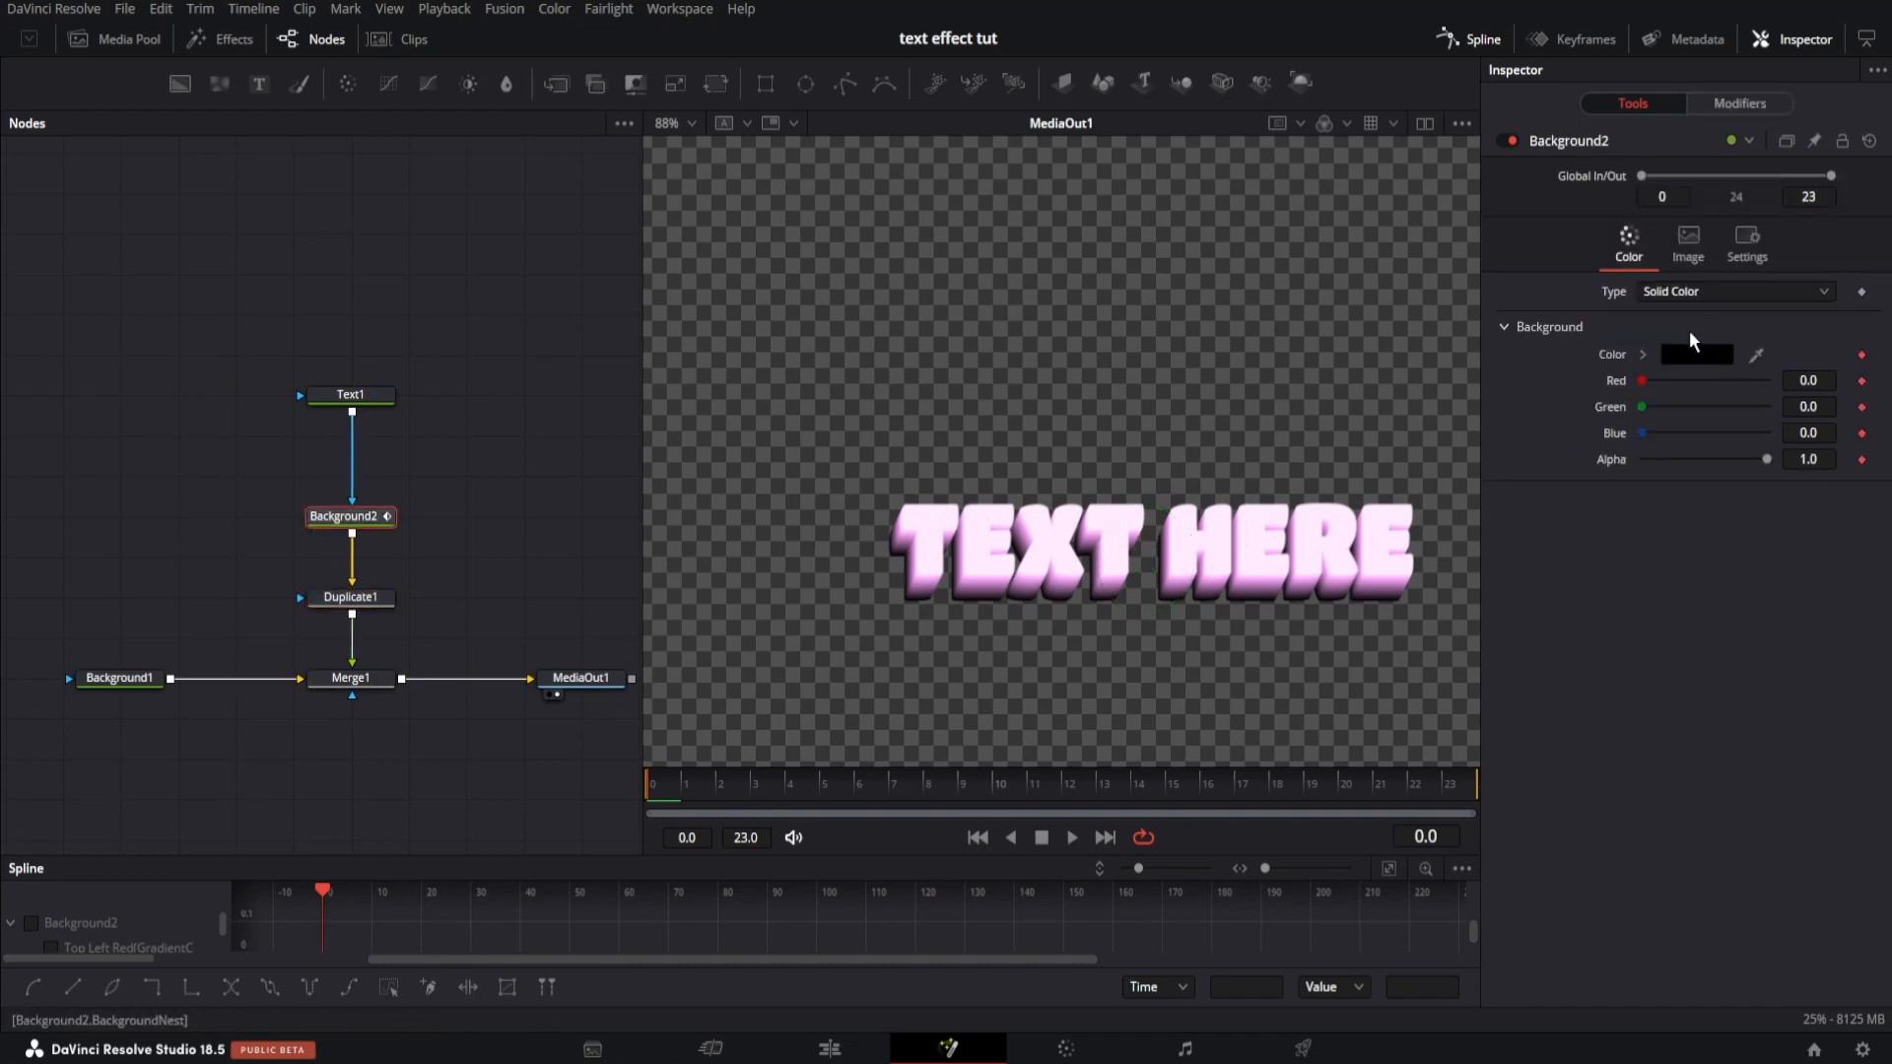
Change the gradient's start stop to dark maroon, then select Merge1
left_click(1740, 102)
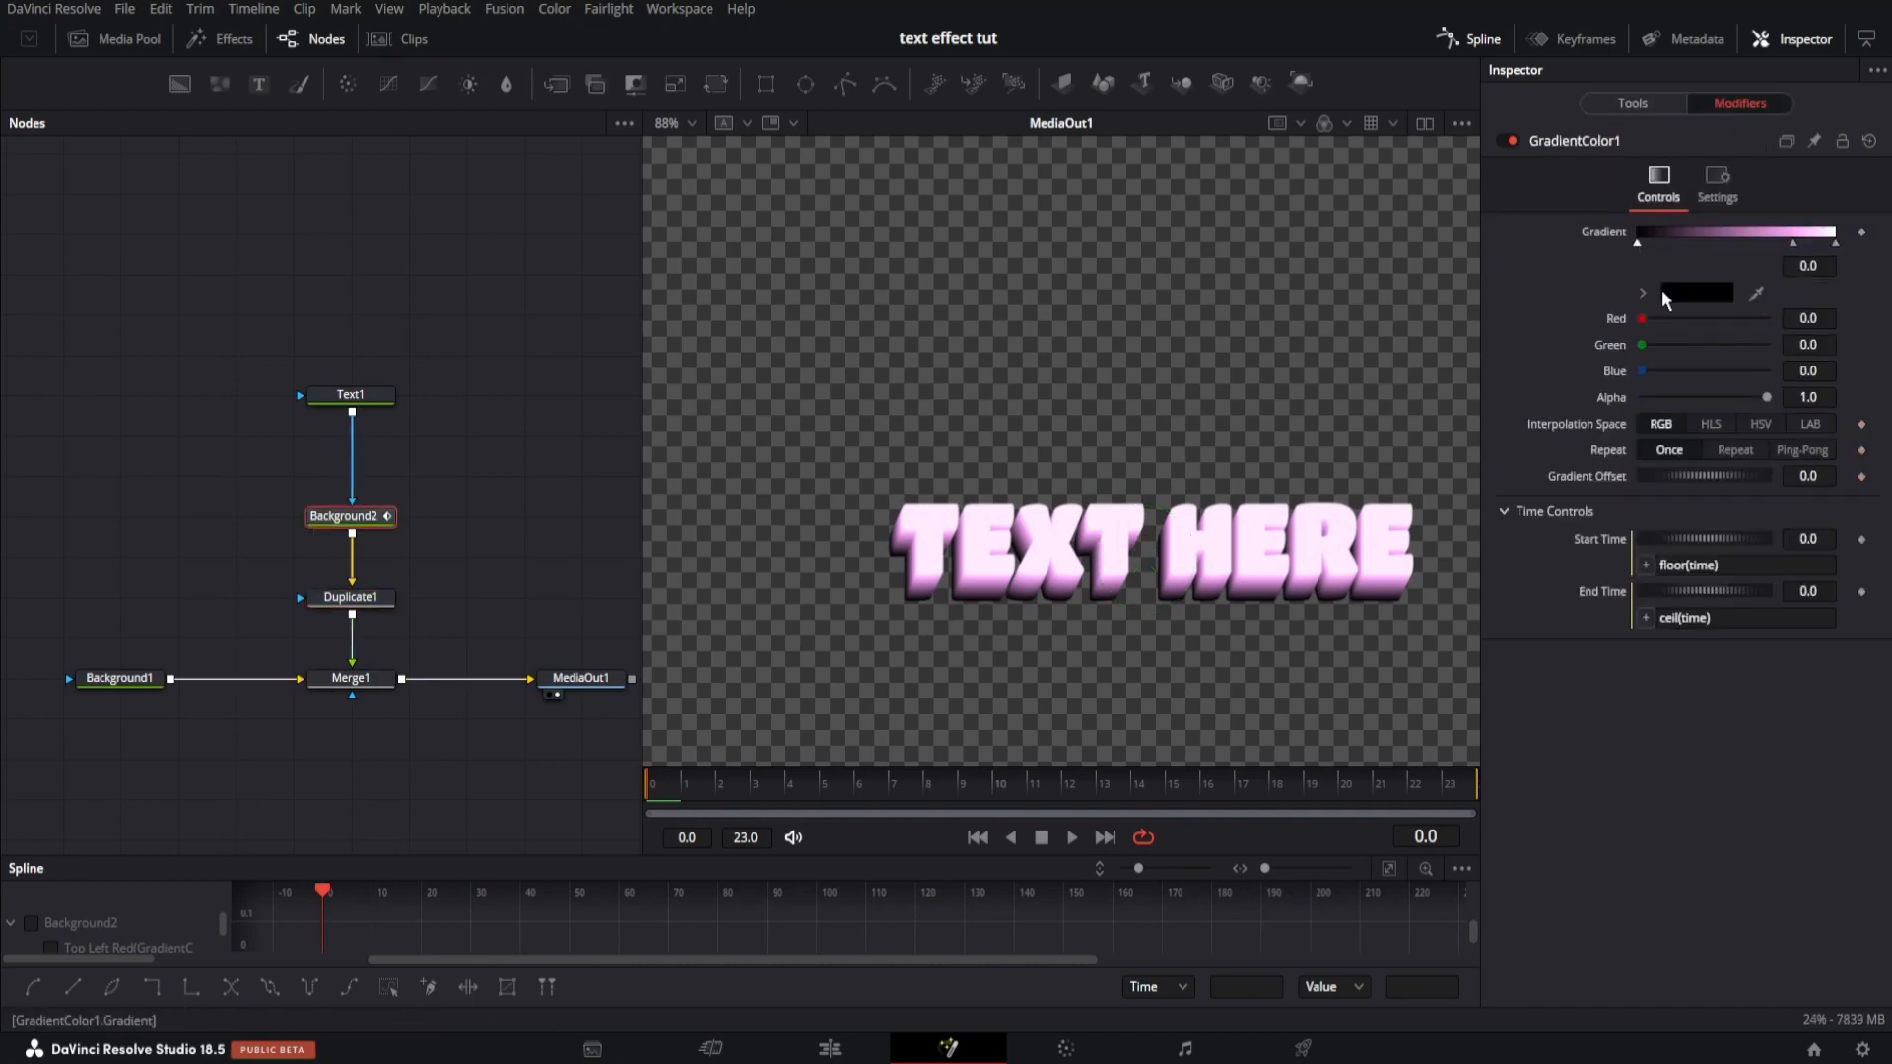
left_click(1694, 291)
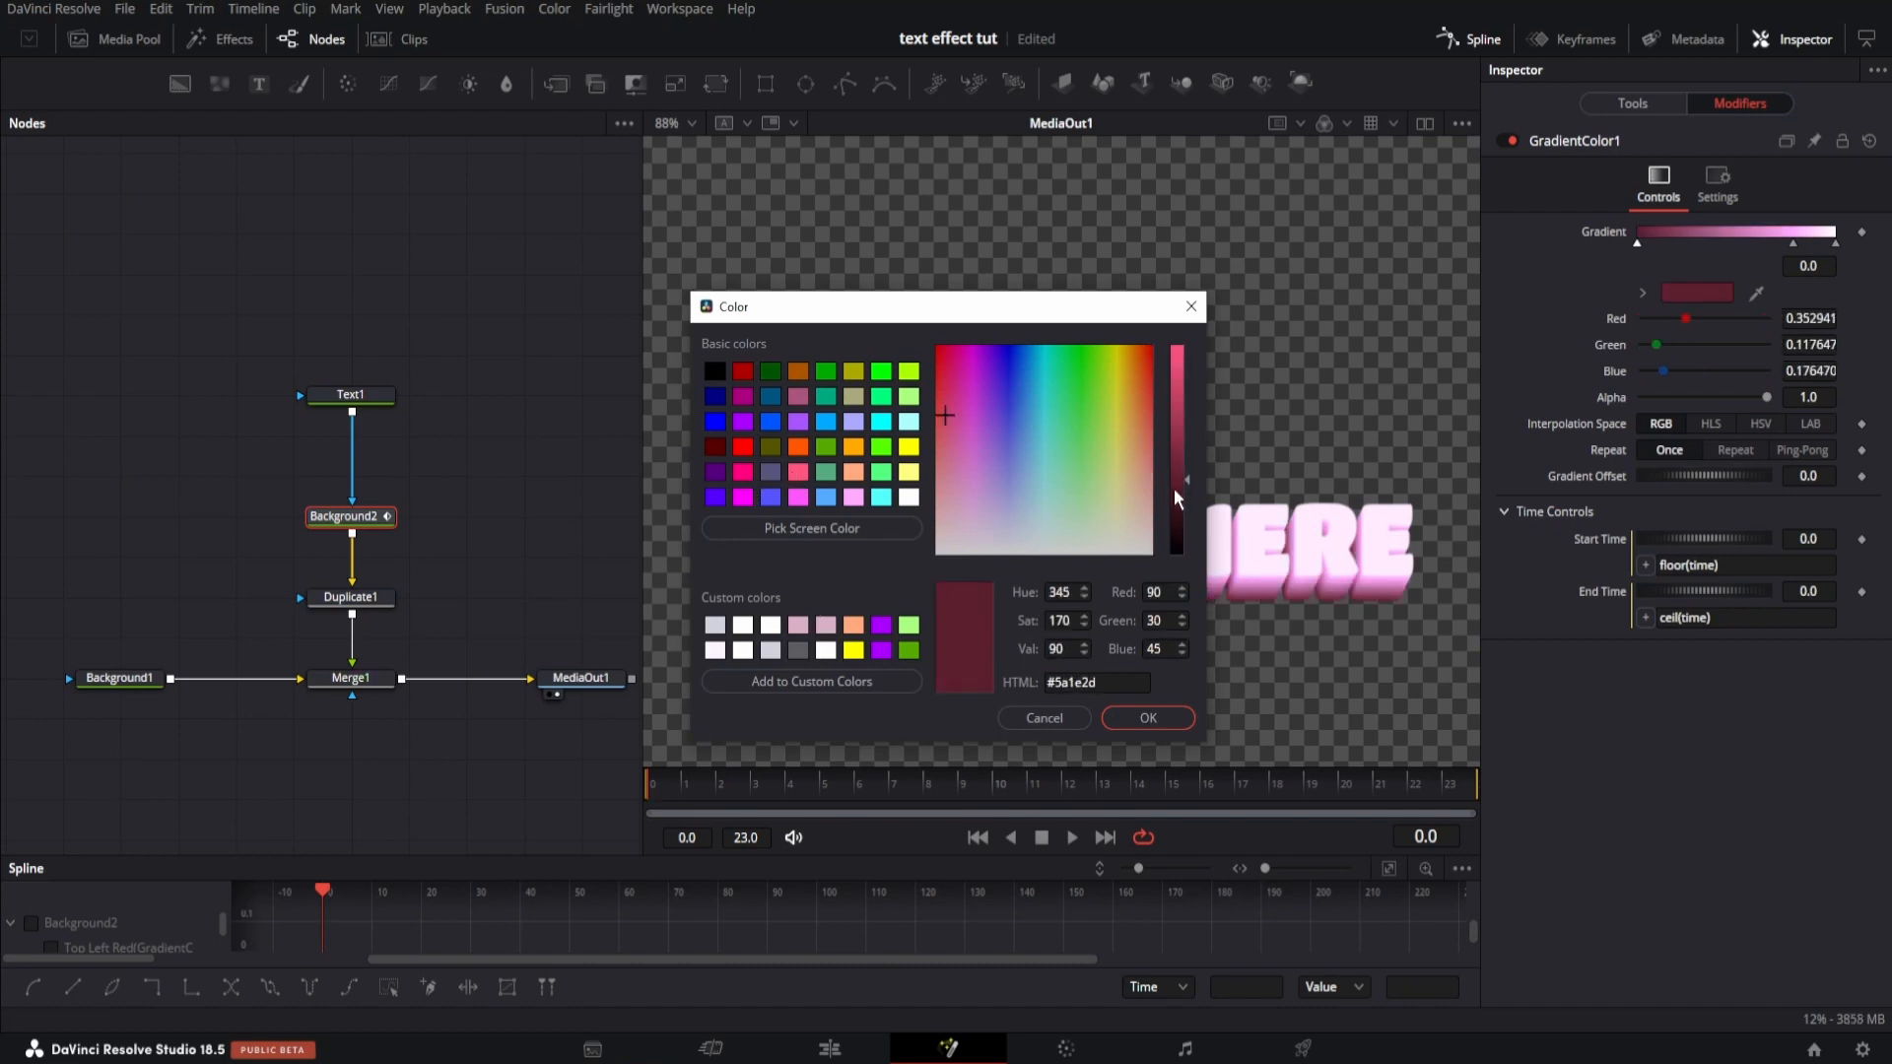
left_click(1145, 718)
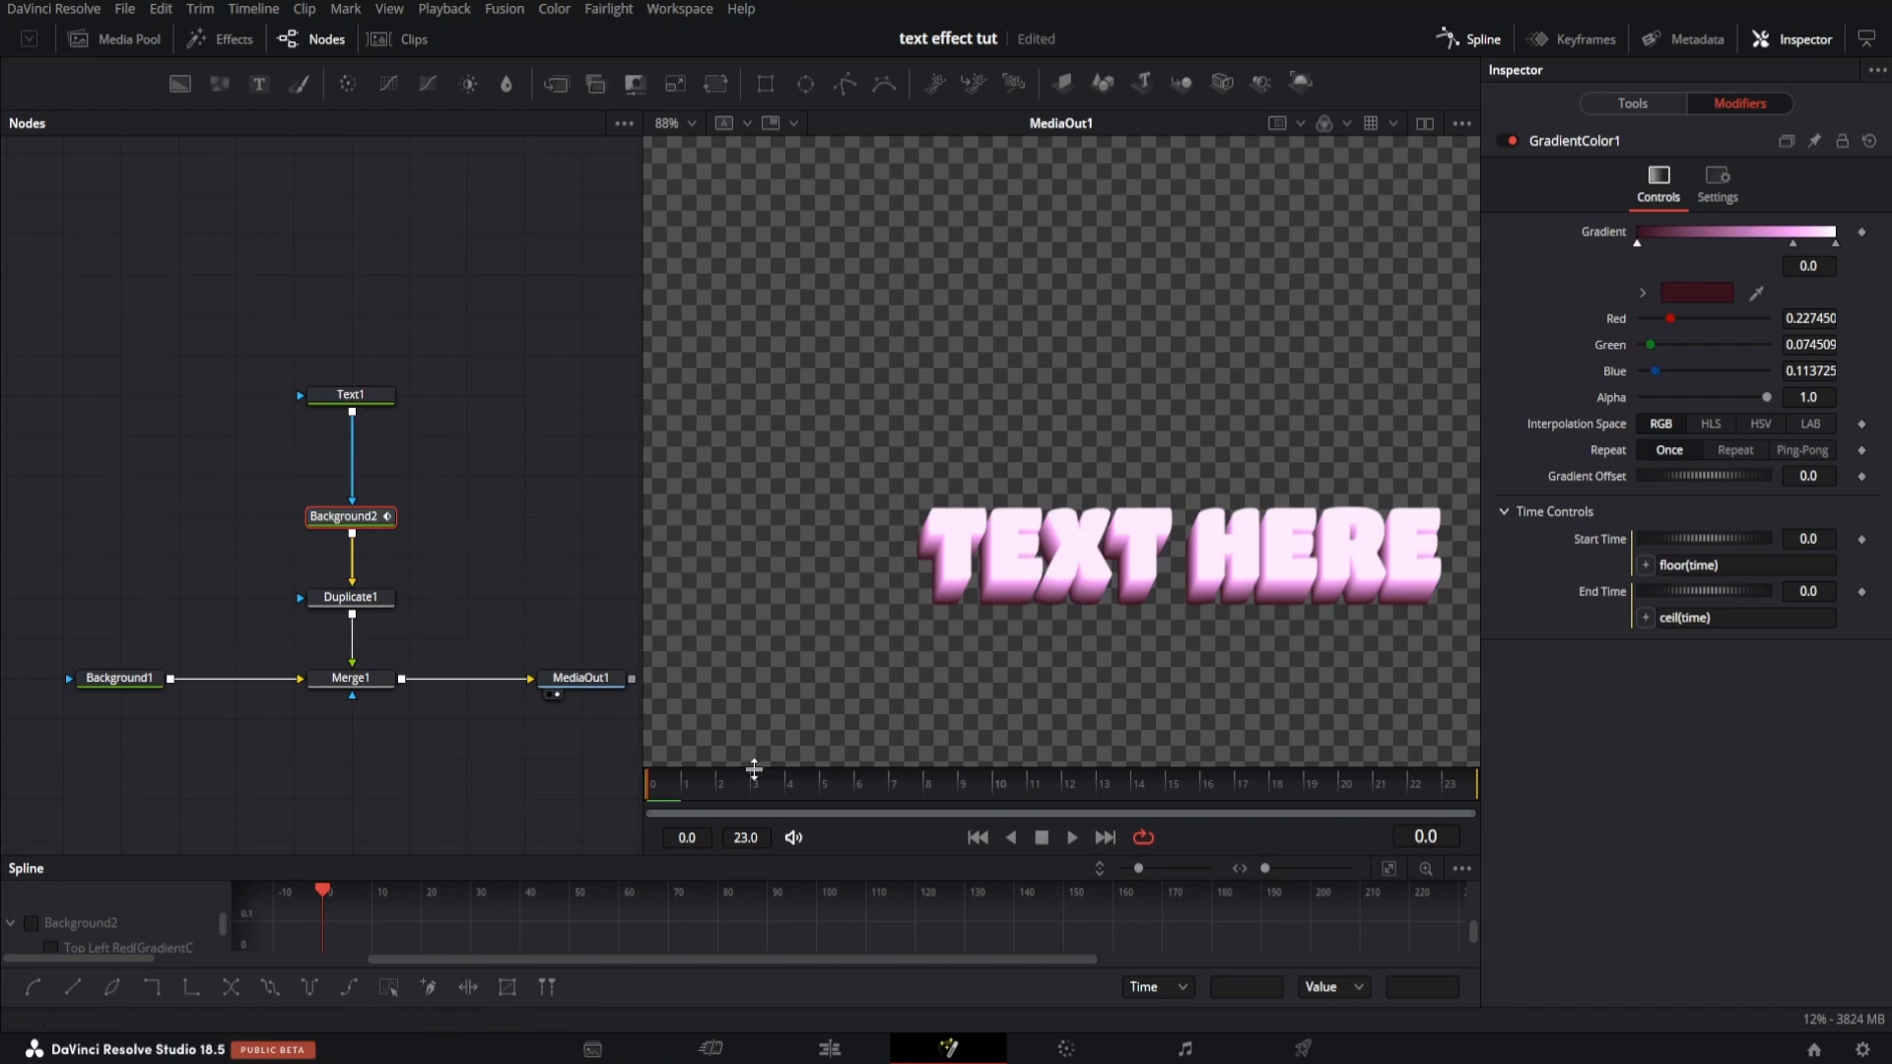
mouse_move(332, 732)
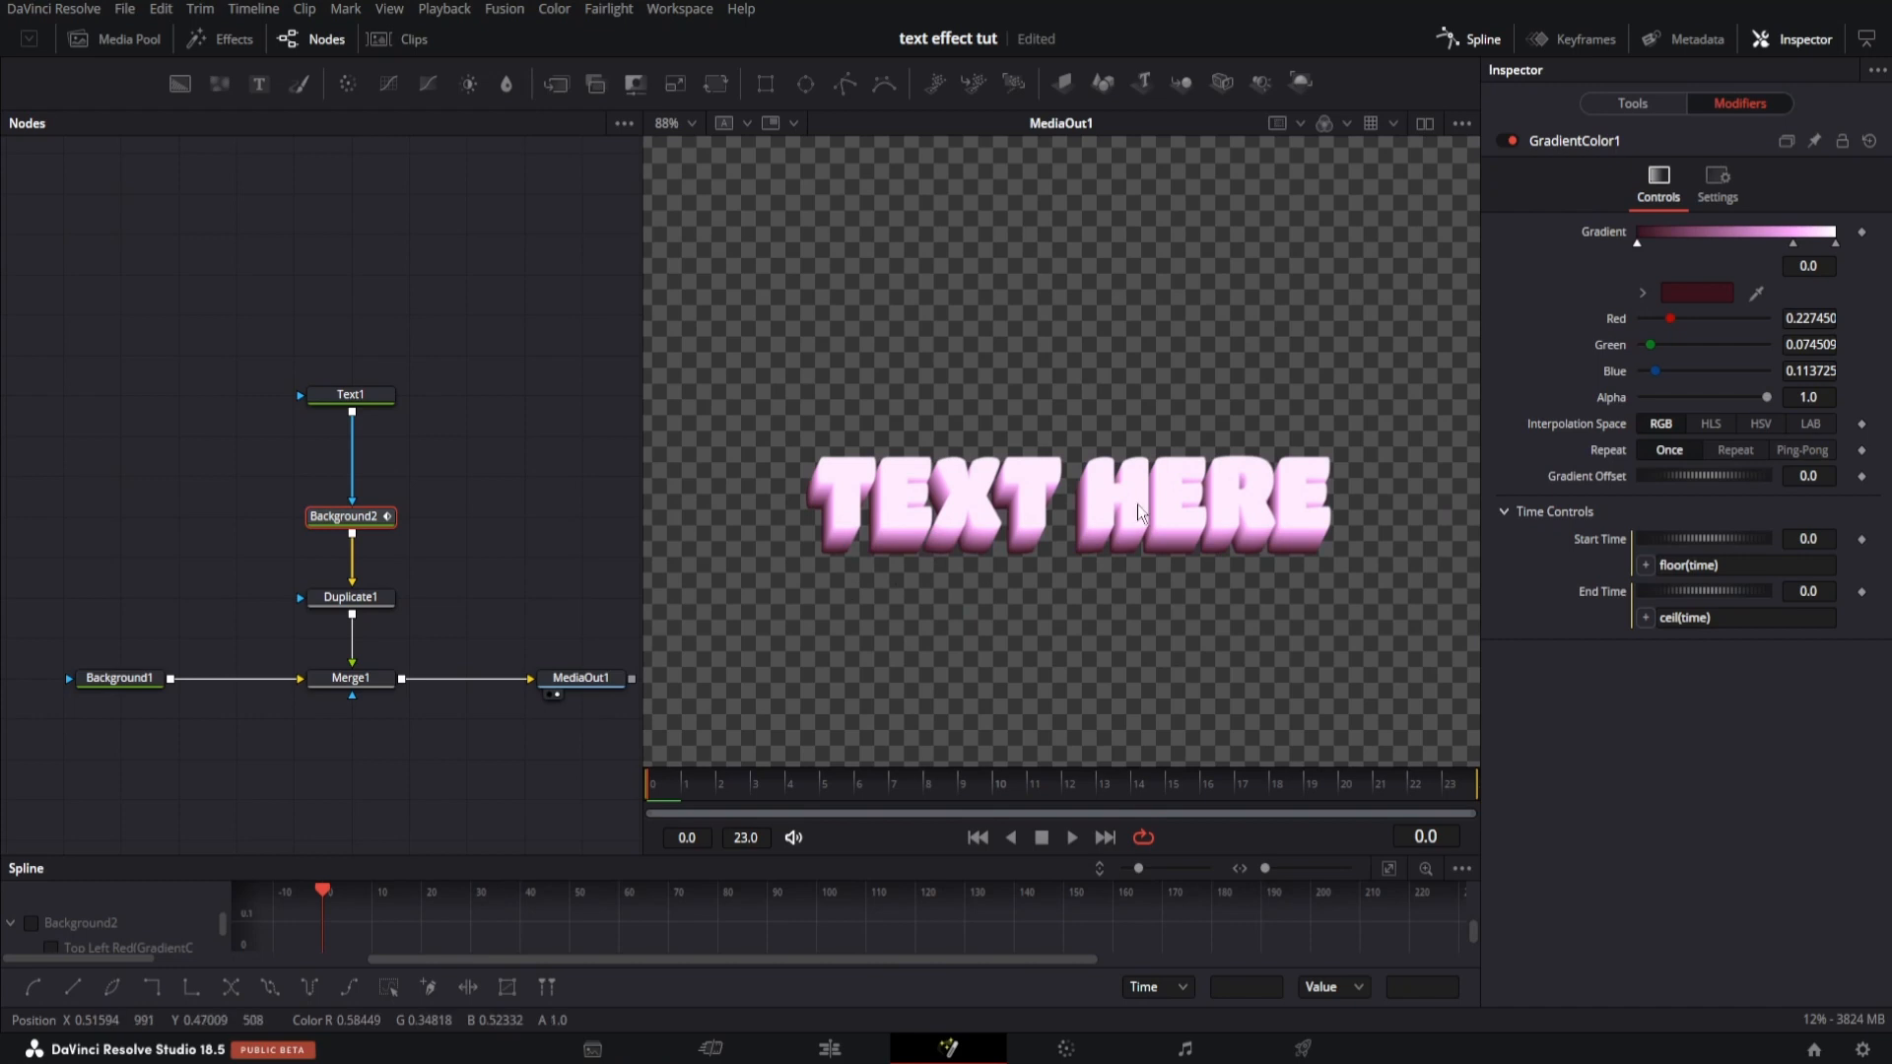
left_click(350, 676)
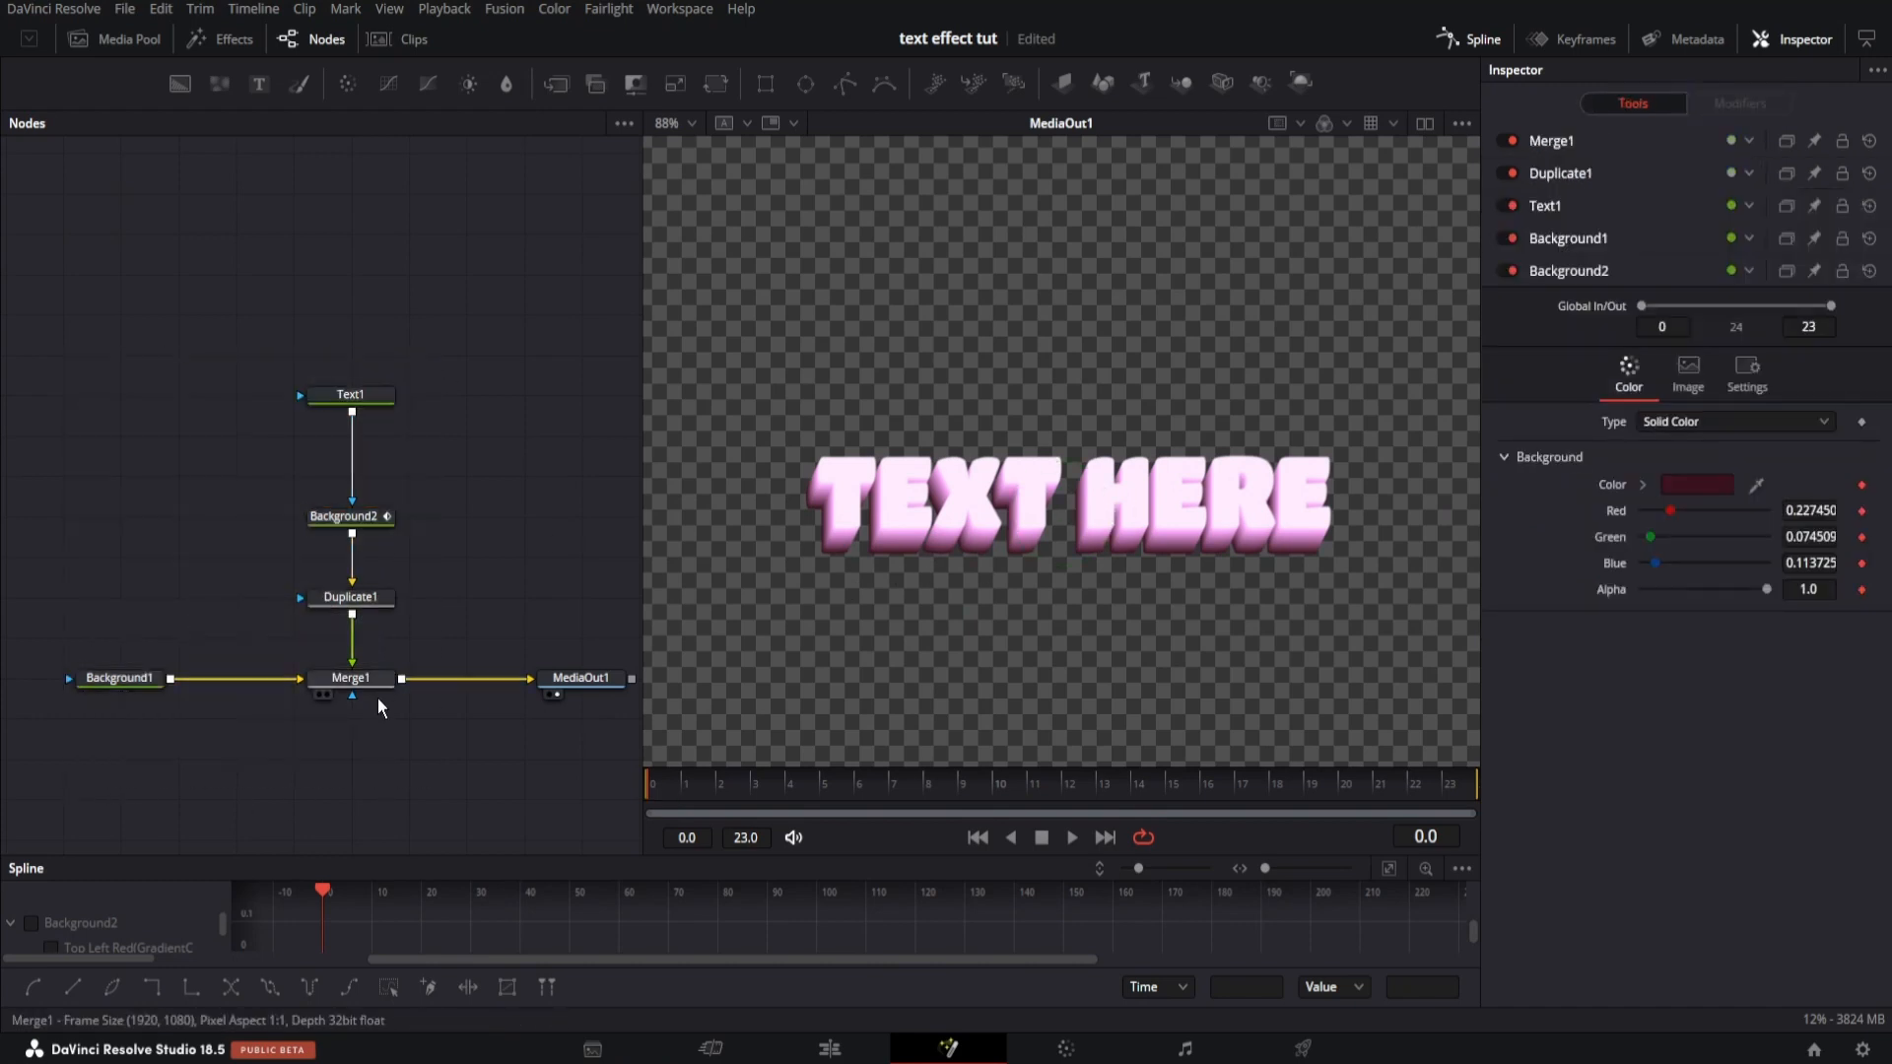